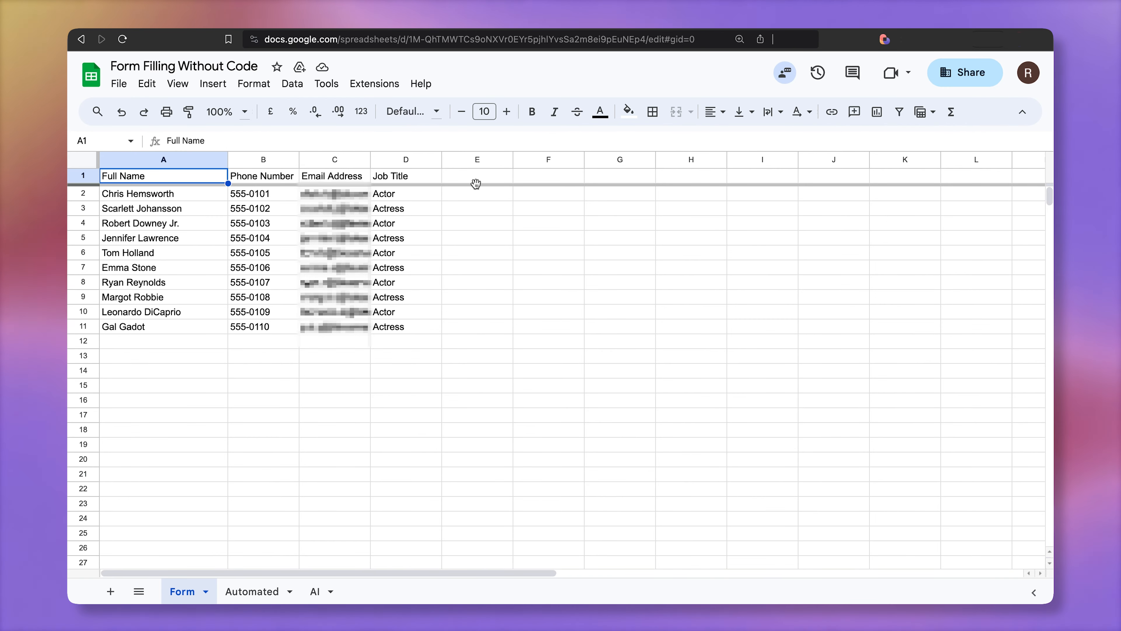
Add a Submitted header in E1 with checkboxes, ticked for the ten existing contacts.
text(Sub)
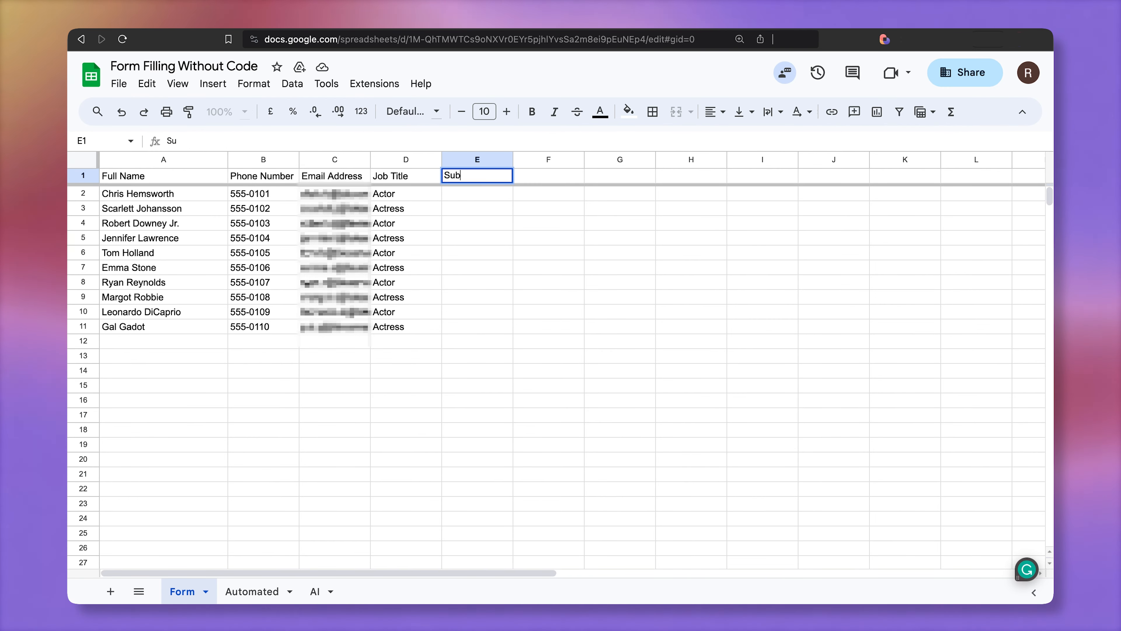
click(213, 83)
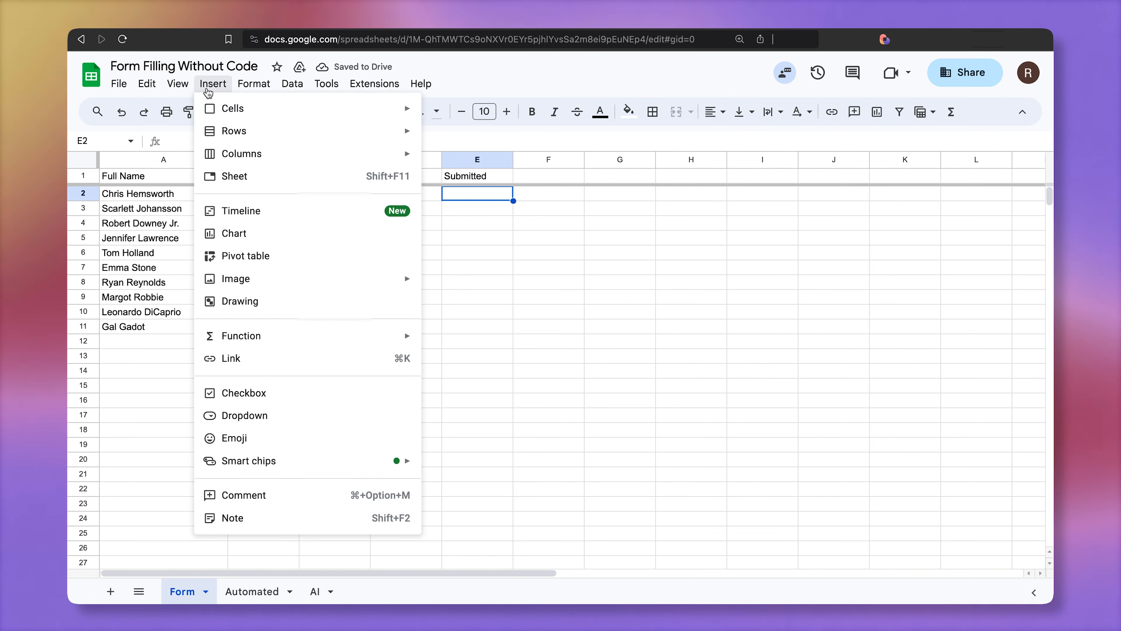
click(244, 393)
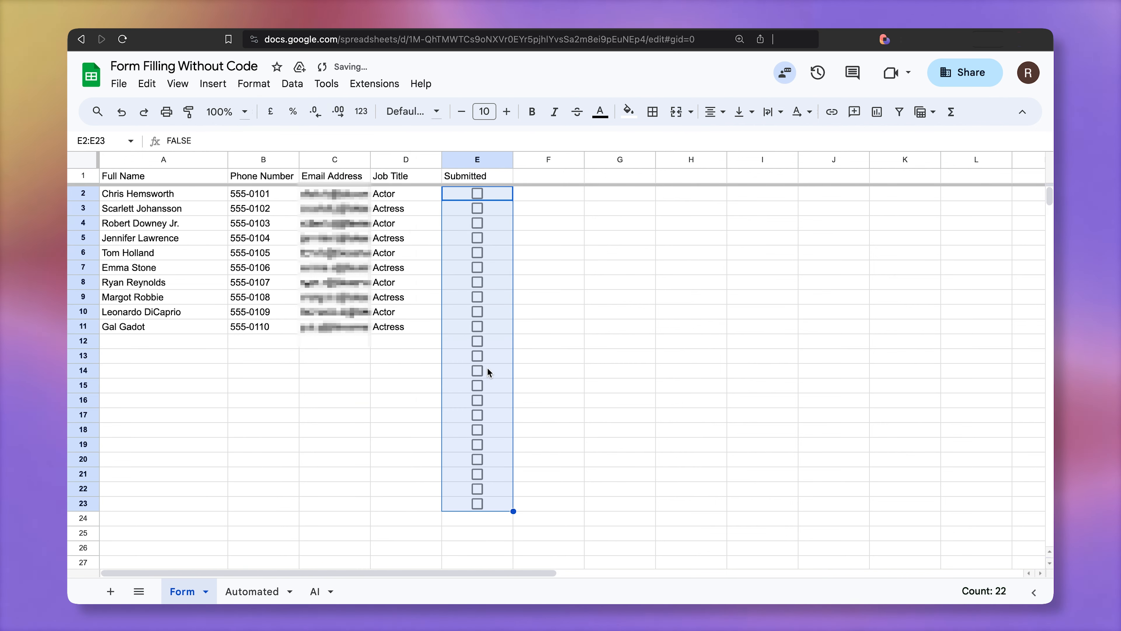
click(477, 193)
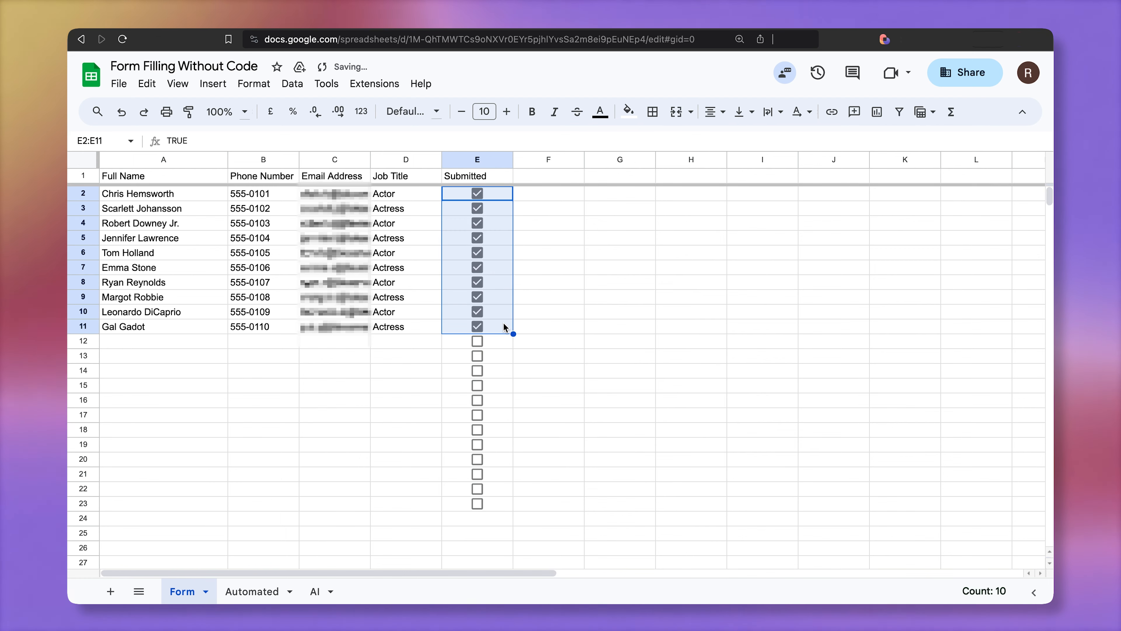
Add a Date Submitted header in F1 and start a new contact 'Renat' in row 12.
click(549, 176)
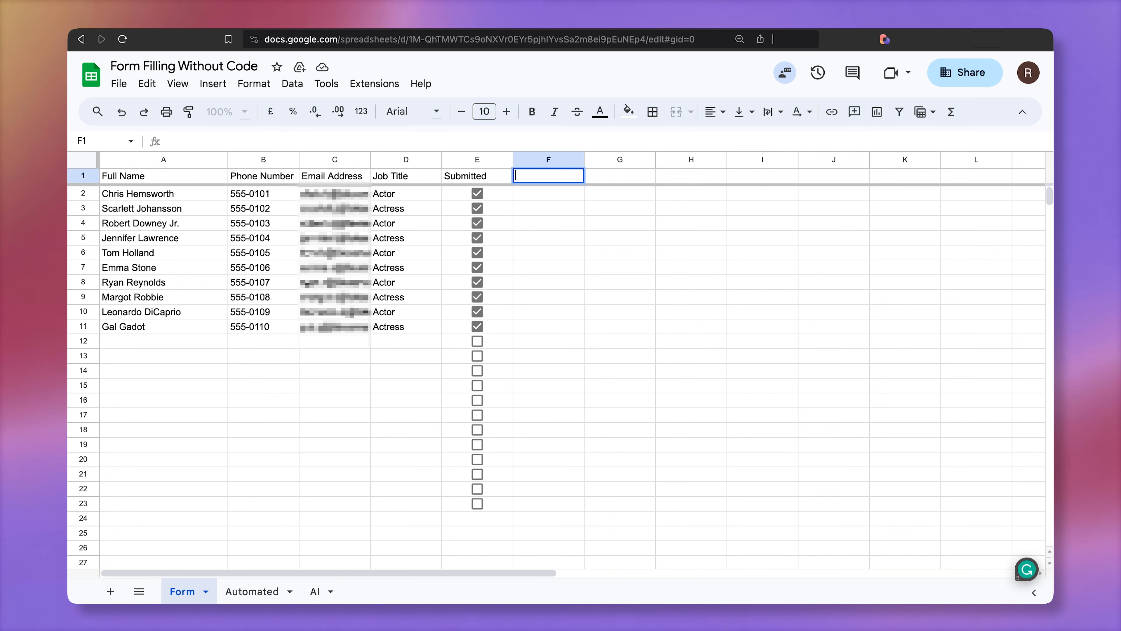
text(Date S)
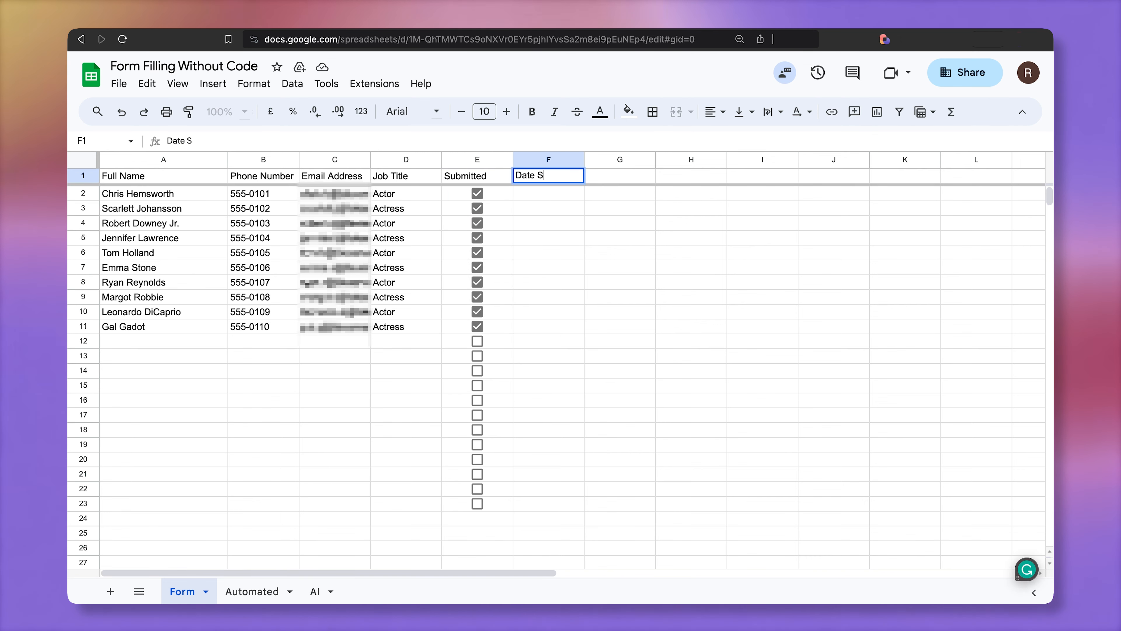
key(Enter)
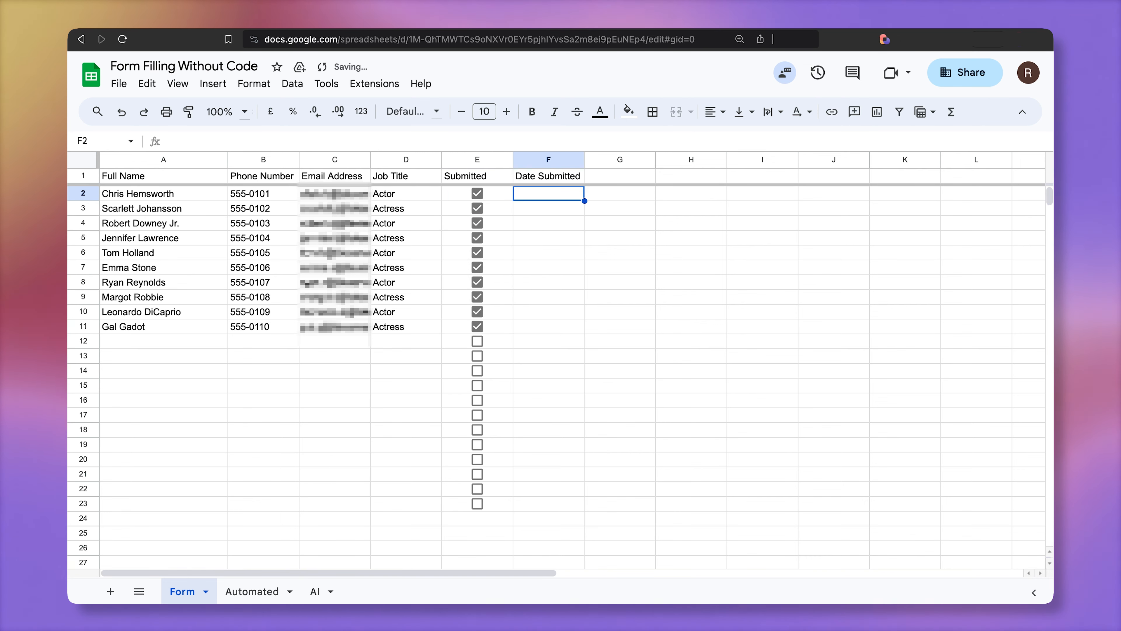
click(548, 342)
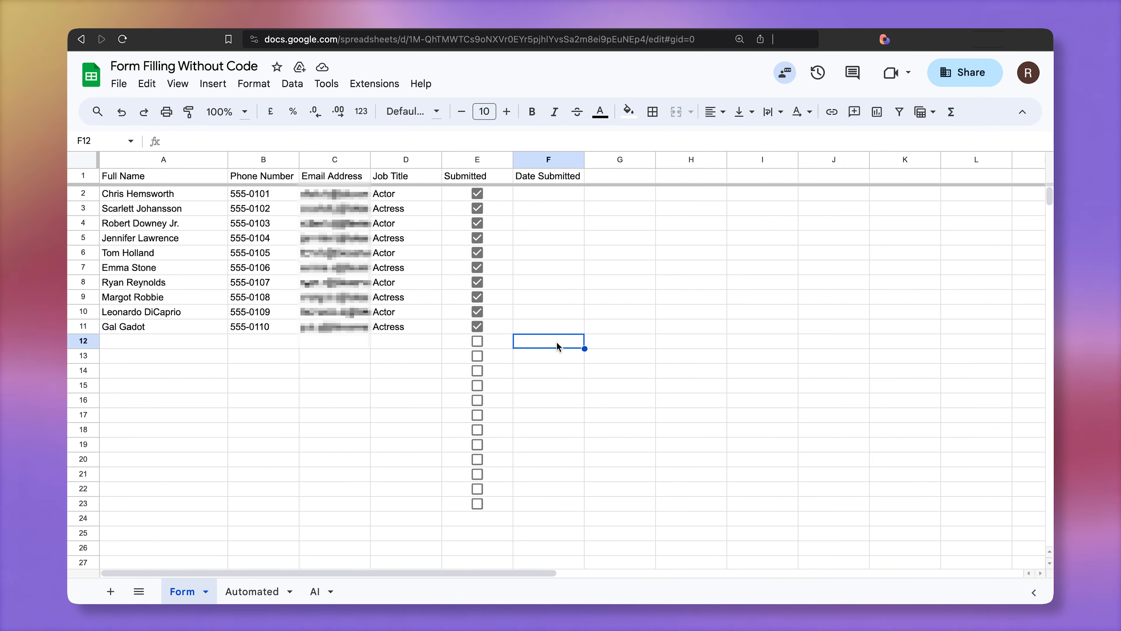
mouse_move(542, 341)
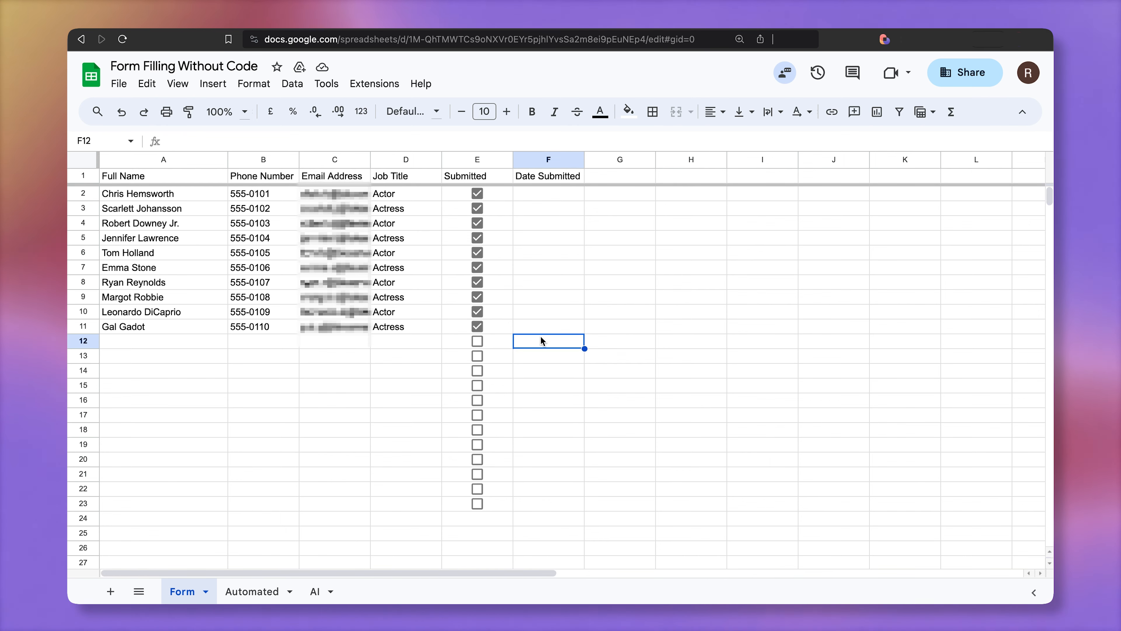
text(Renat Gabitov)
click(263, 341)
text(555-0110)
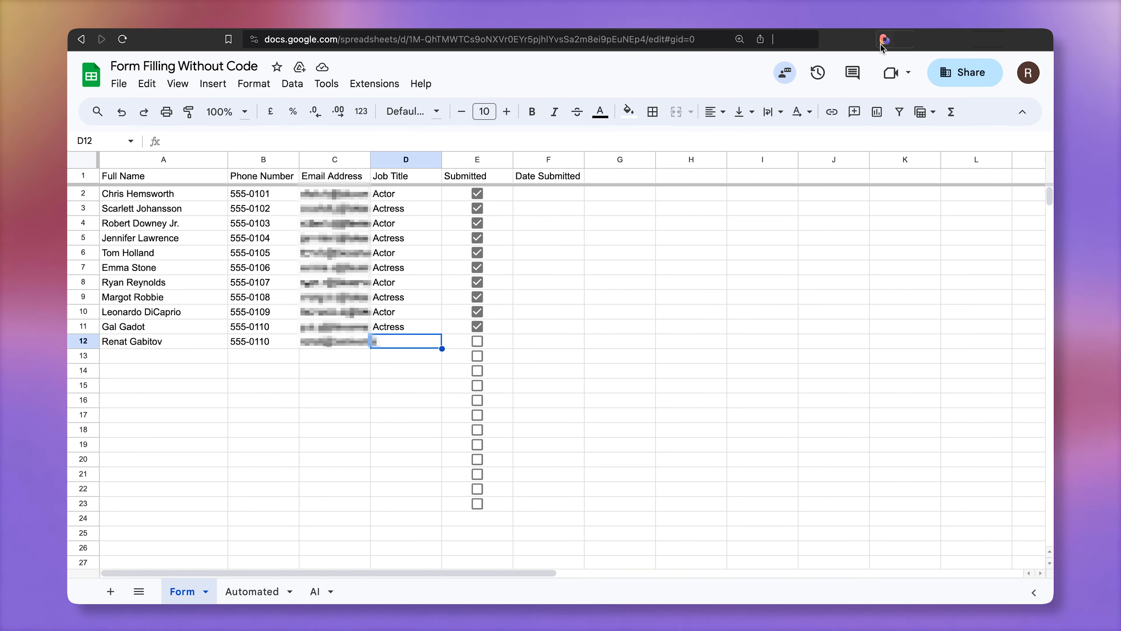
Duplicate Oscars Form as 'Tick to fill out the Oscars Form' and open it in the builder.
click(885, 40)
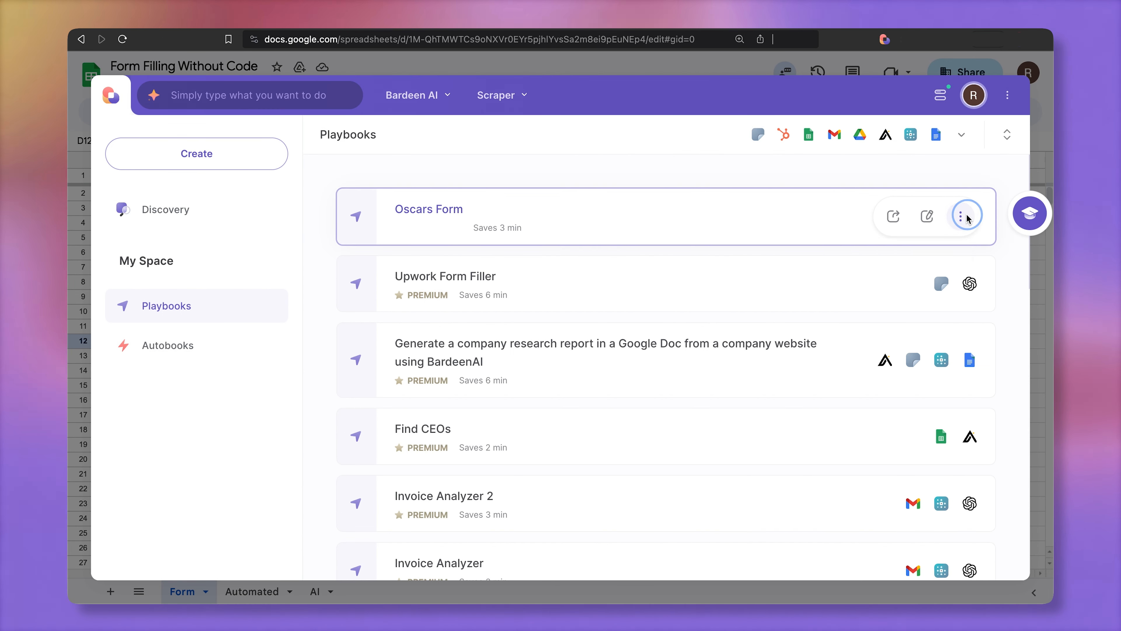
click(962, 214)
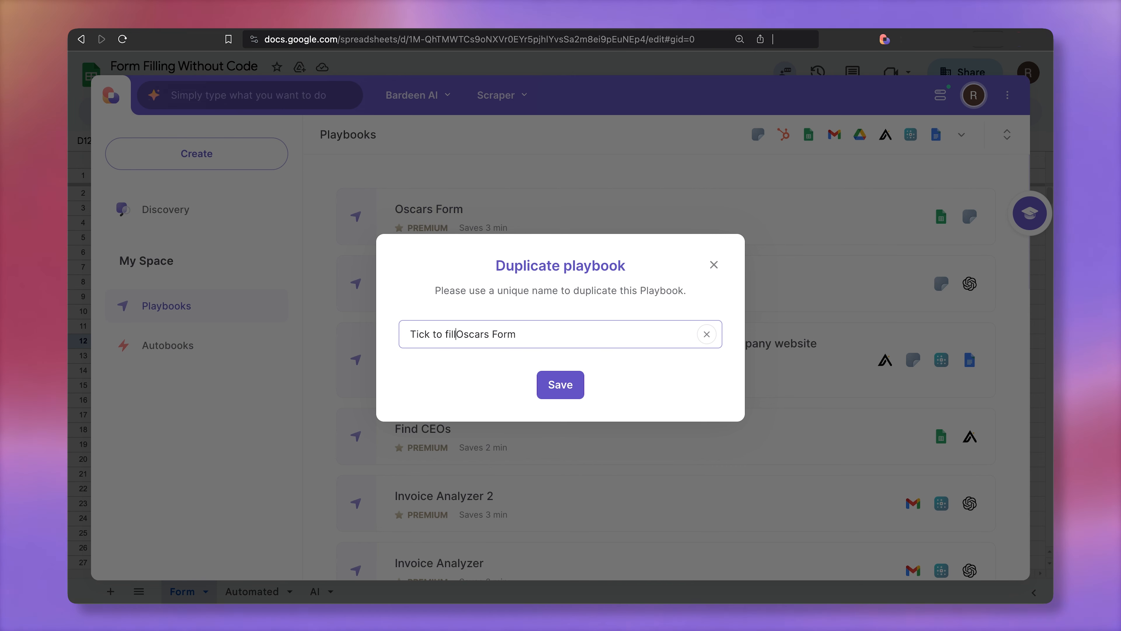
text(out the)
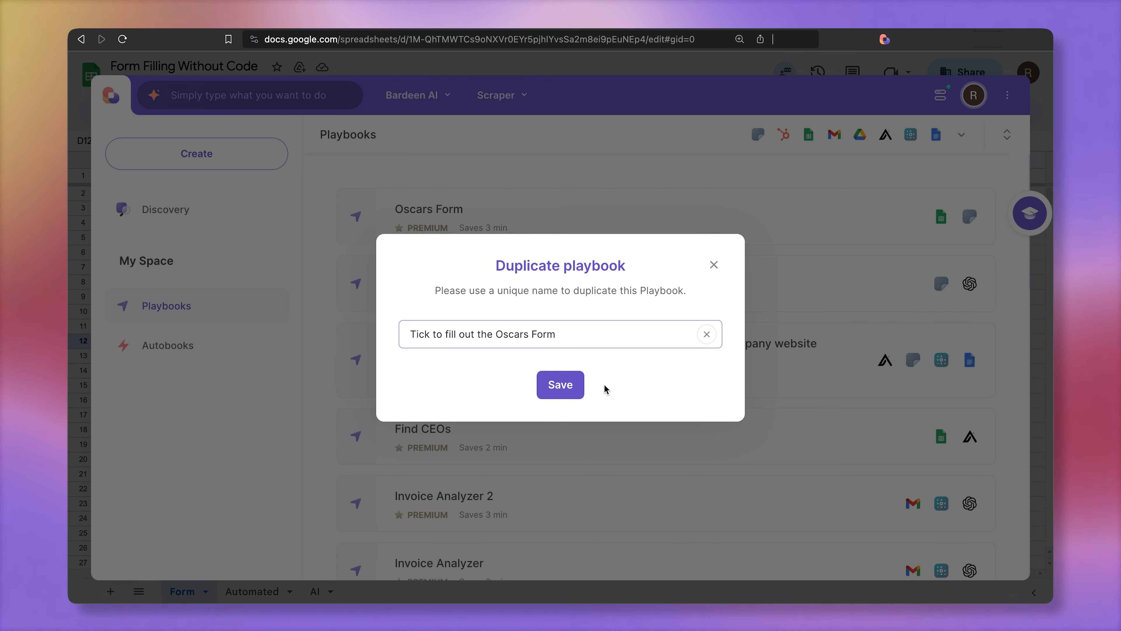
click(560, 385)
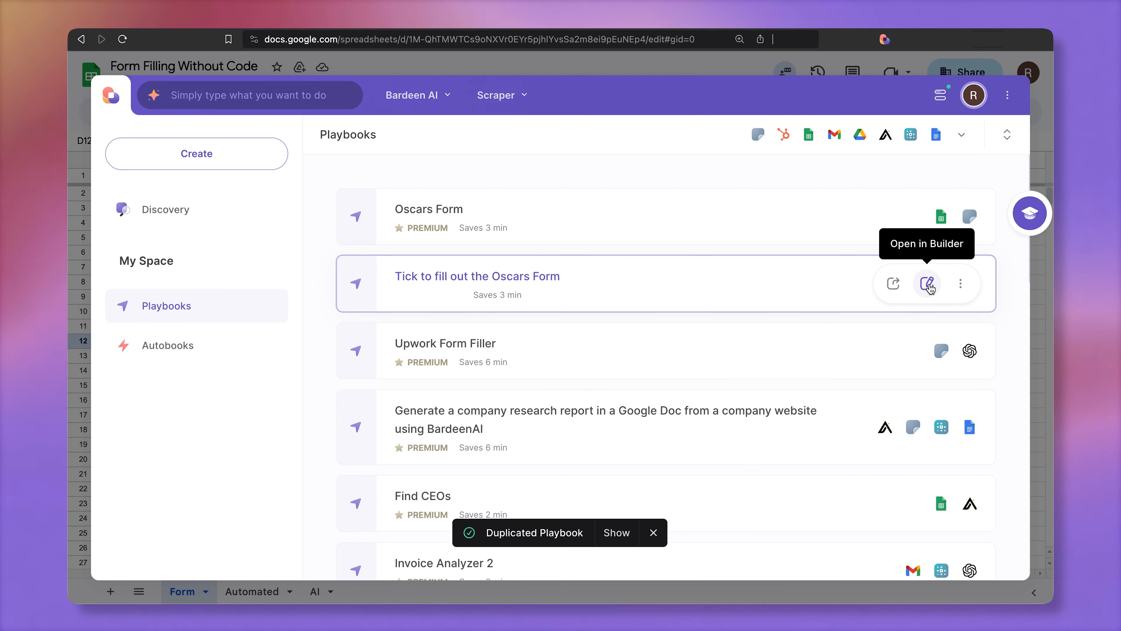
click(926, 284)
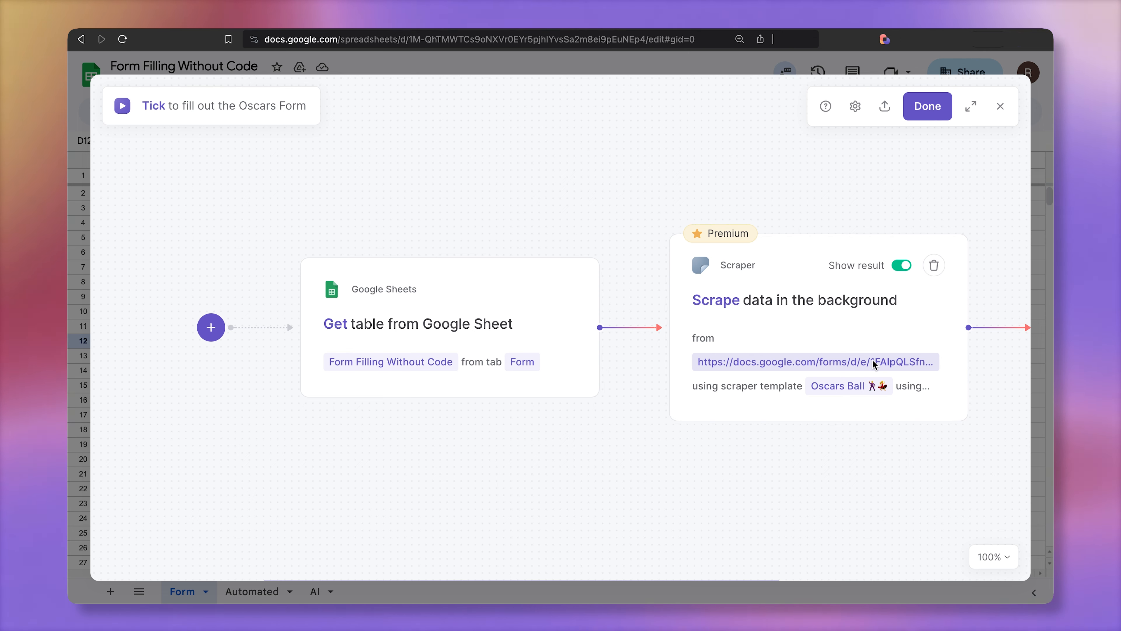
click(933, 265)
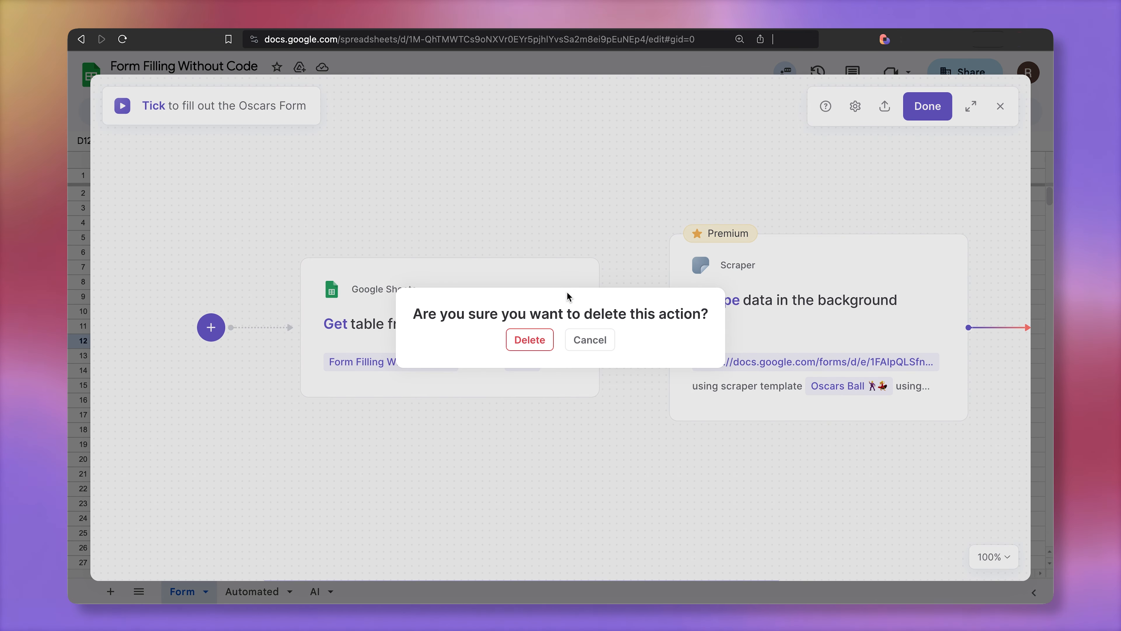
click(529, 340)
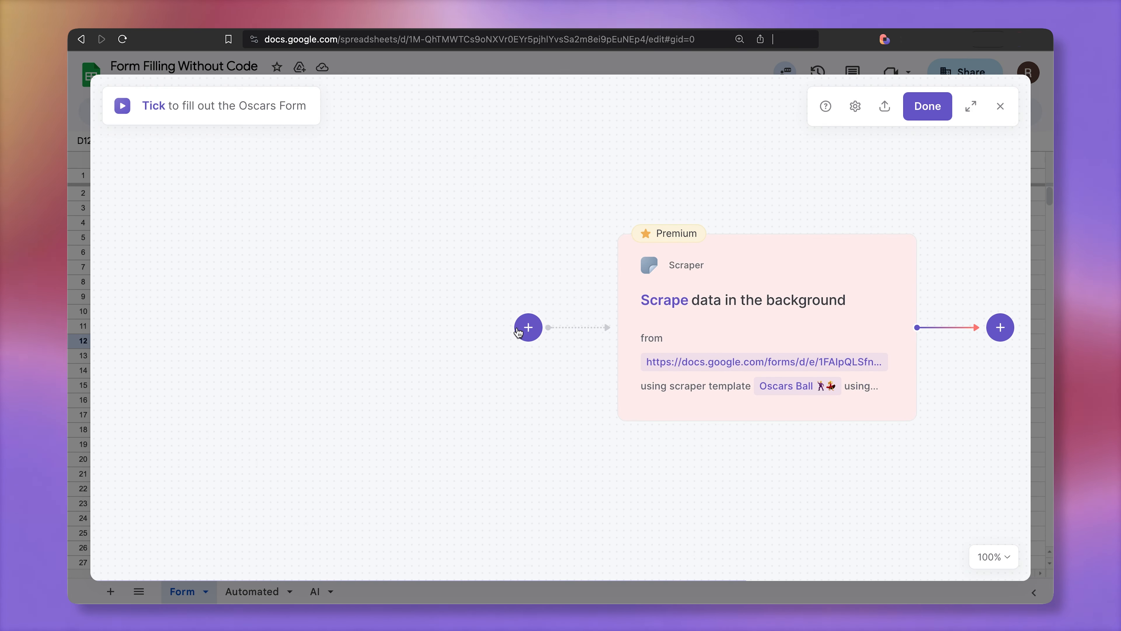
click(529, 327)
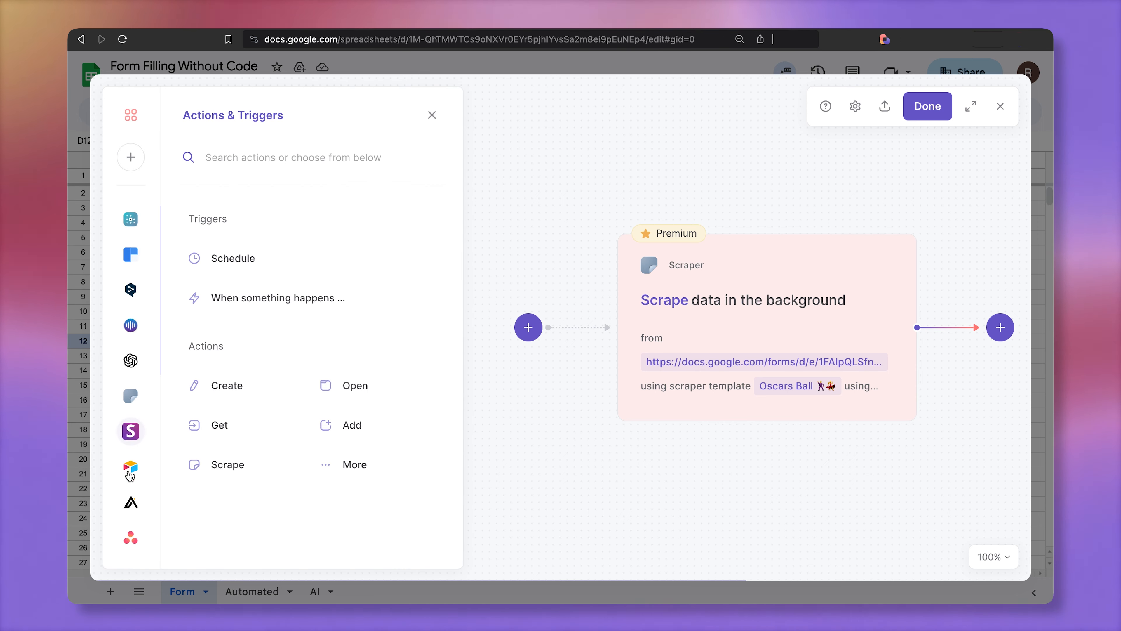
click(130, 328)
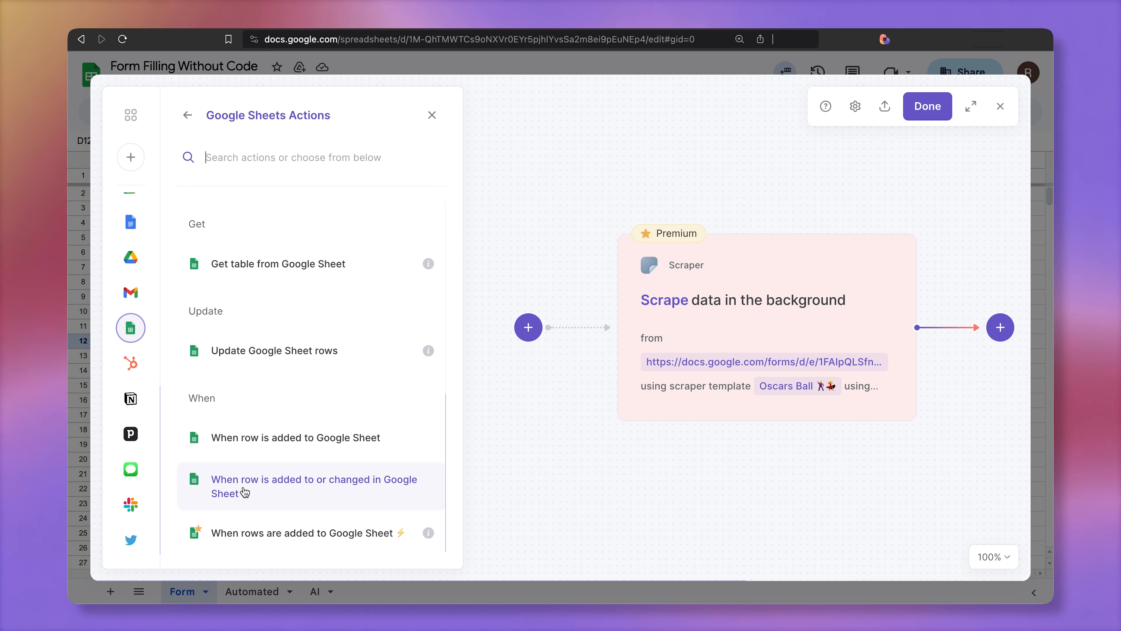
mouse_move(314, 496)
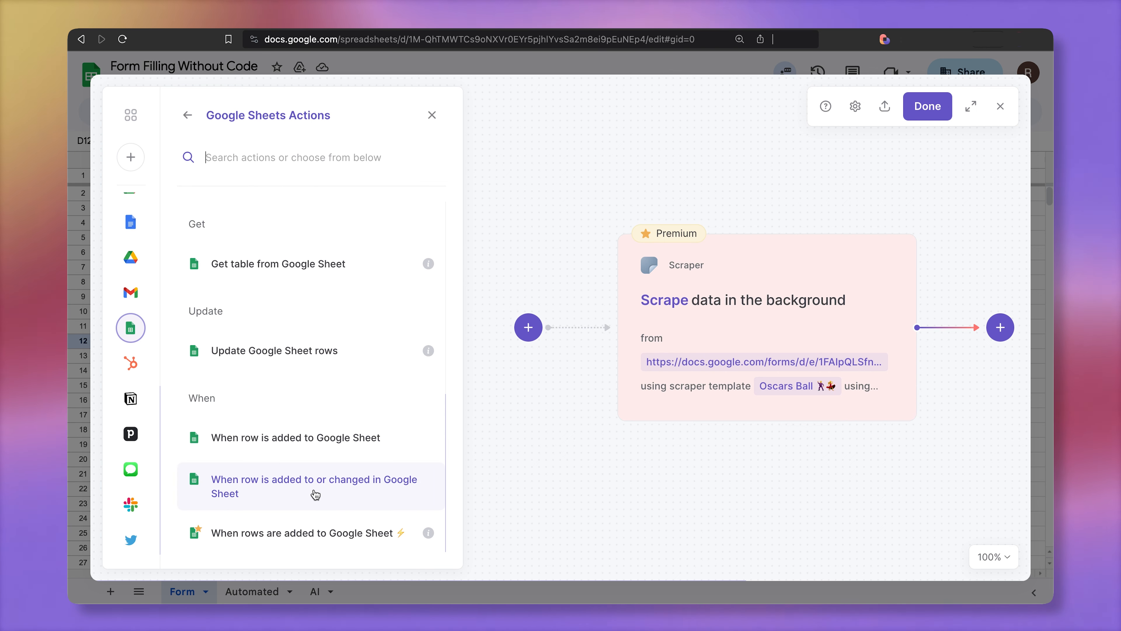
mouse_move(346, 497)
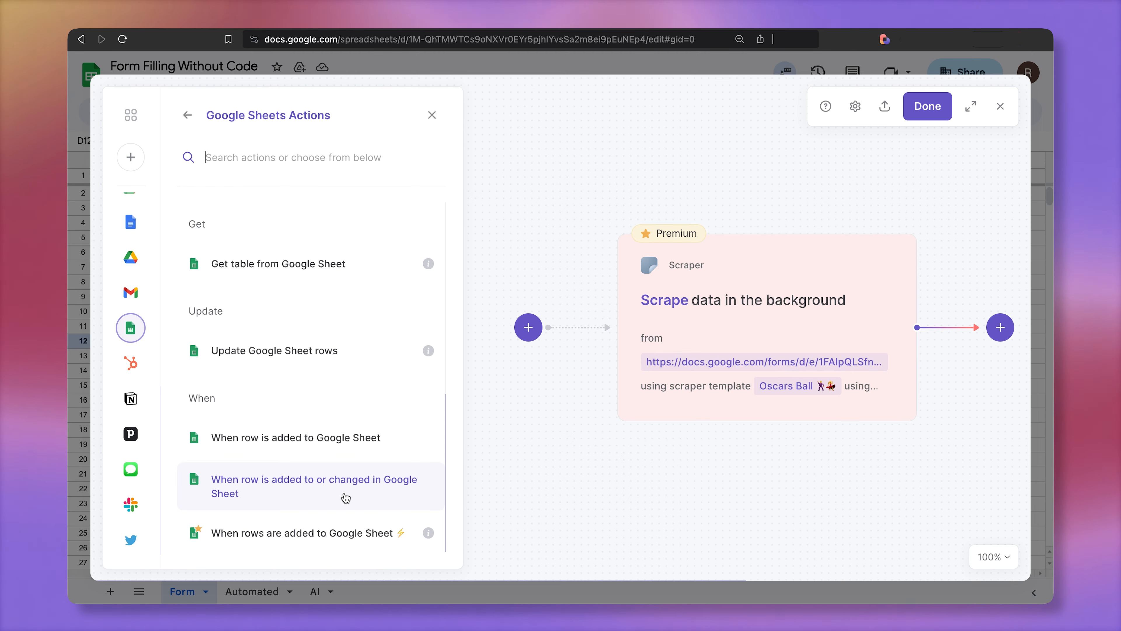
click(313, 485)
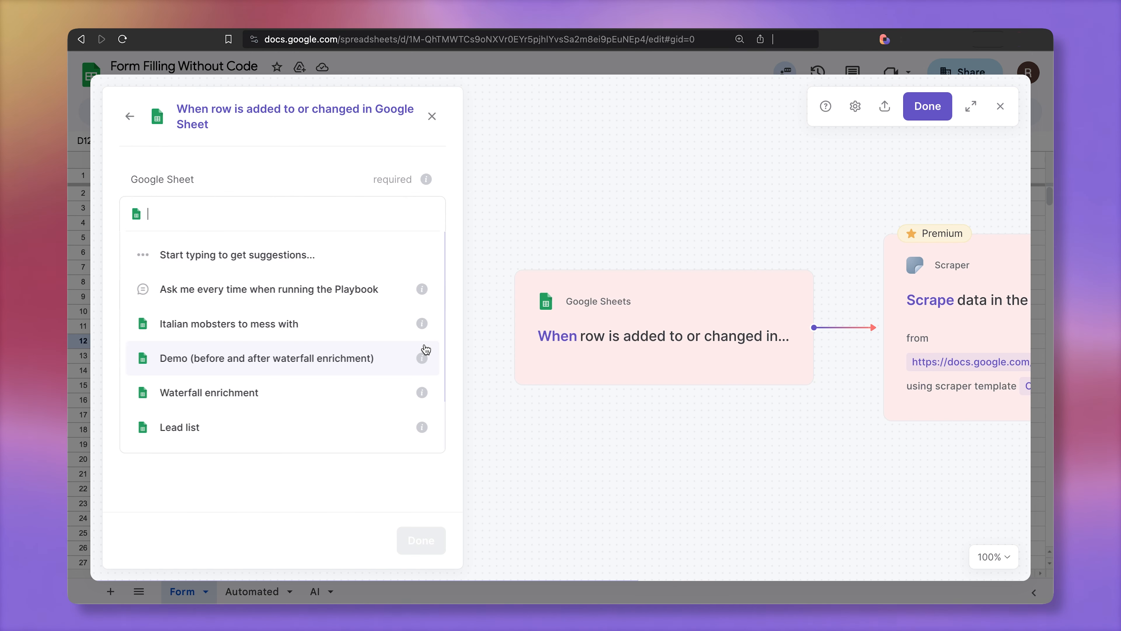
text(Form)
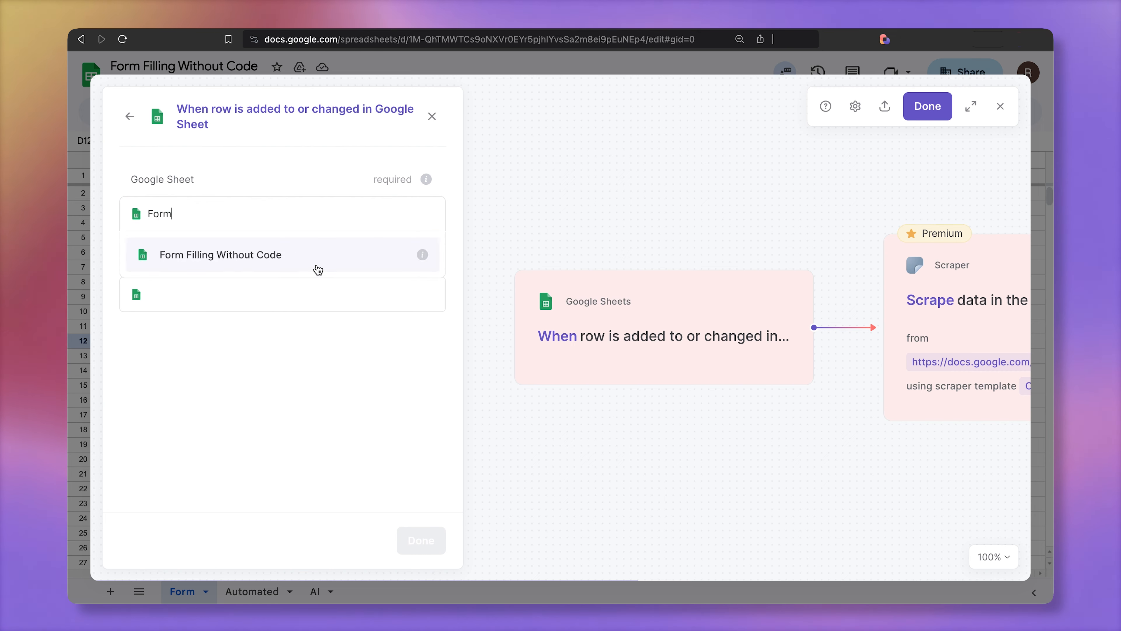
click(220, 254)
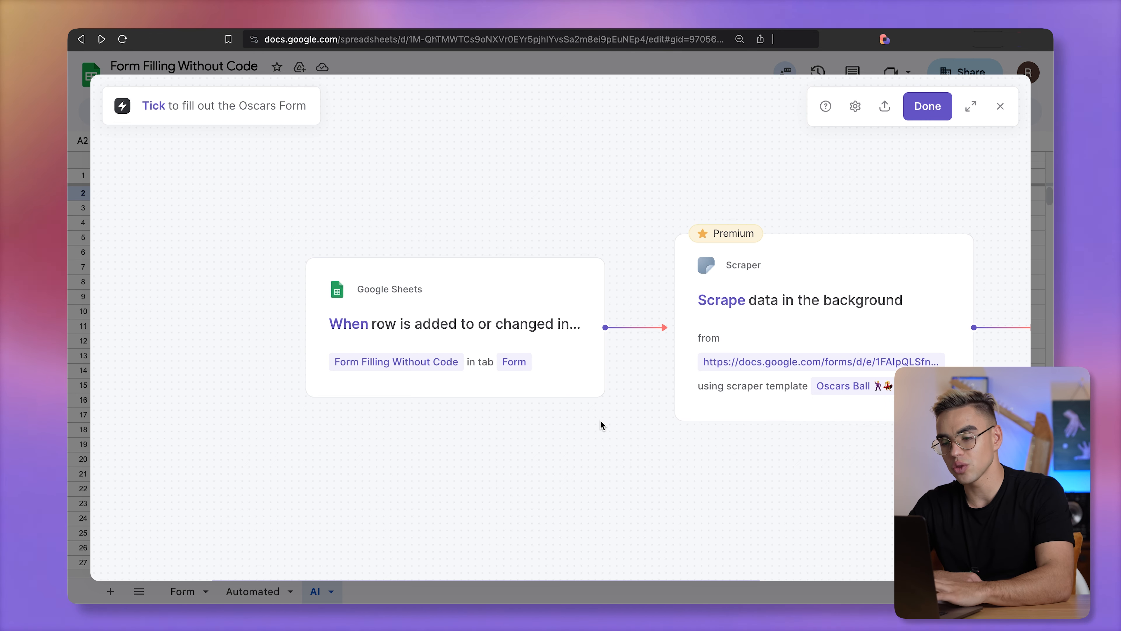
mouse_move(525, 420)
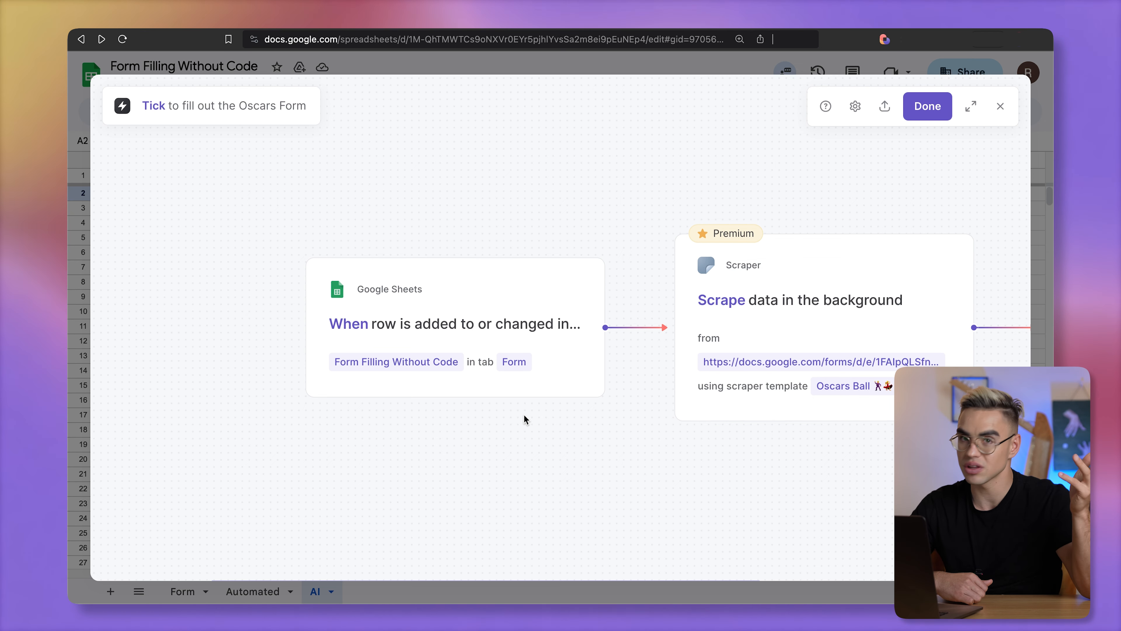
mouse_move(558, 436)
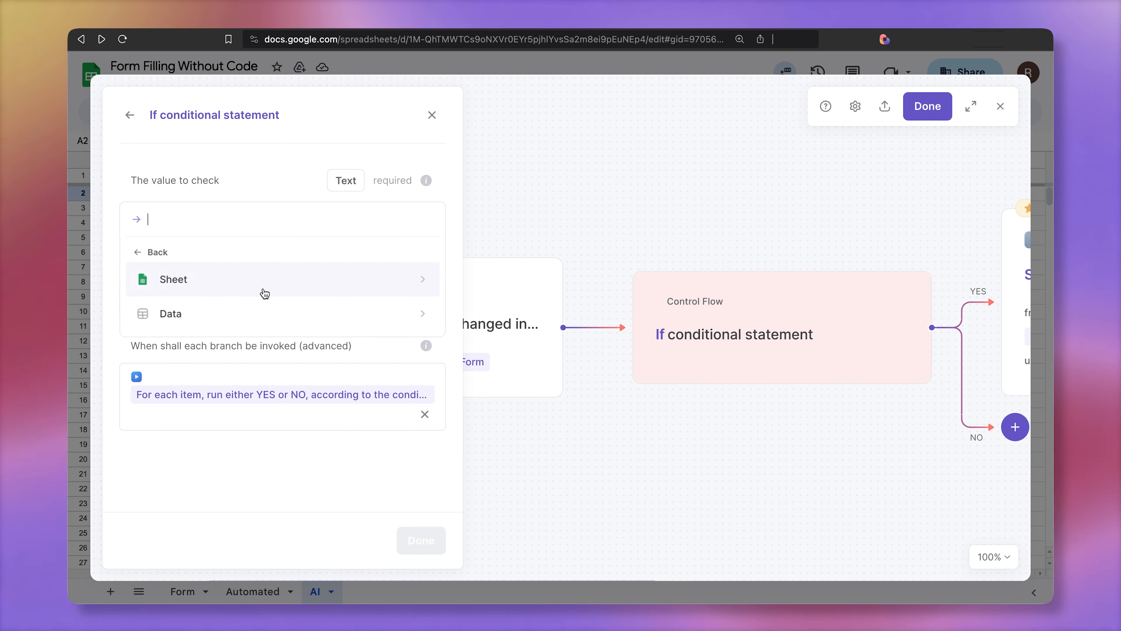
Set the If condition to check the trigger row's Data.Submitted contains TRUE before scraping.
click(173, 279)
text(TRUE)
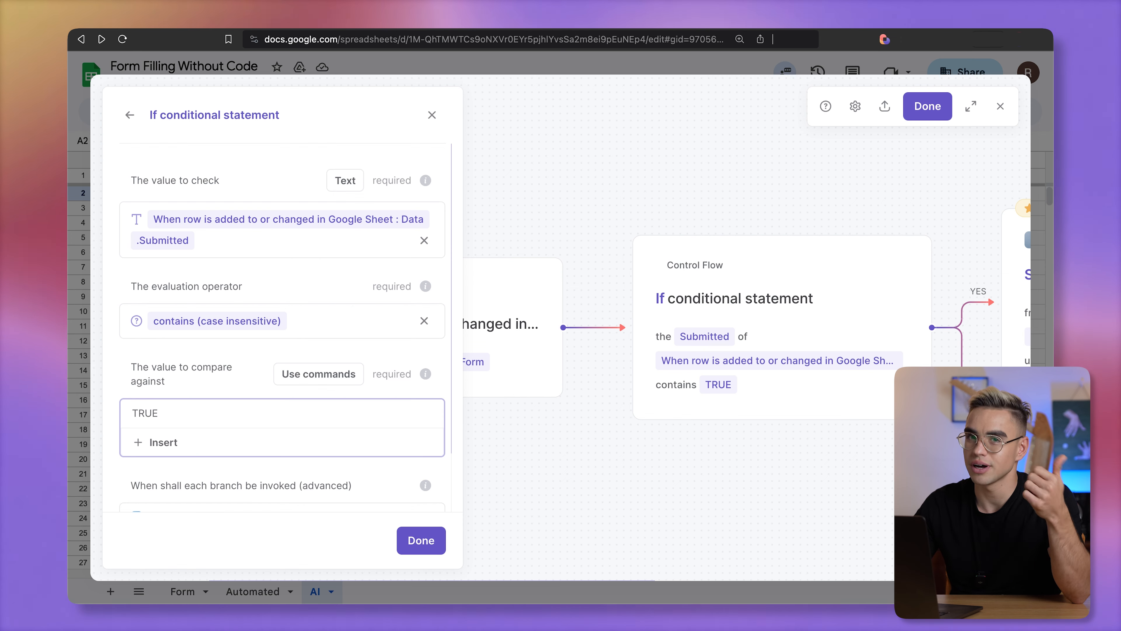
scroll(down, 3)
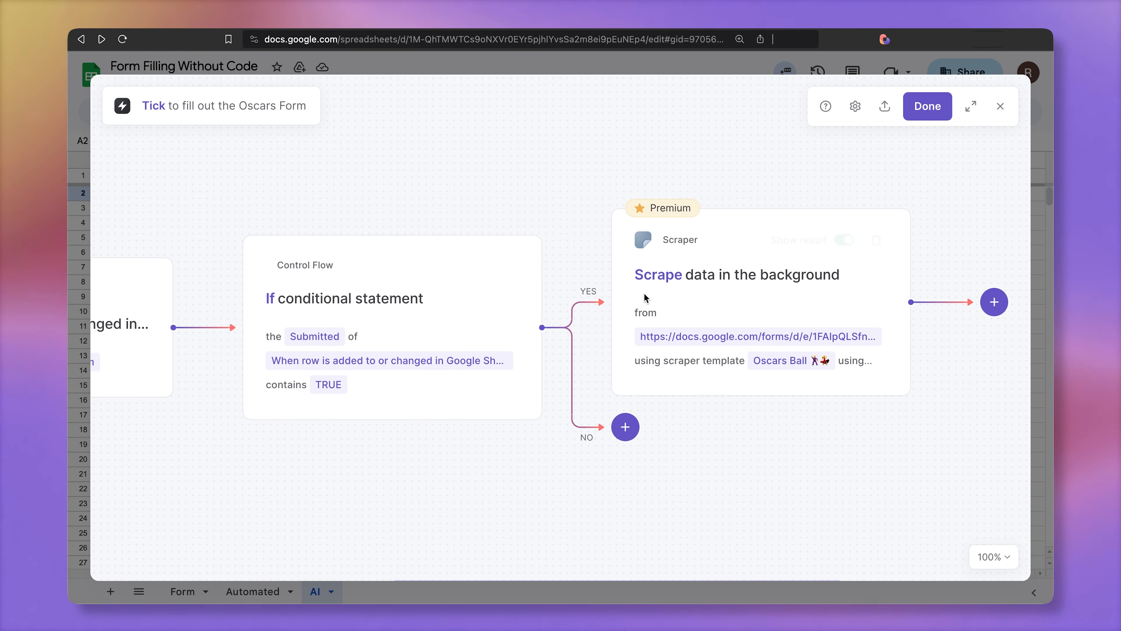
click(843, 240)
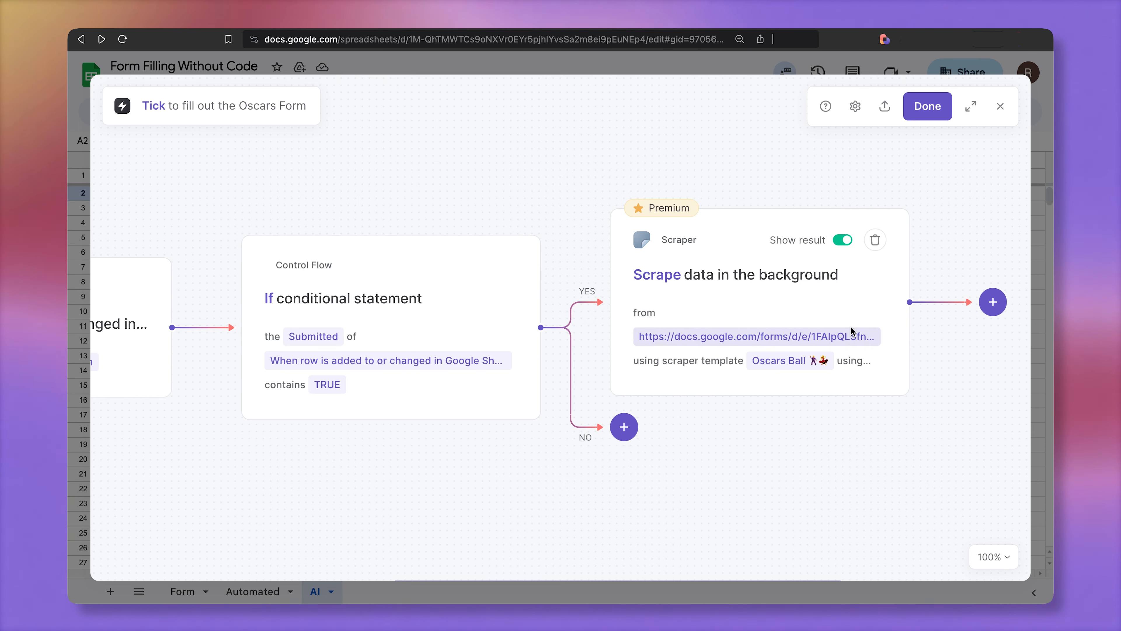
Add Update Google Sheet rows on the Form tab, matching rows by Email Address.
click(994, 301)
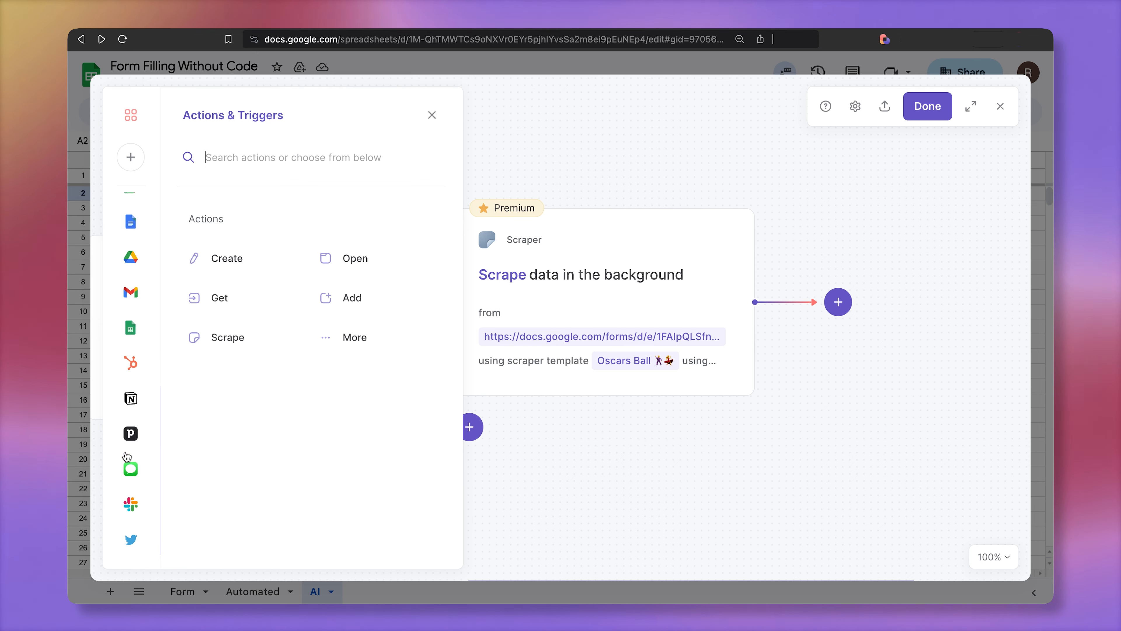
mouse_move(130, 328)
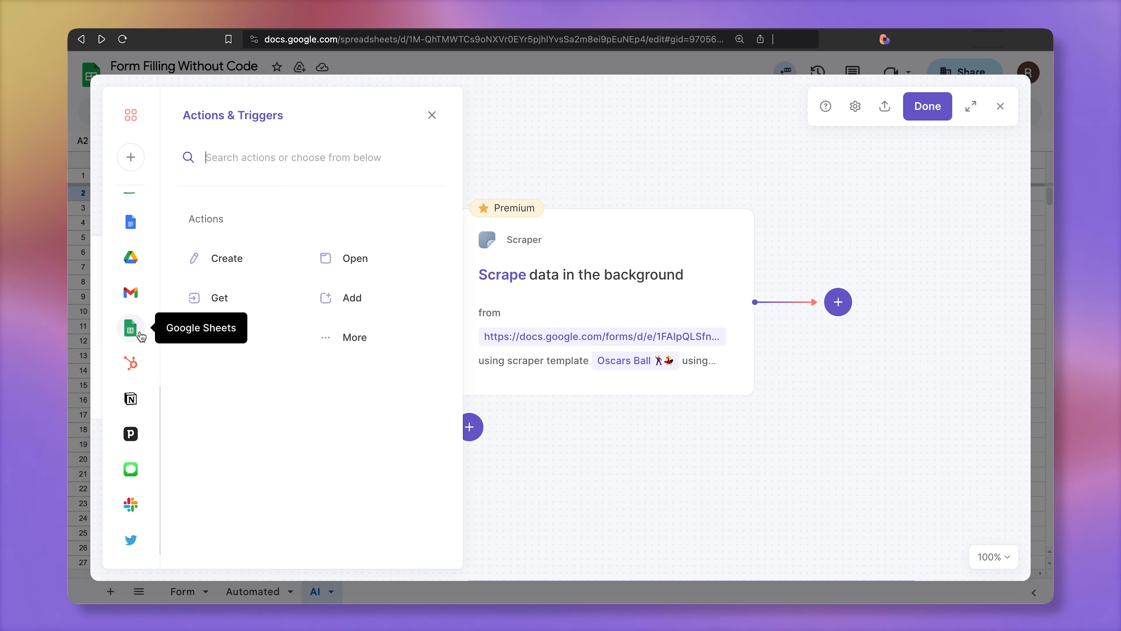
click(131, 328)
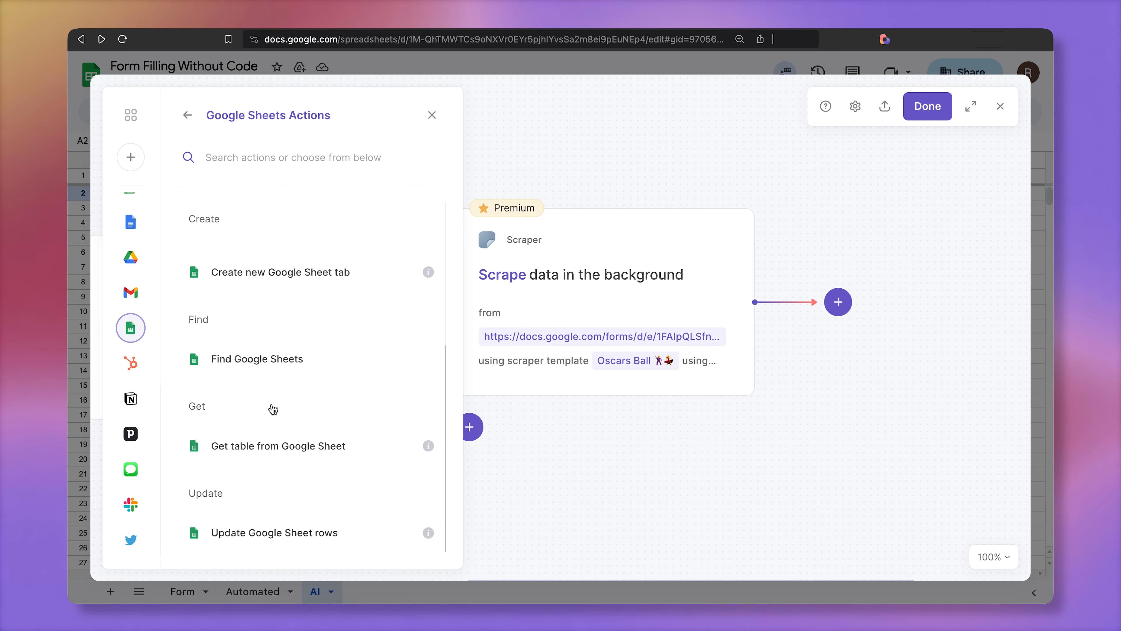
click(275, 532)
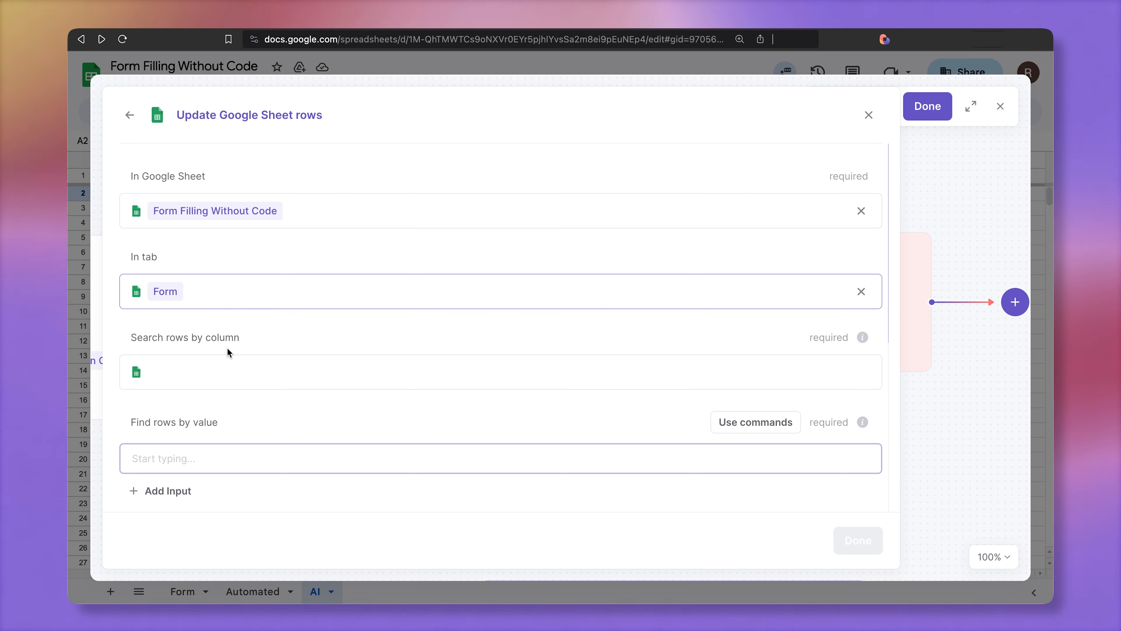
click(501, 372)
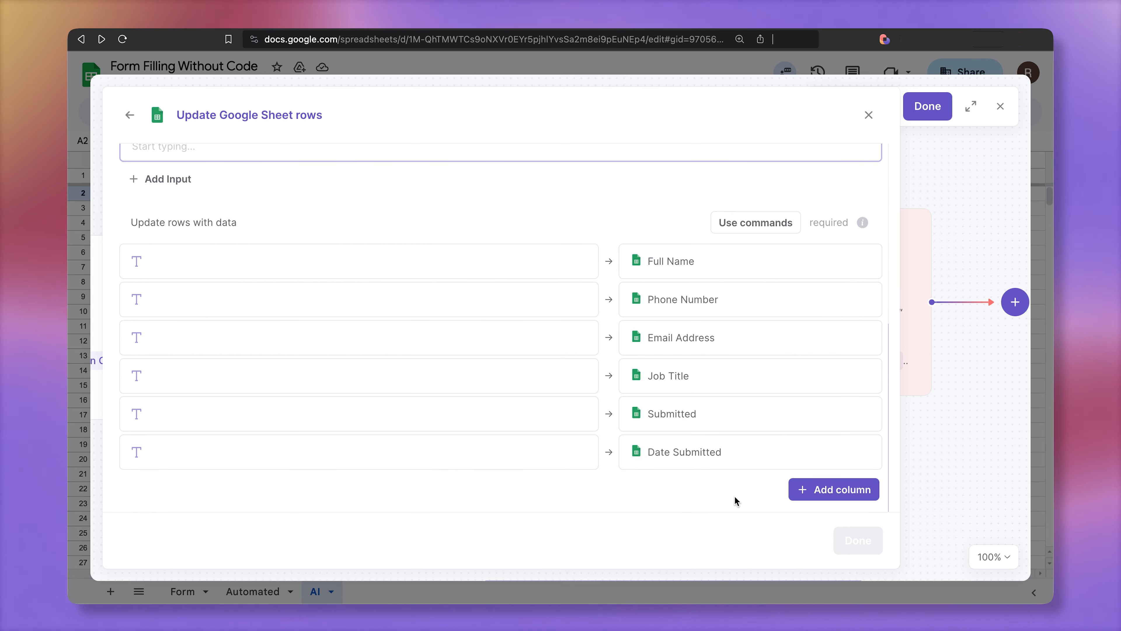
mouse_move(974, 419)
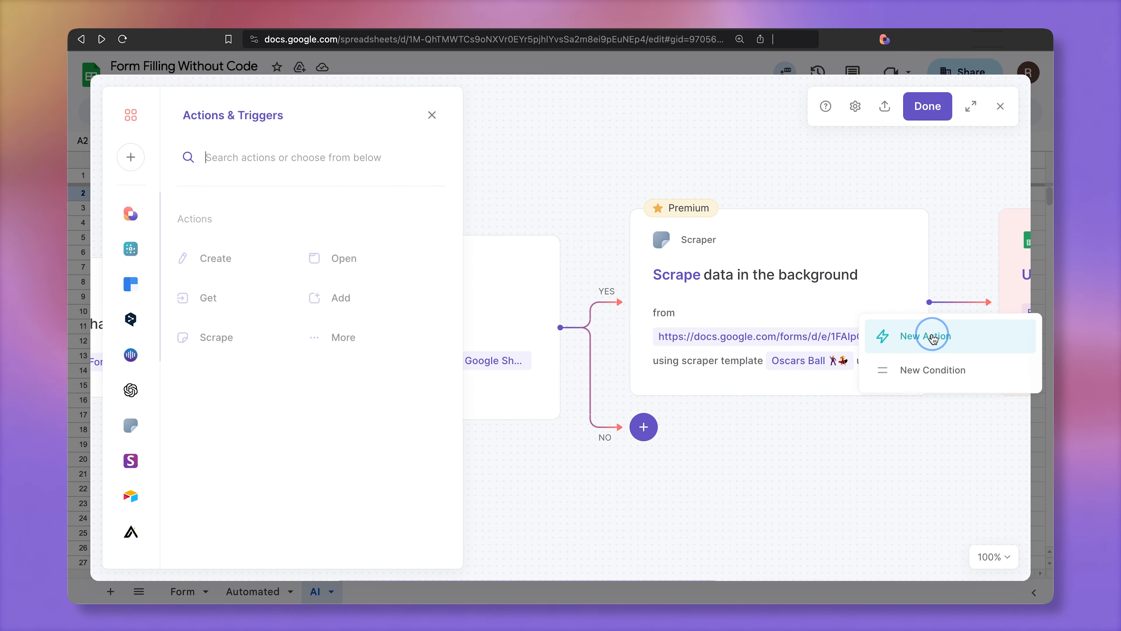
Get the current time and map it, formatted, to the Date Submitted column.
text(current)
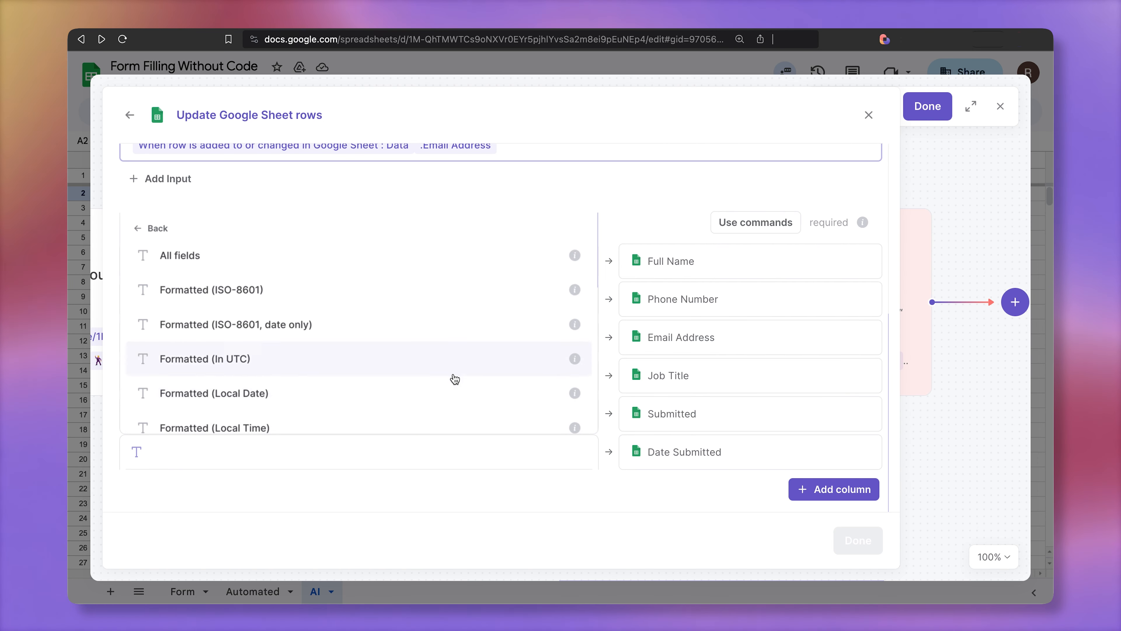
click(211, 290)
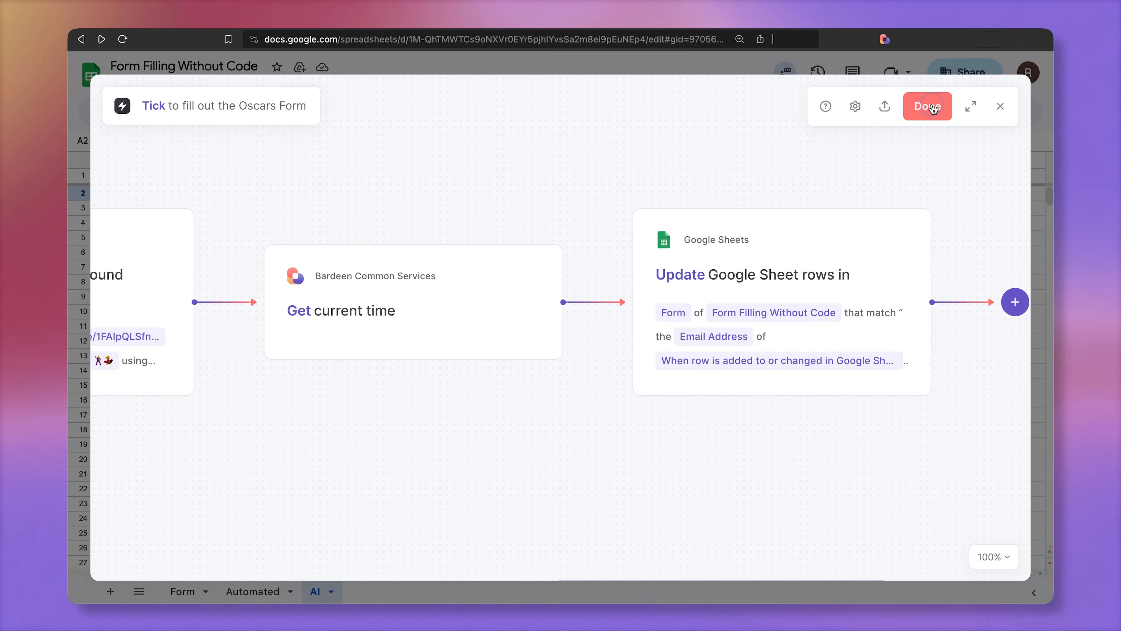
Save the 'Tick to fill out the Oscars Form' autobook and return to the Autobooks list.
click(928, 106)
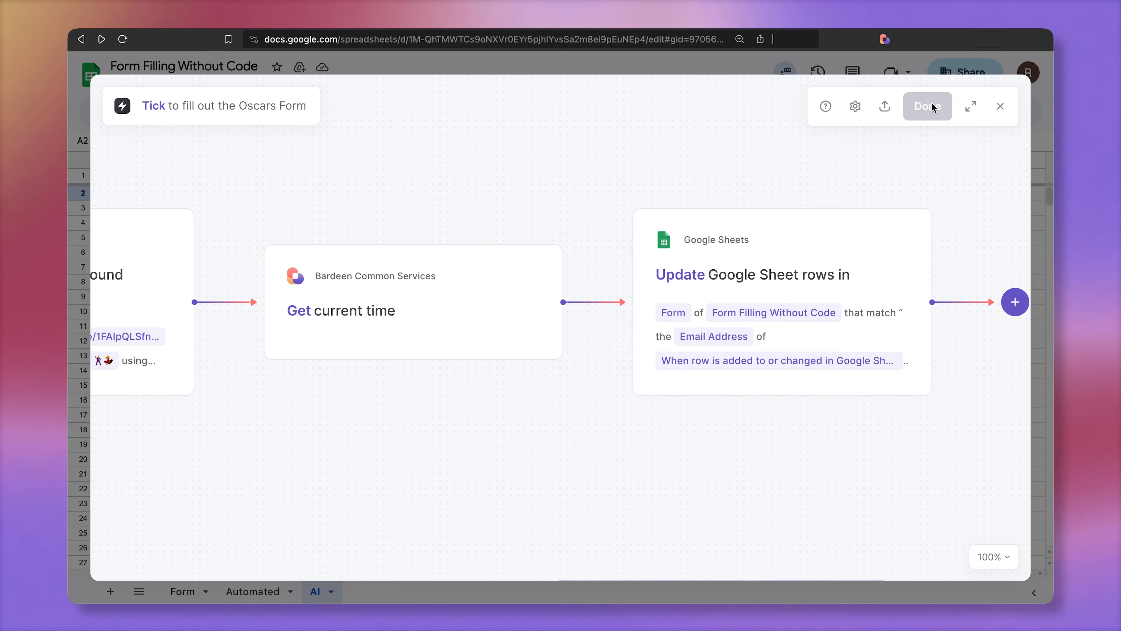
click(927, 105)
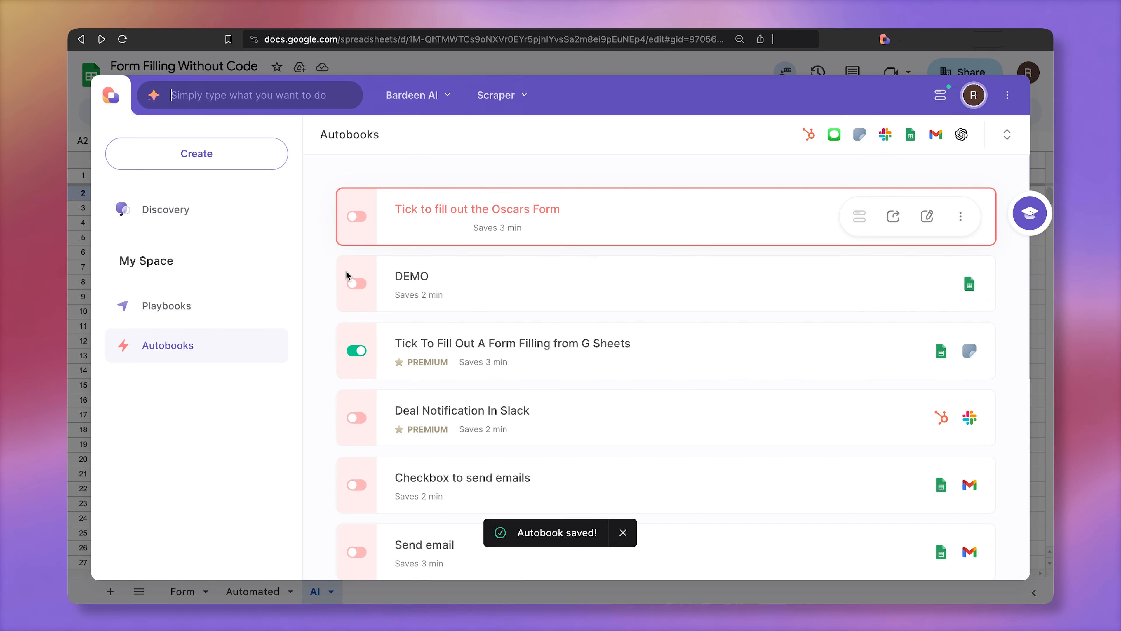
click(356, 216)
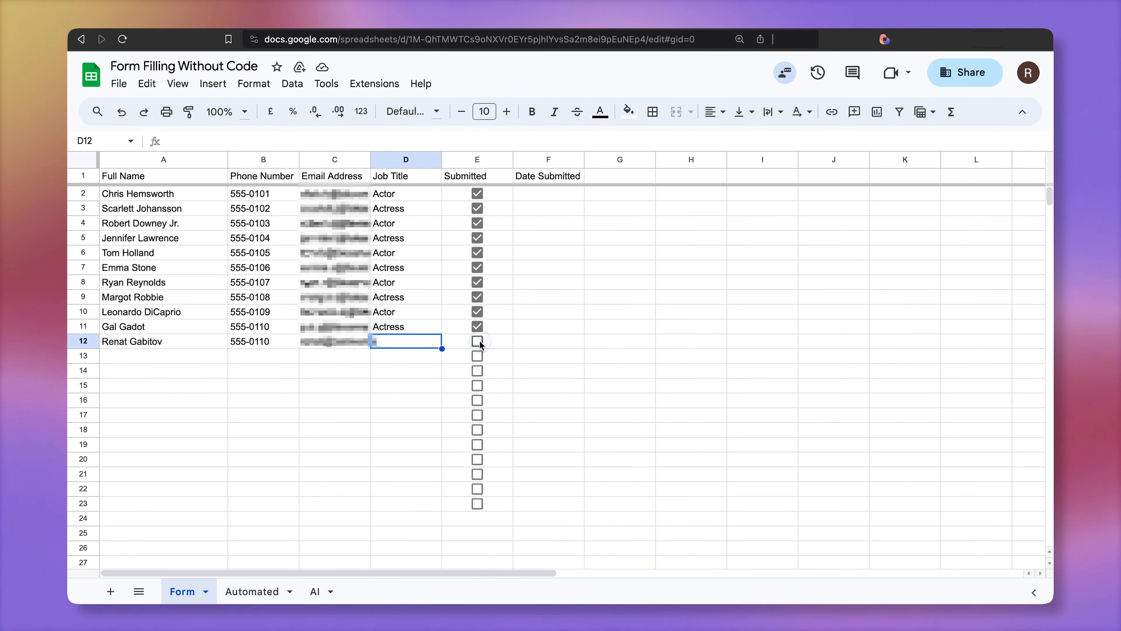
Tick Submitted in row 12 so its Date Submitted fills in, then switch to the Upwork tab.
click(477, 341)
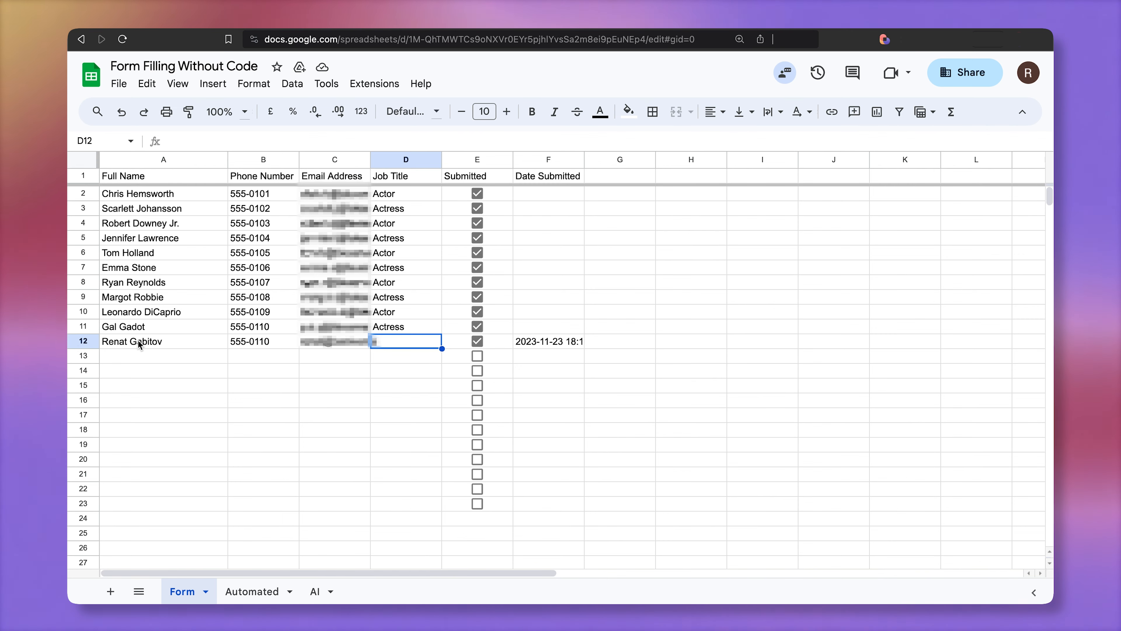
click(315, 591)
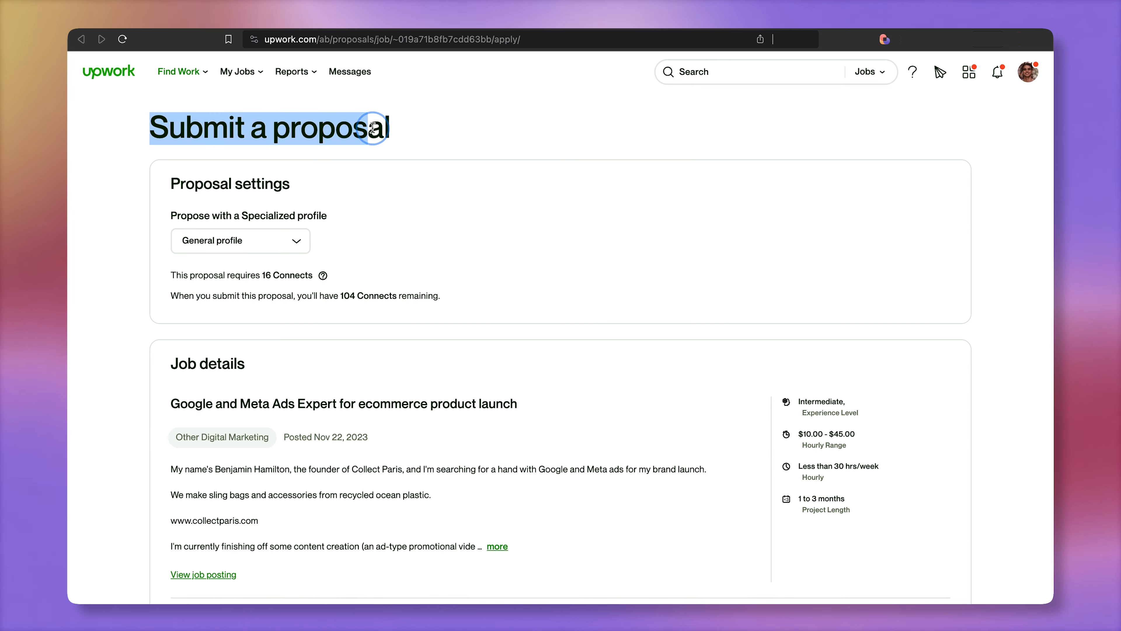
scroll(down, 3)
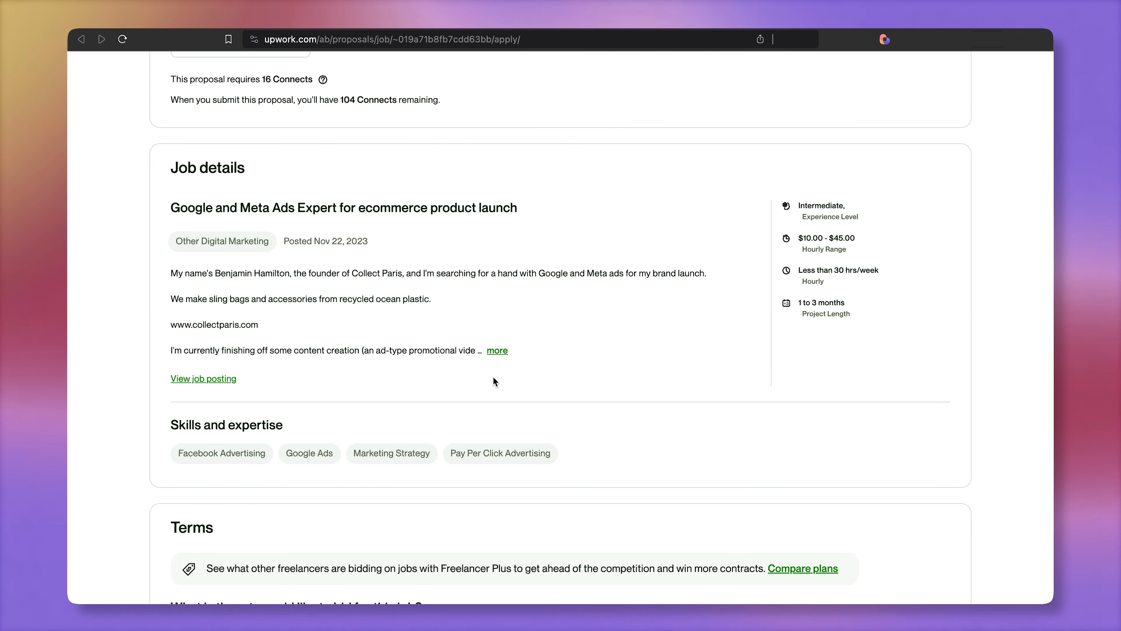
click(497, 351)
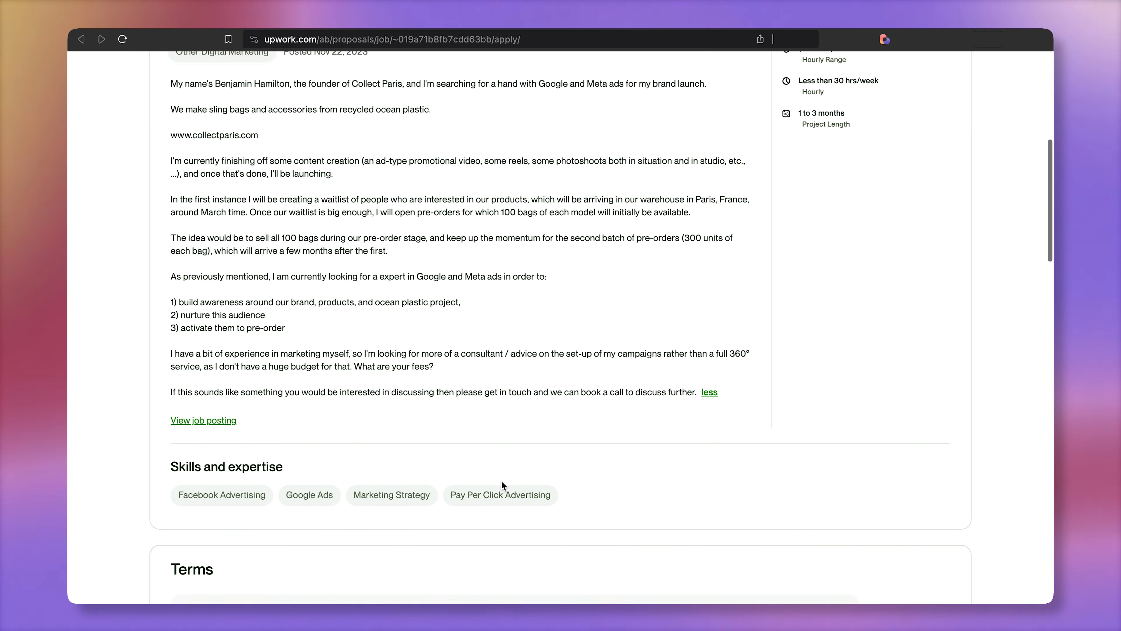
scroll(down, 3)
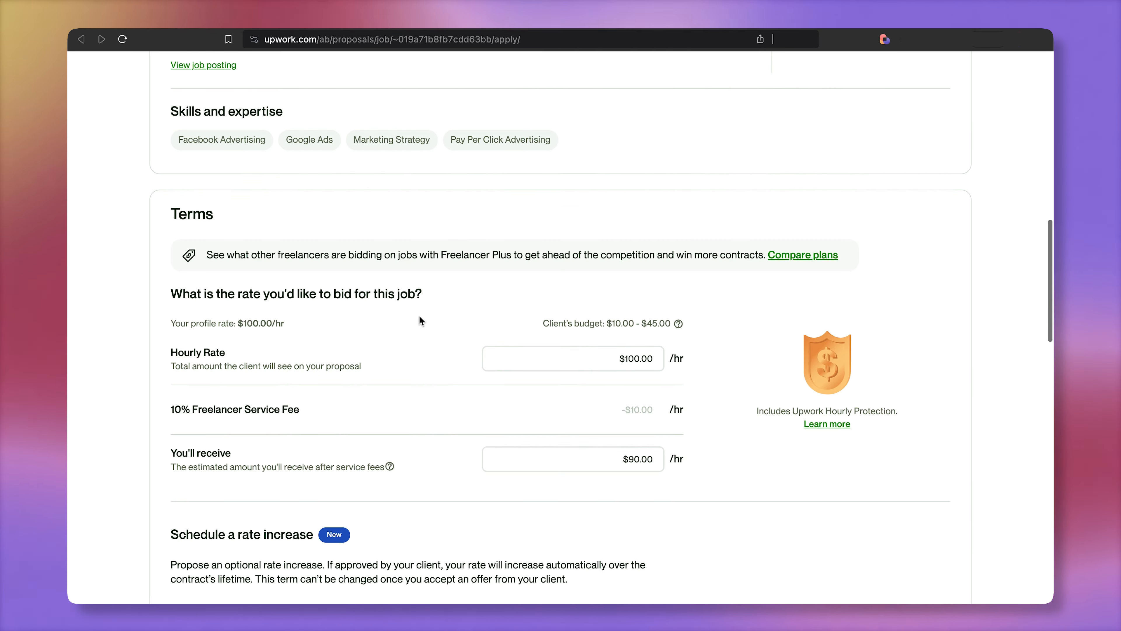
scroll(down, 3)
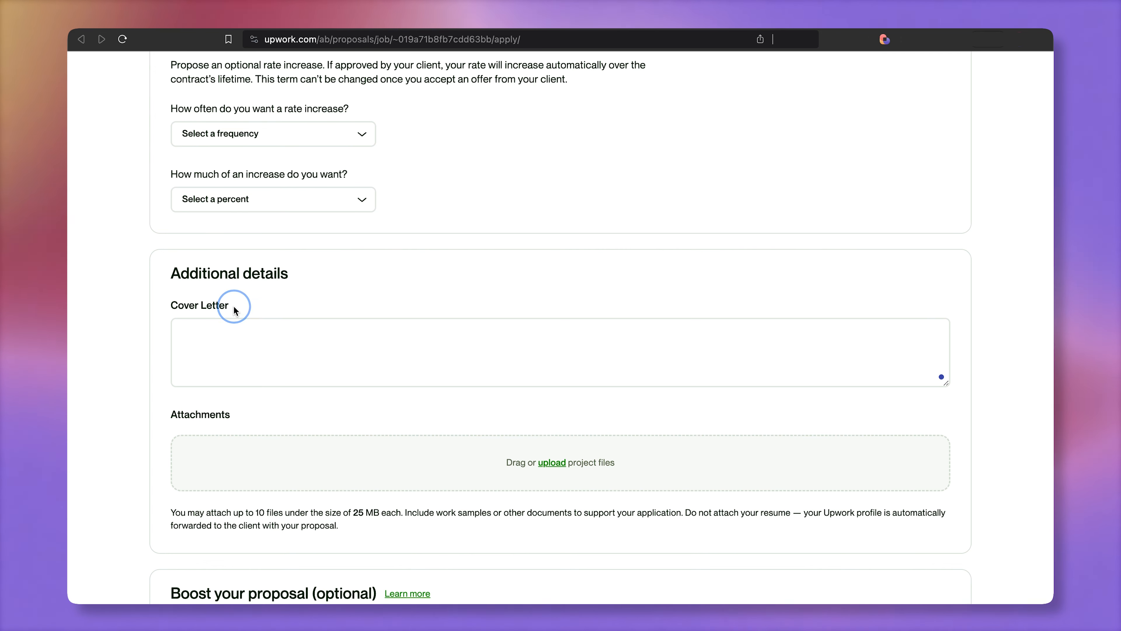
double_click(200, 305)
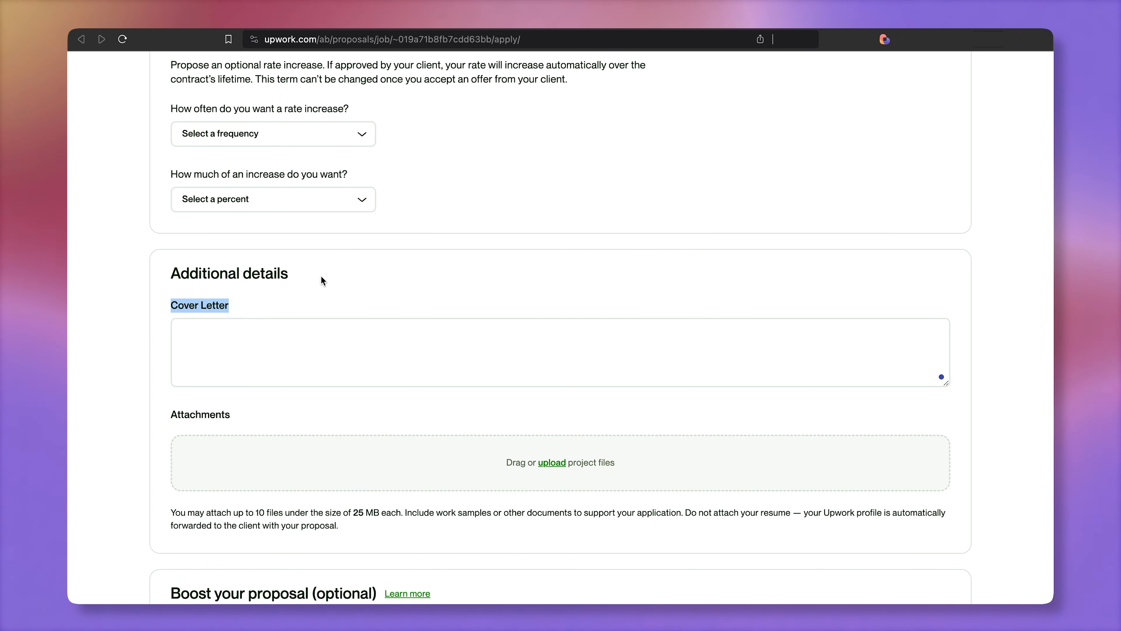
click(429, 354)
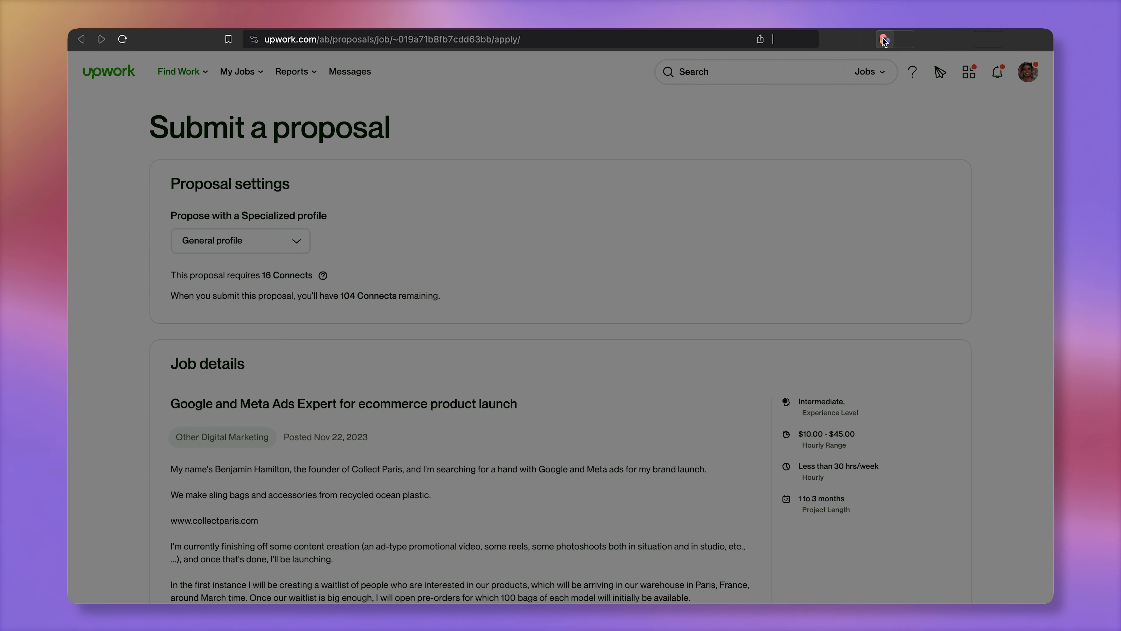
Start a new playbook reading the table from the AI tab of Form Filling Without Code.
click(884, 39)
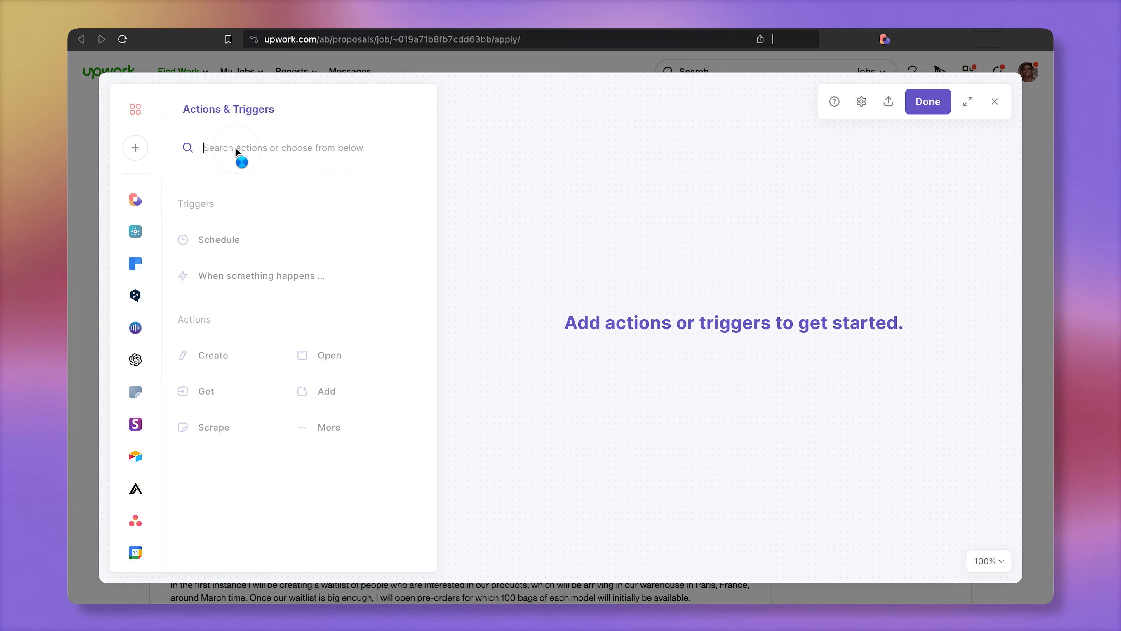
click(136, 353)
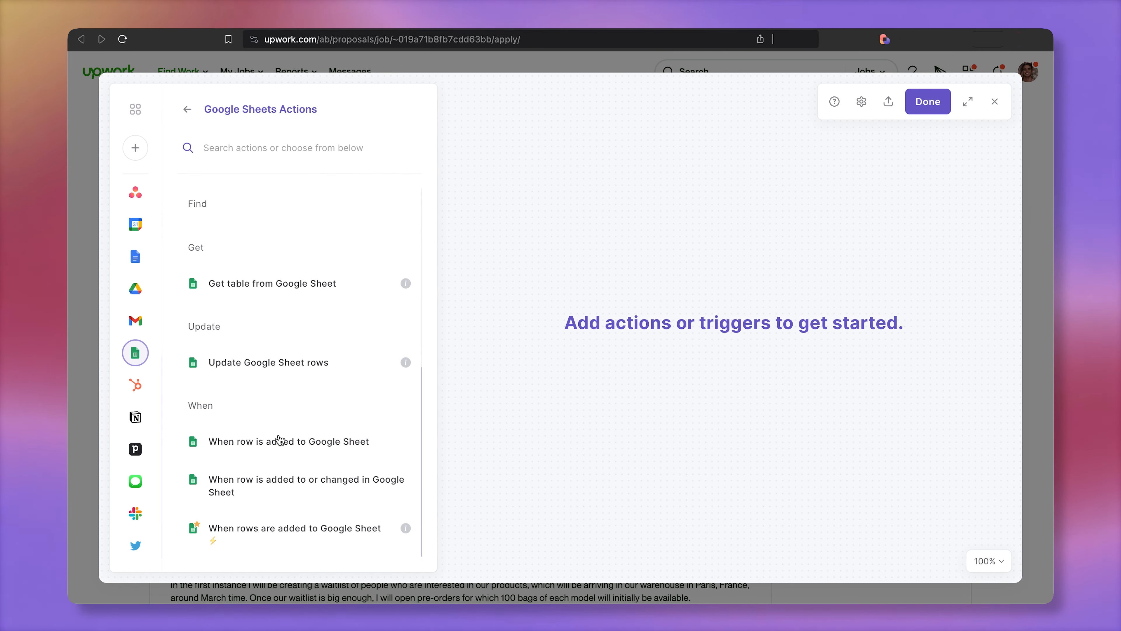
click(272, 283)
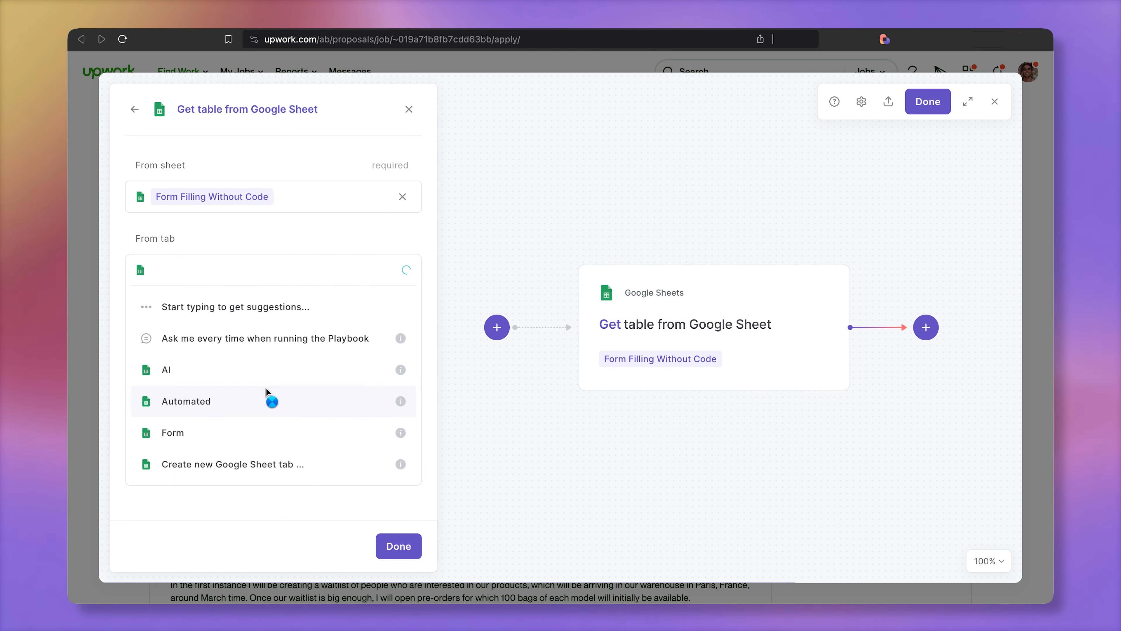
click(166, 370)
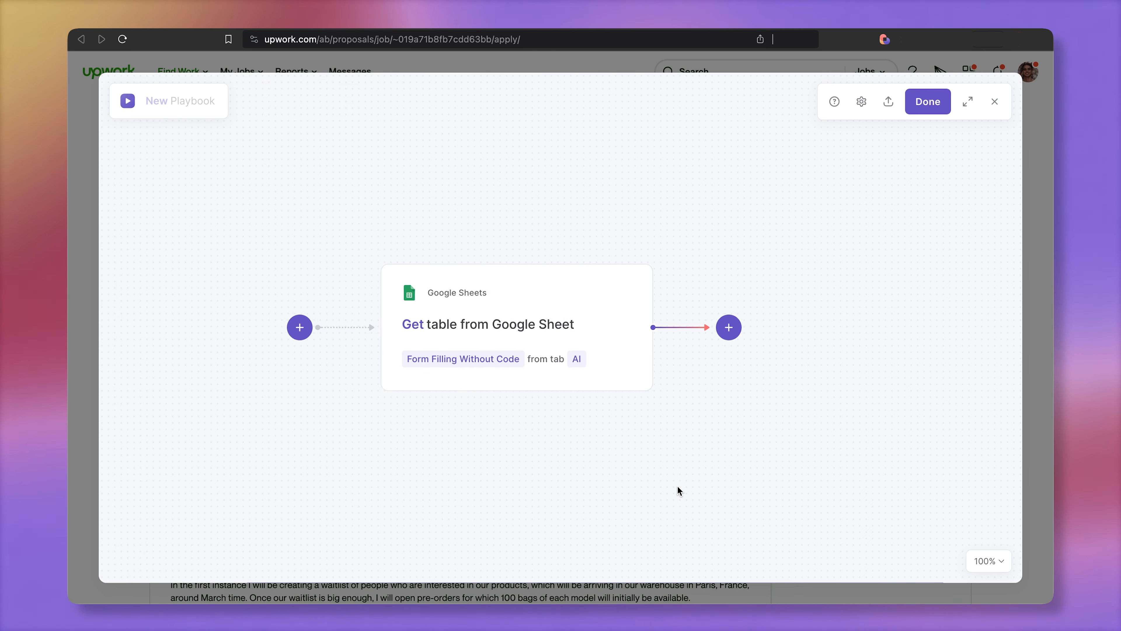
click(728, 327)
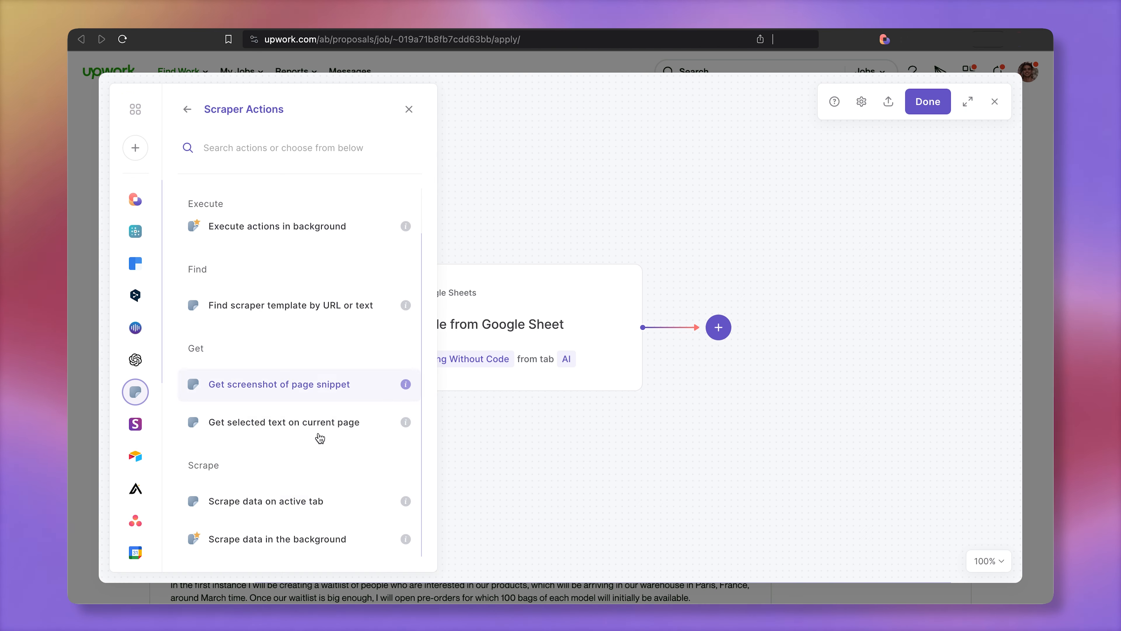
Add Scrape data in the background using the Upwork Job Posts links from Action 1.
click(277, 539)
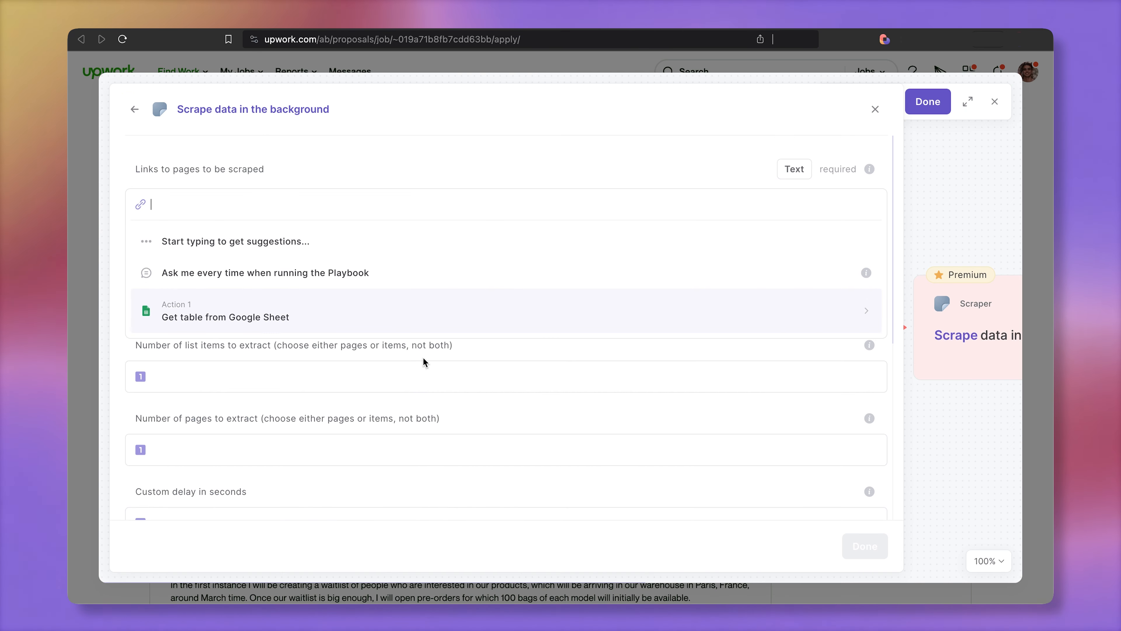
mouse_move(340, 312)
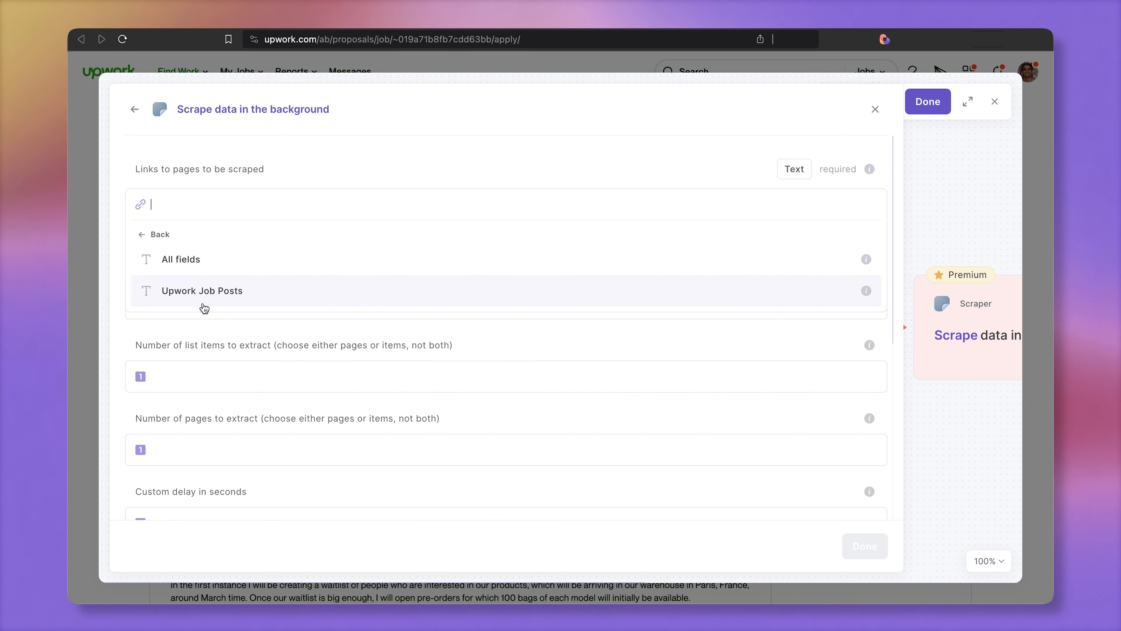
click(203, 290)
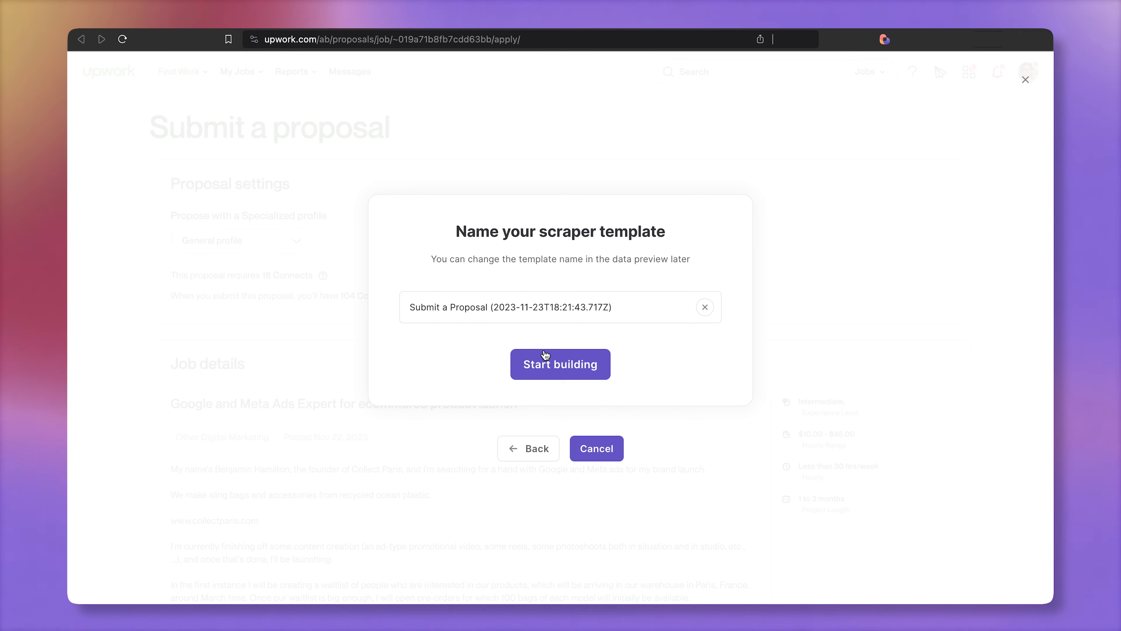
Build a scraper template capturing job title and description, named 'Upwork'.
click(561, 365)
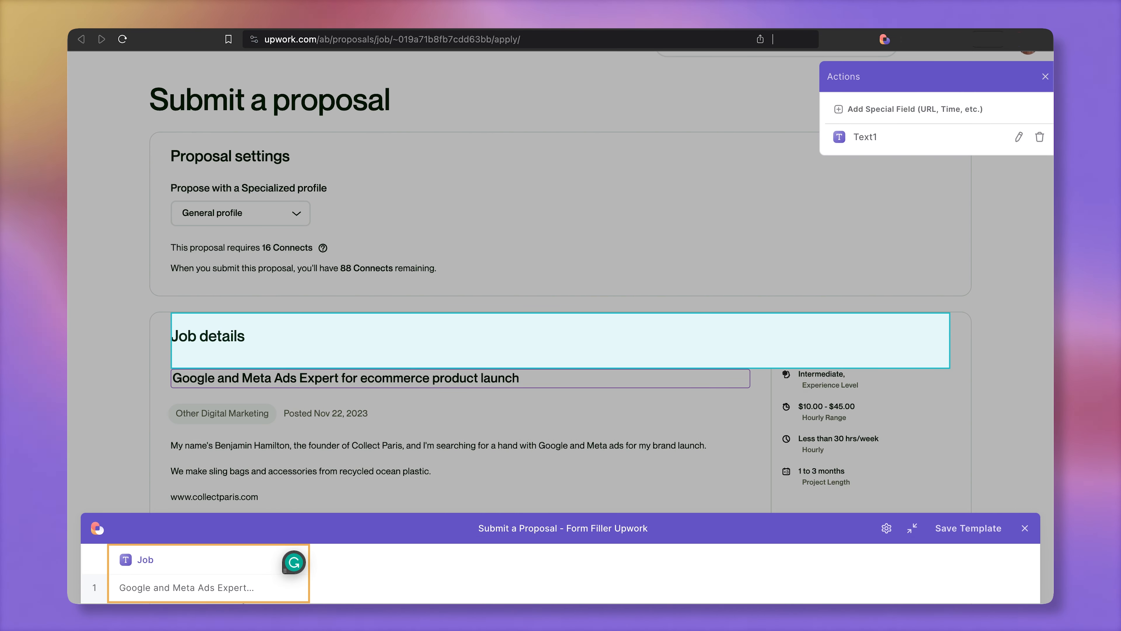
scroll(down, 3)
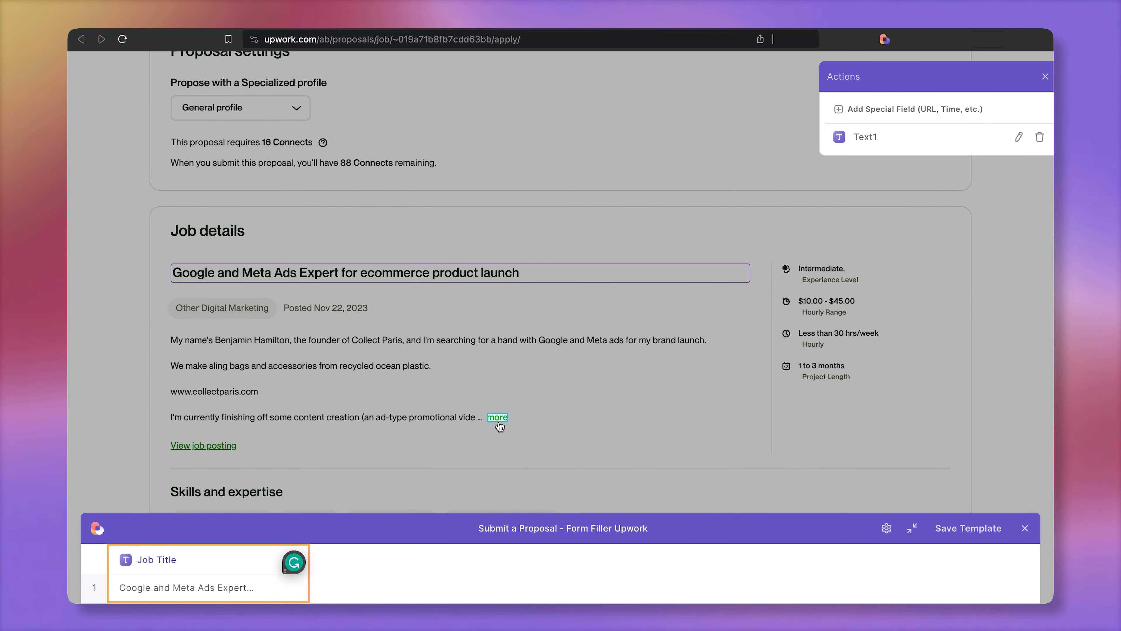
click(498, 418)
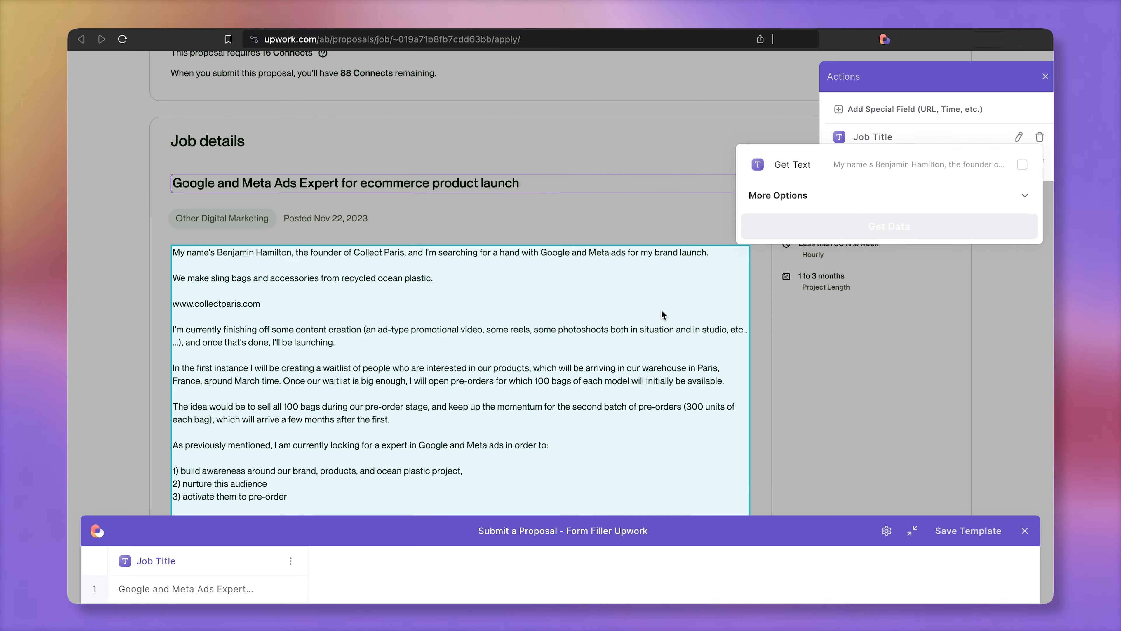
click(889, 227)
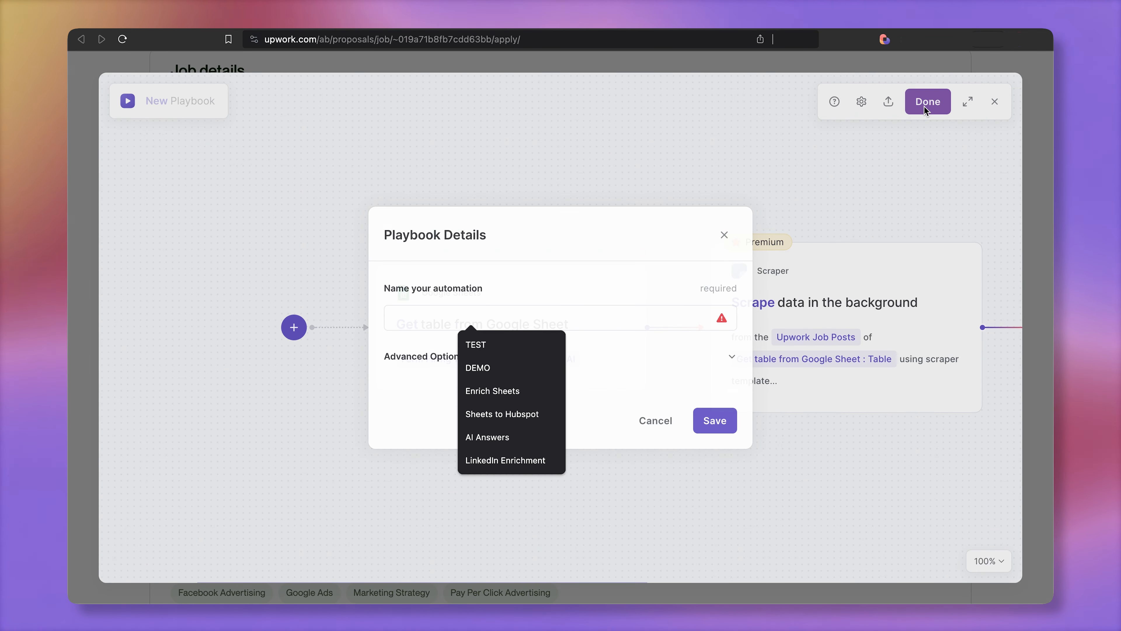
text(Upwork)
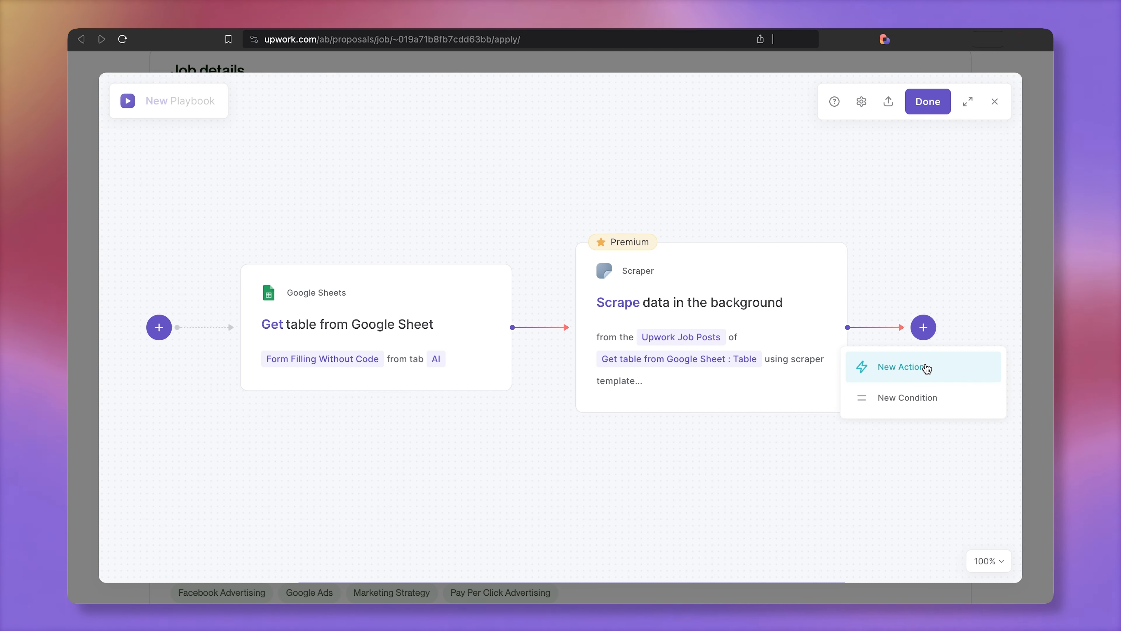
Add OpenAI Create customized text with format Freelance Gig Application.
click(902, 367)
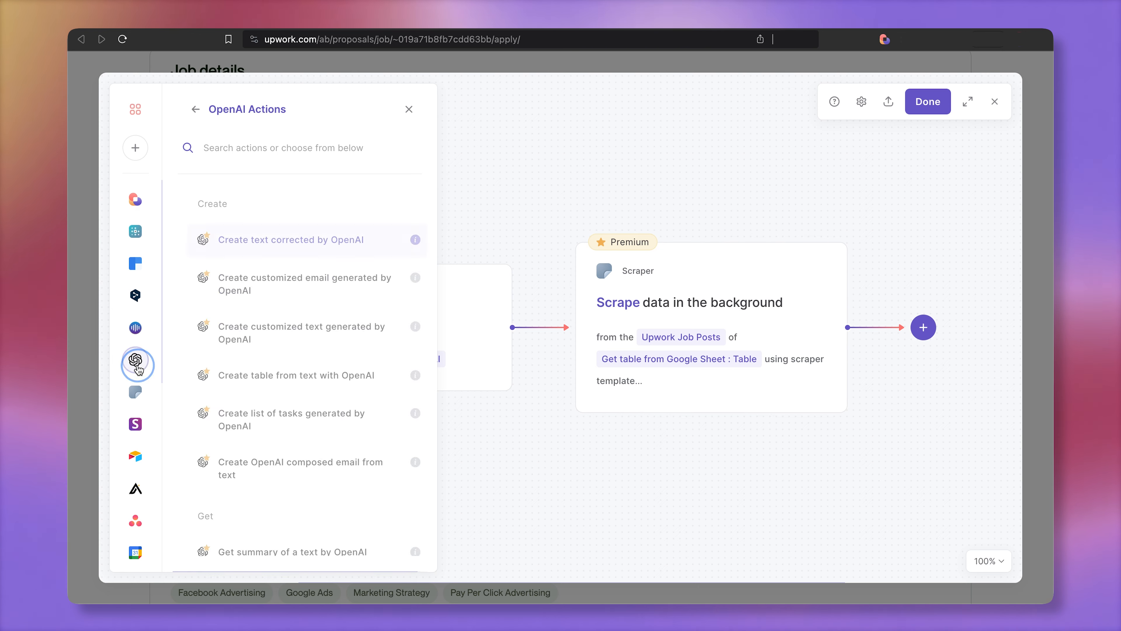
mouse_move(299, 344)
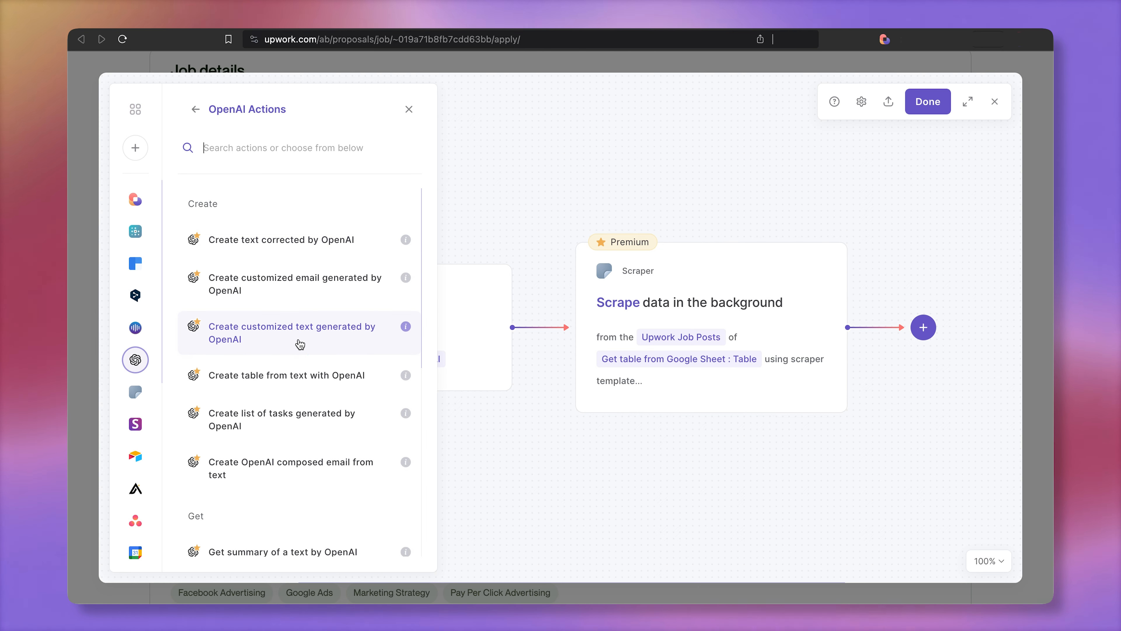
click(292, 333)
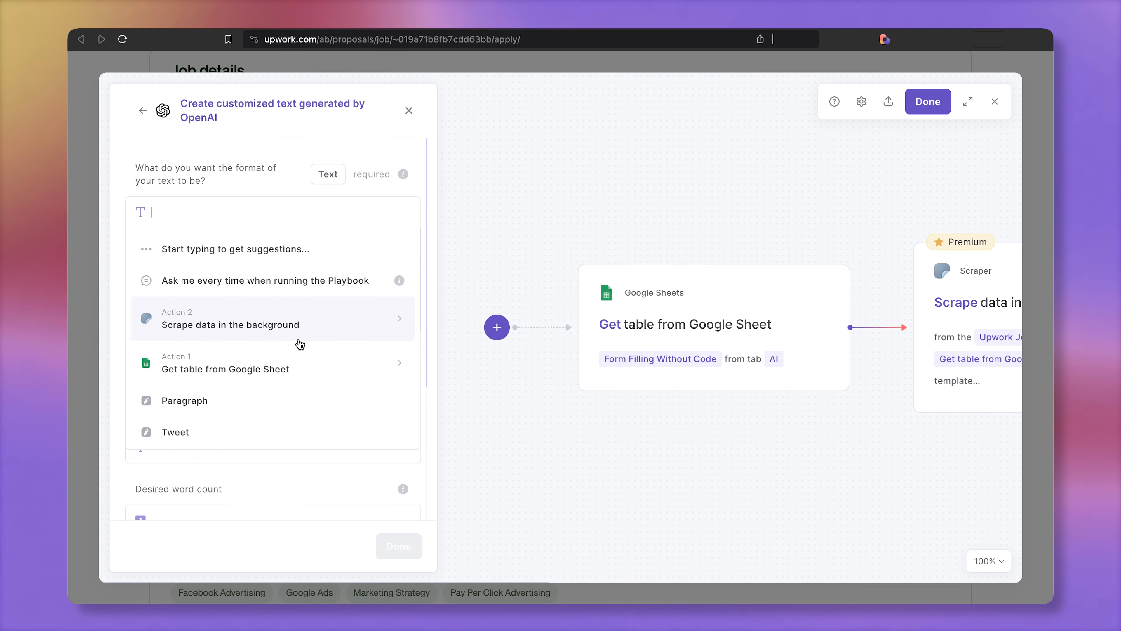
text(Freelance Gig Application)
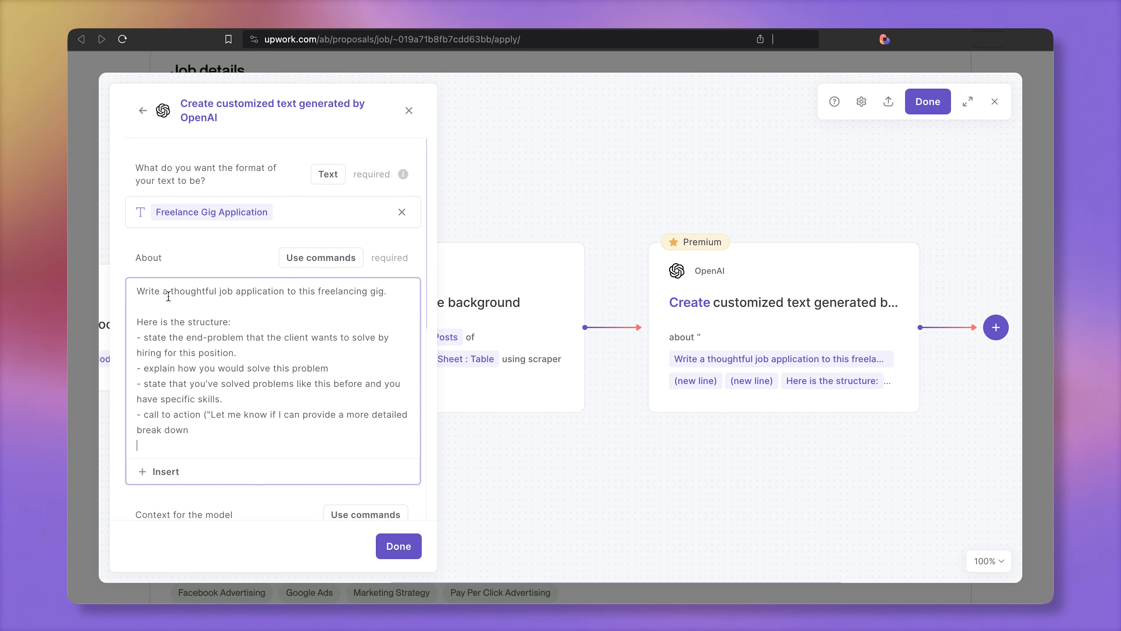
mouse_move(354, 303)
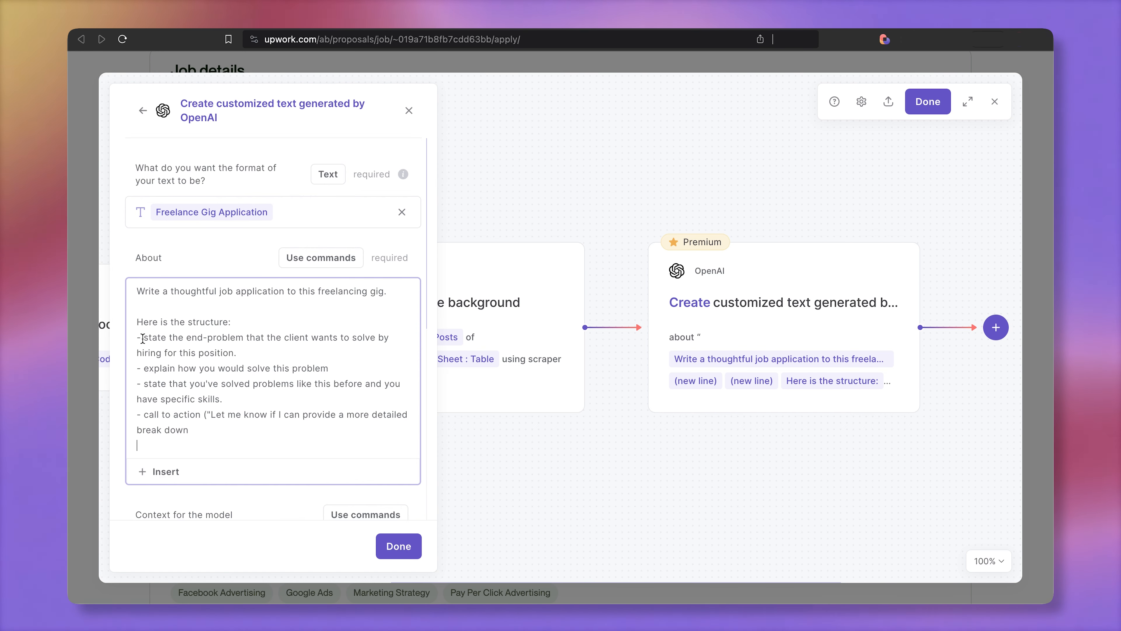
Insert all scraped job fields into the prompt, set style Casual and model GPT-4.
click(160, 487)
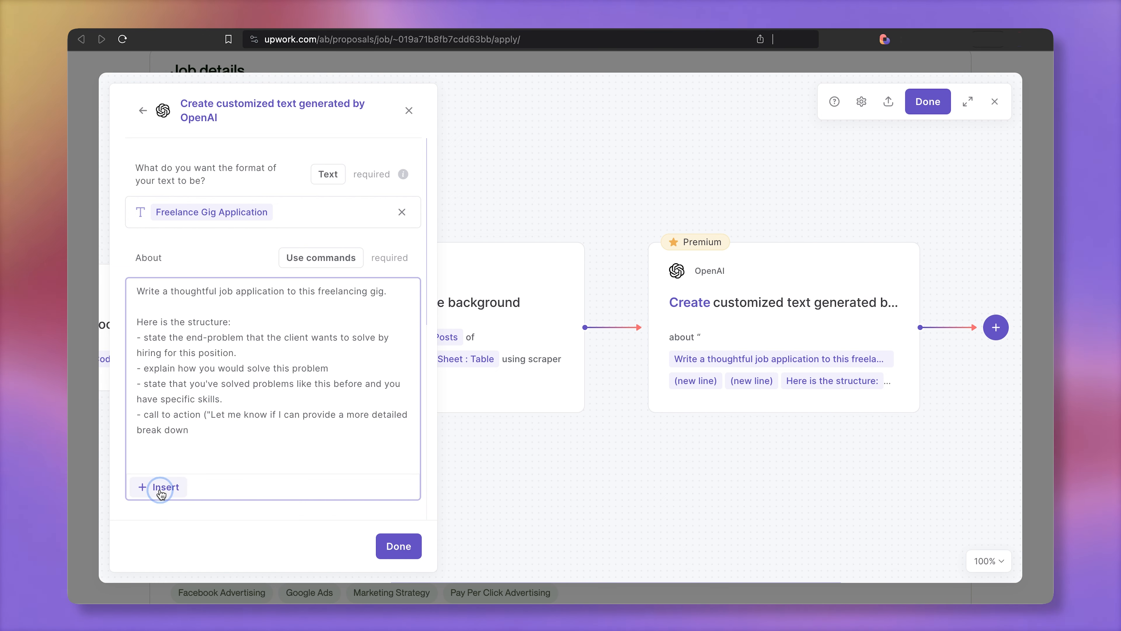
click(160, 487)
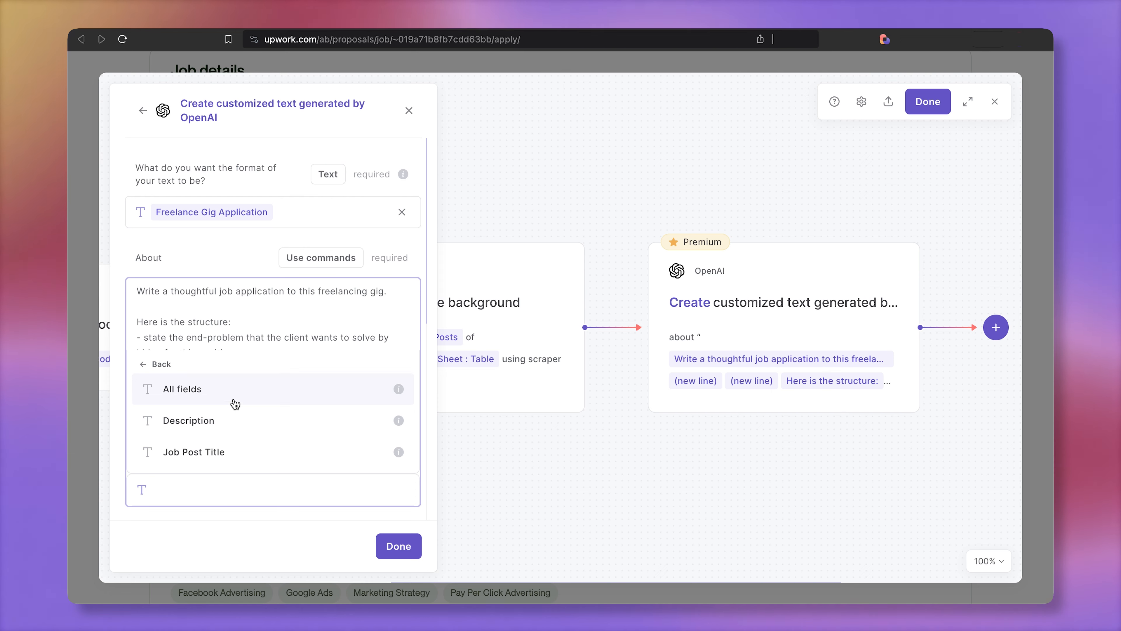
click(183, 389)
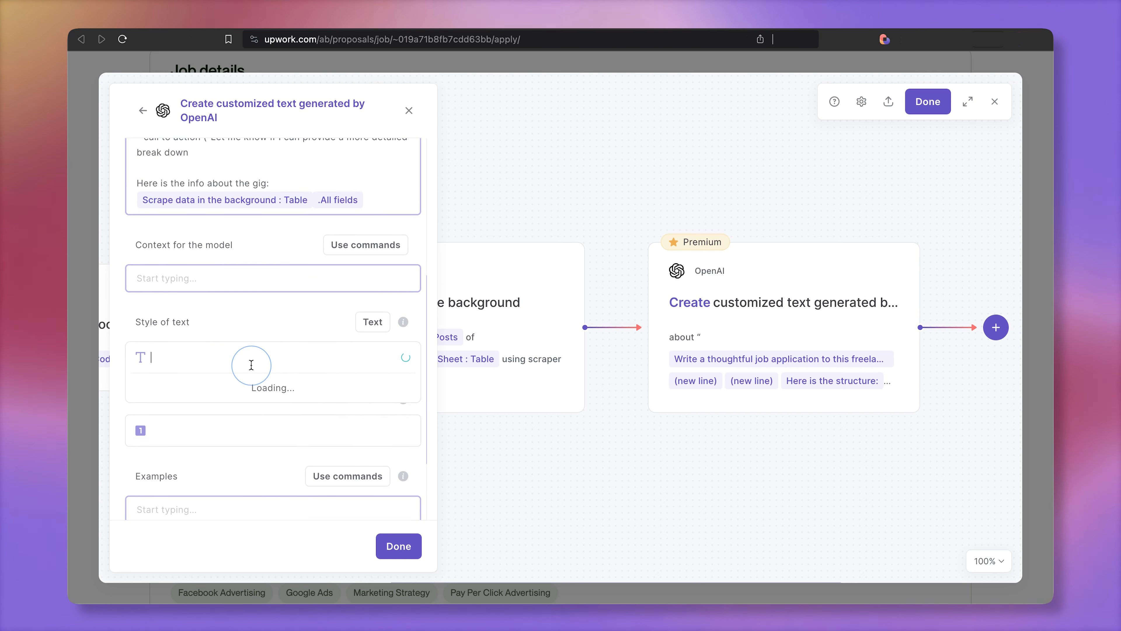
text(Casual)
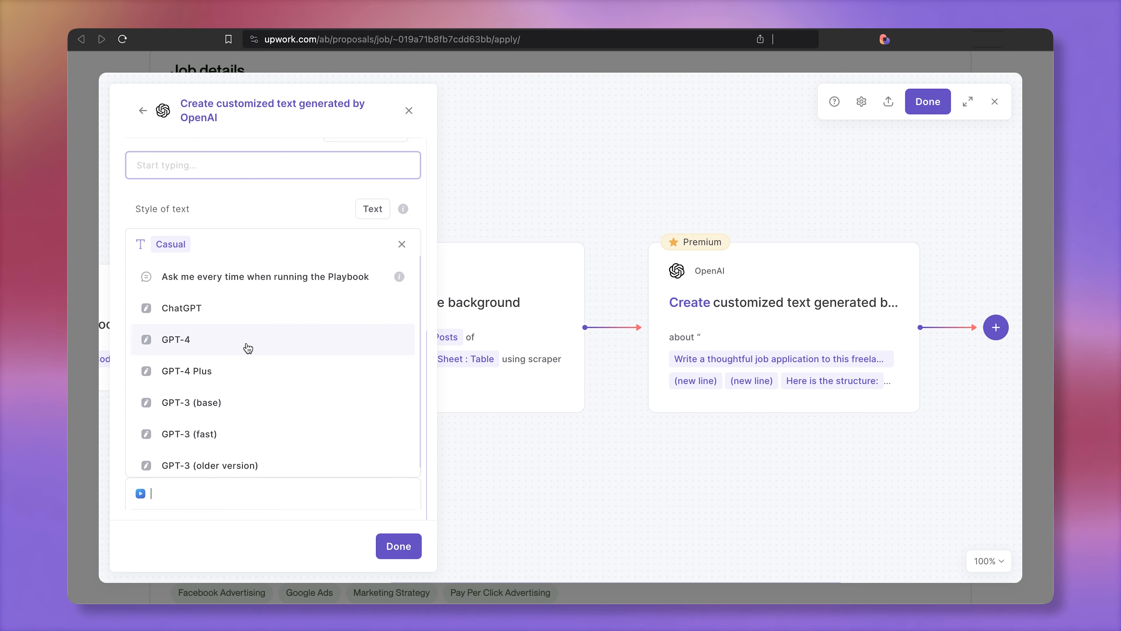
click(175, 339)
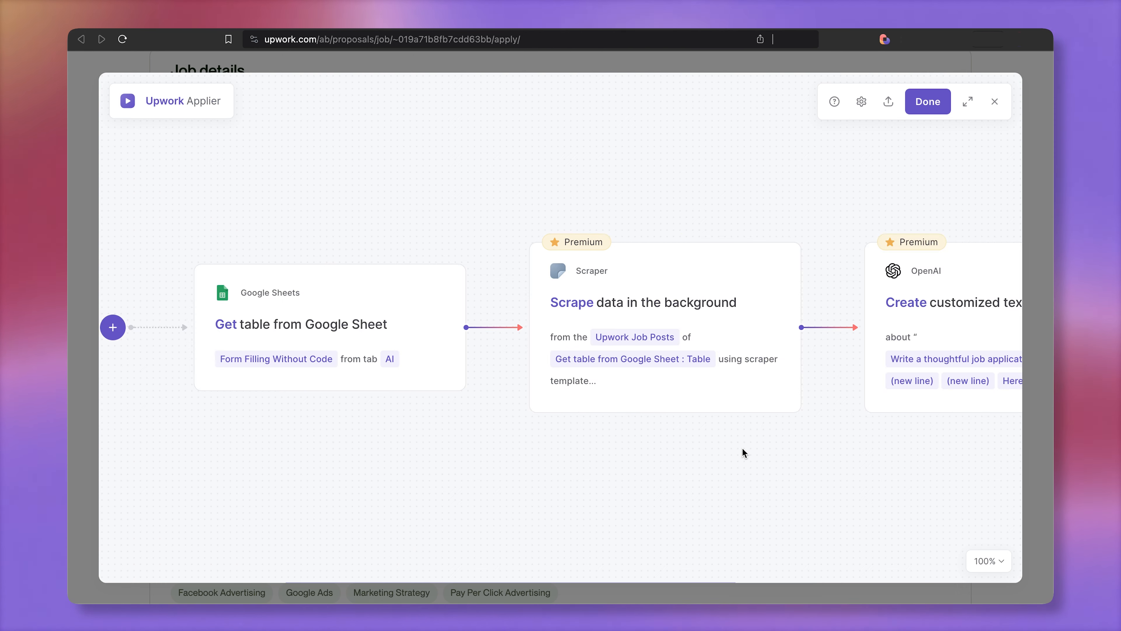
mouse_move(739, 453)
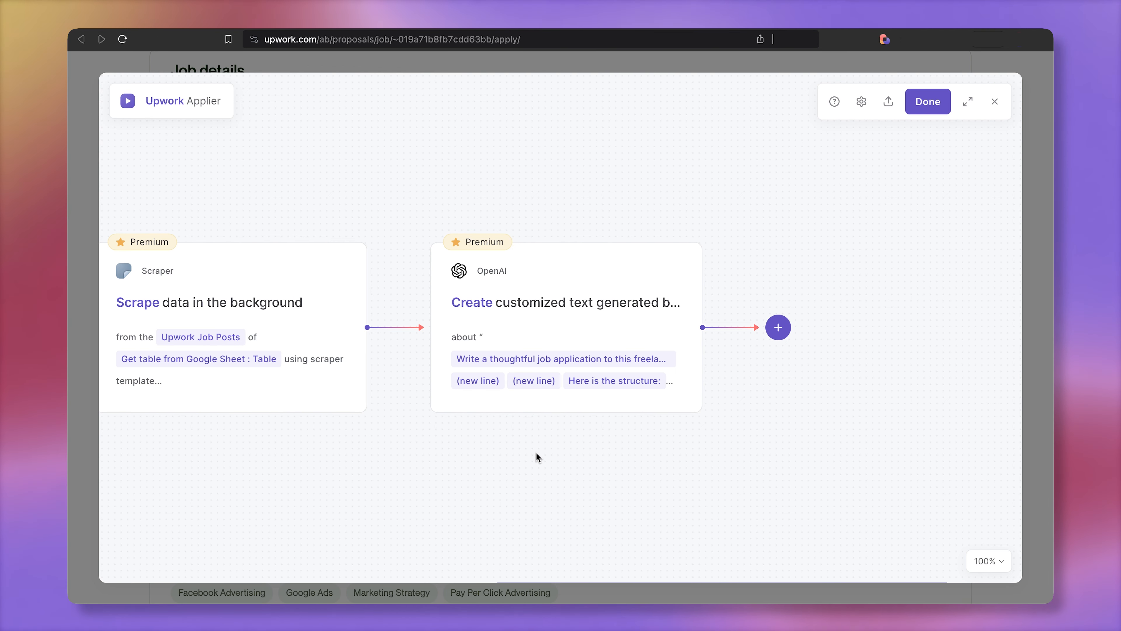
Add a second background scrape step after OpenAI with a new template on the Submit a Proposal page.
click(779, 327)
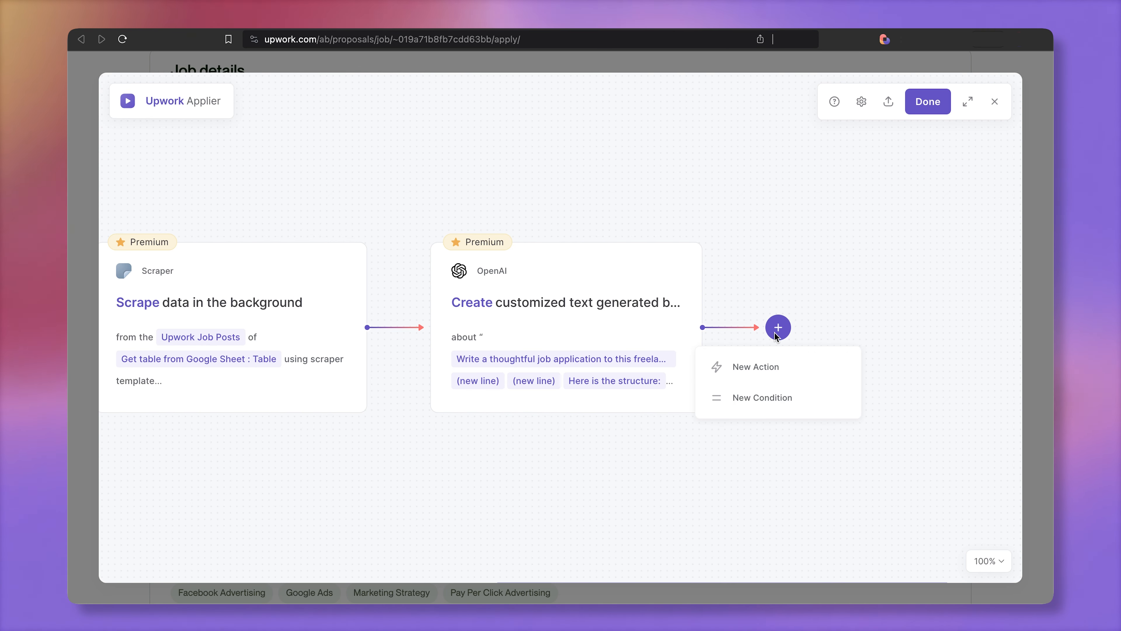
click(756, 367)
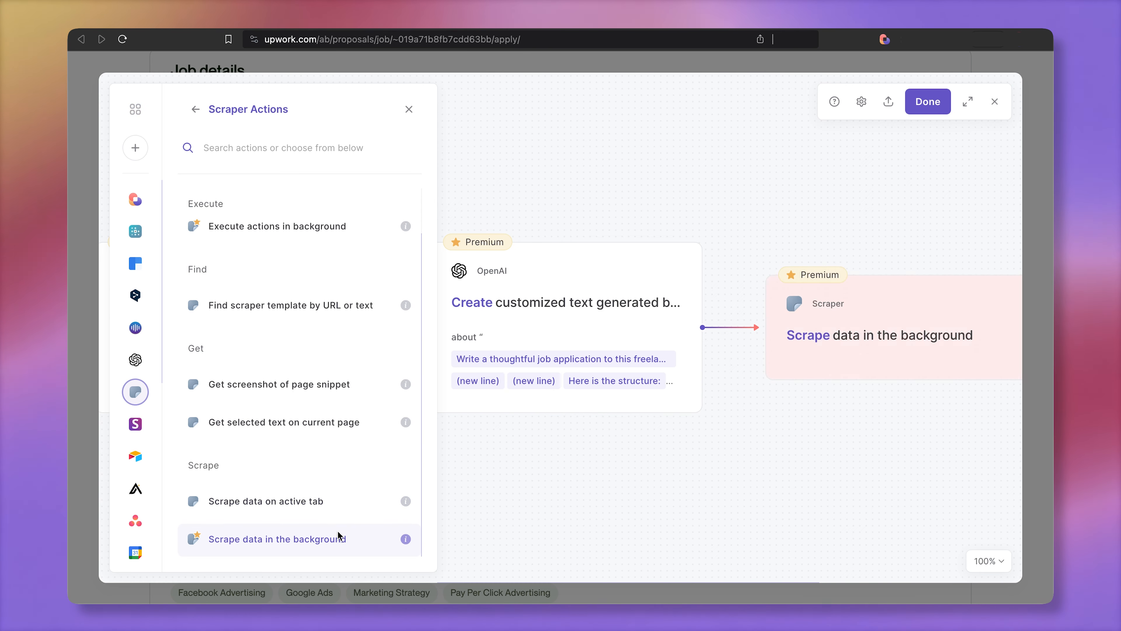
click(277, 539)
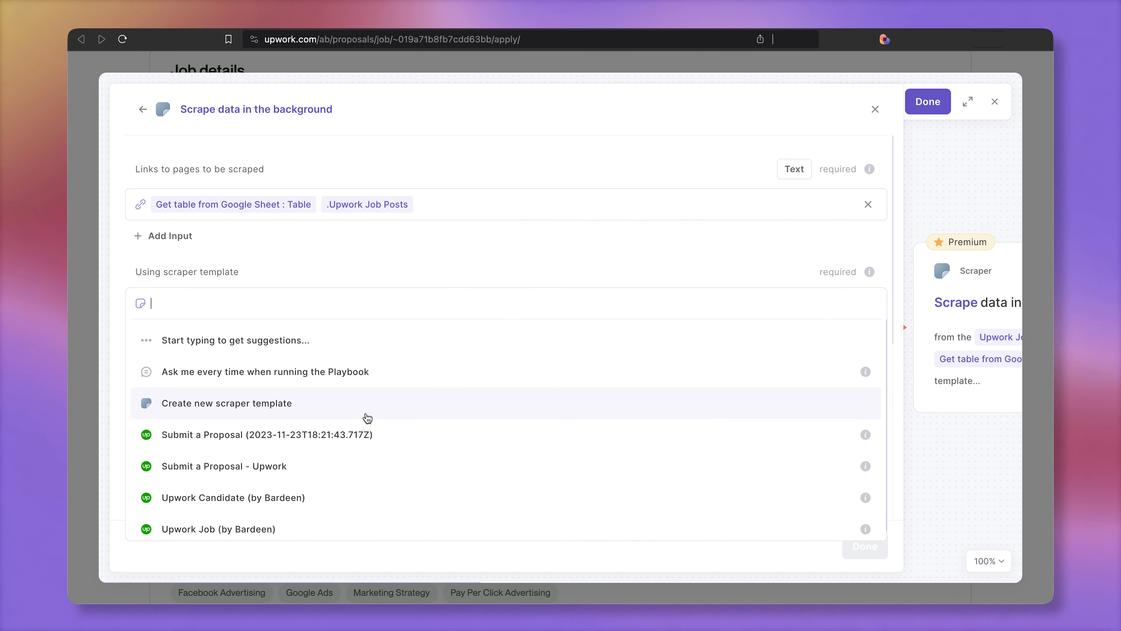
click(227, 403)
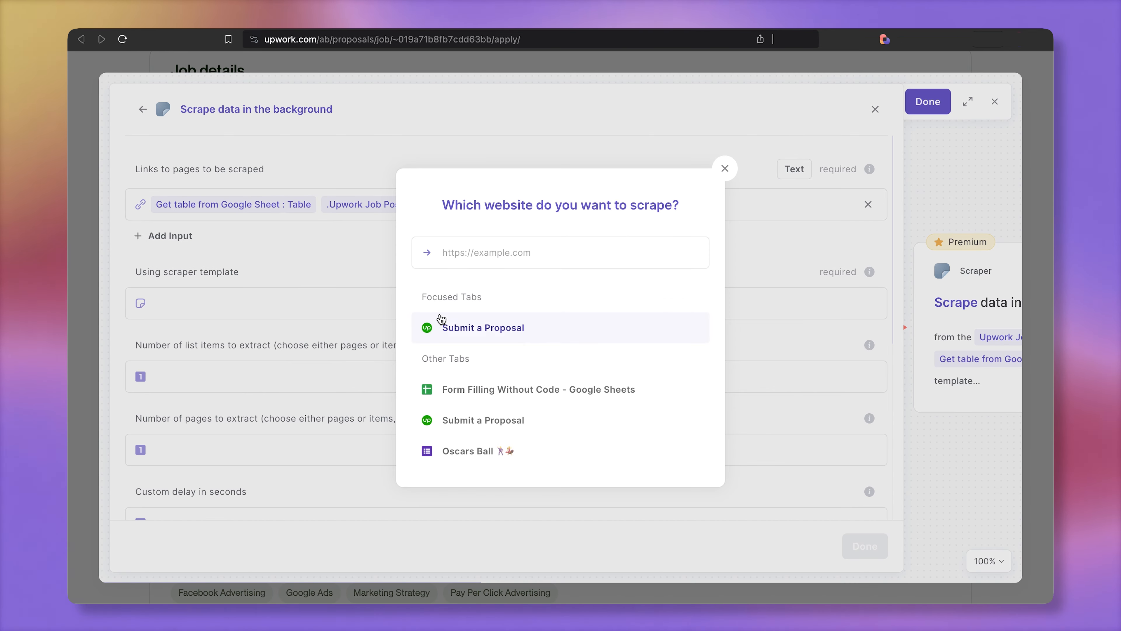
click(482, 327)
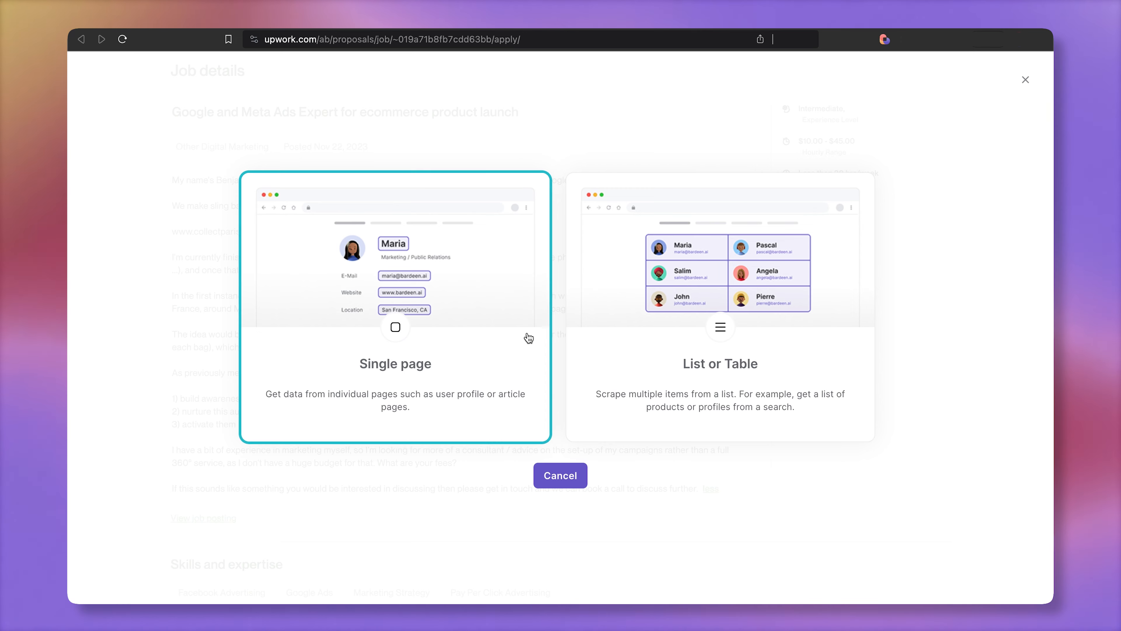
Build a single-page form-filler template with Cover Letter as a fillable input.
click(396, 327)
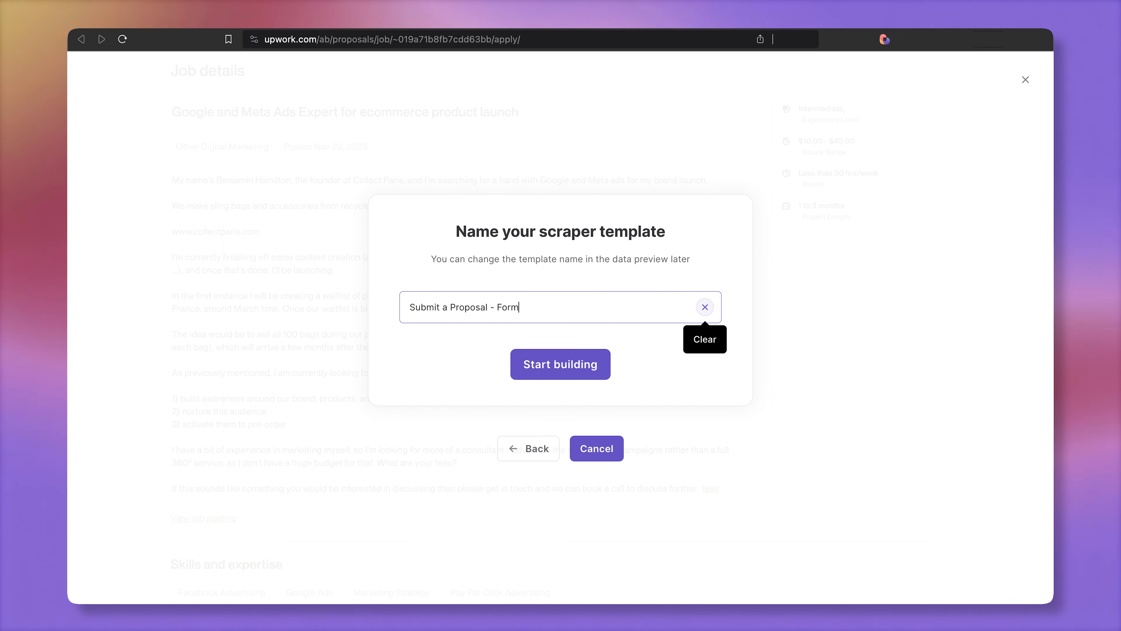
click(561, 364)
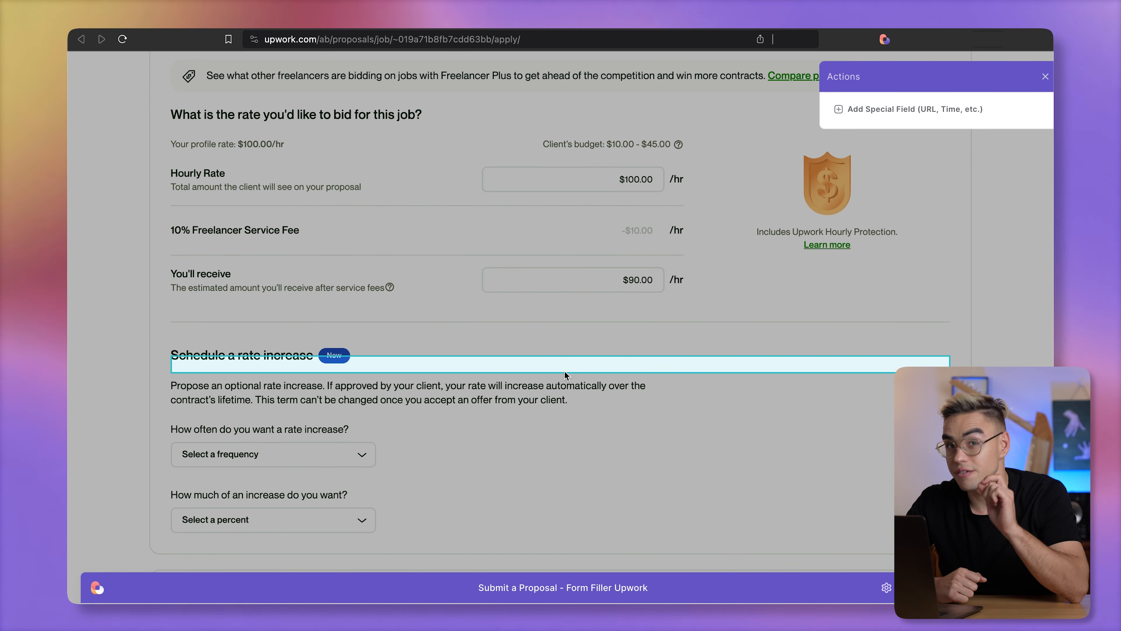
scroll(down, 3)
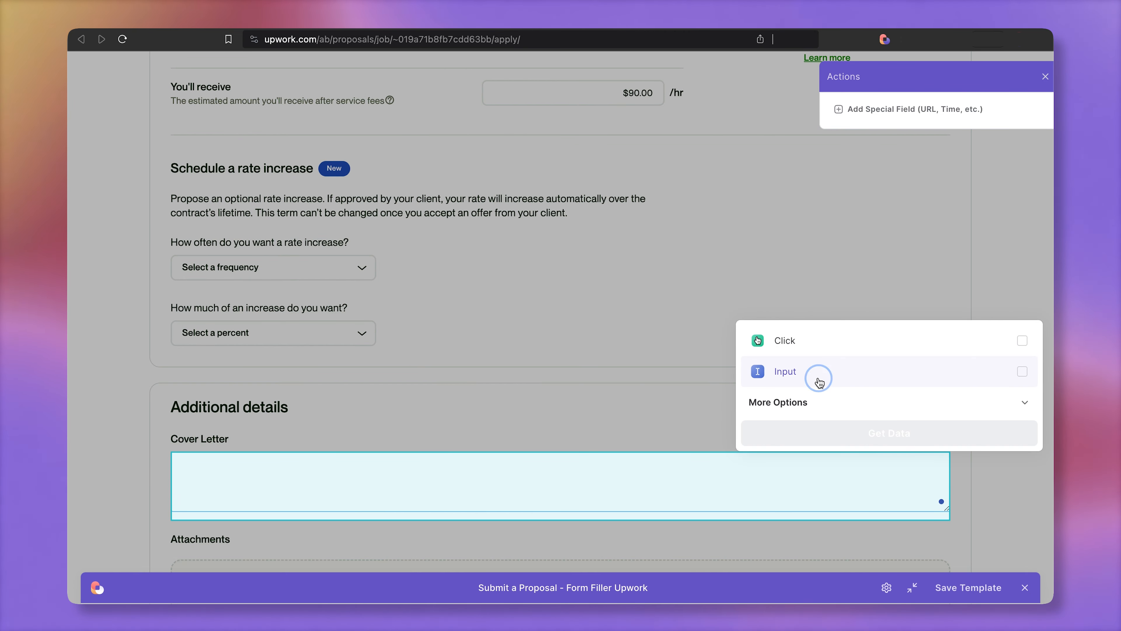
click(785, 372)
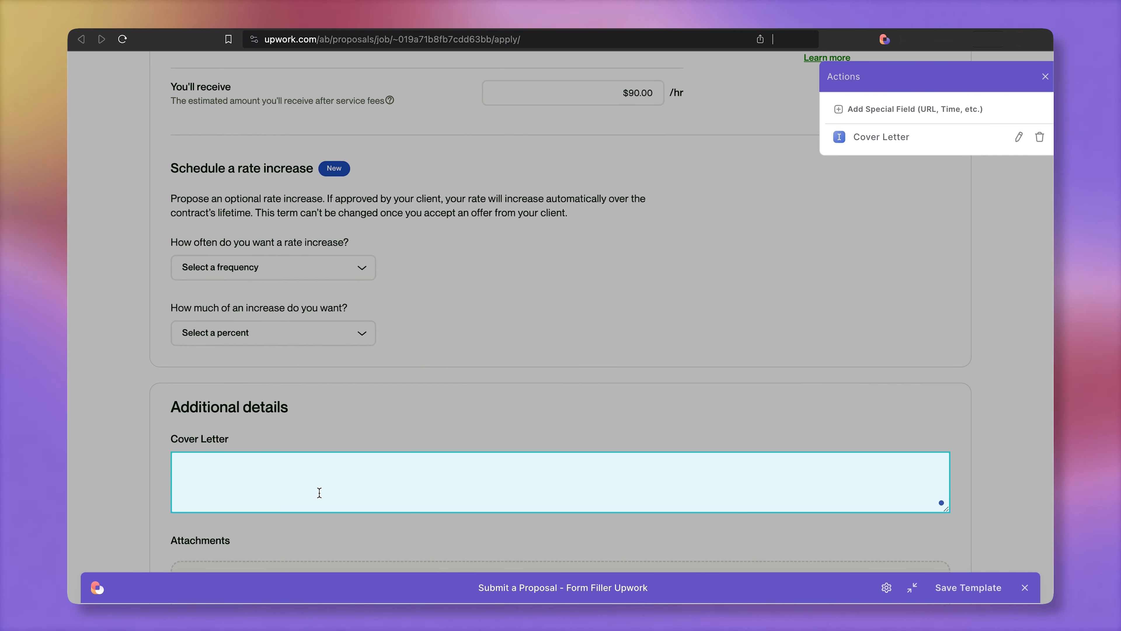
mouse_move(322, 486)
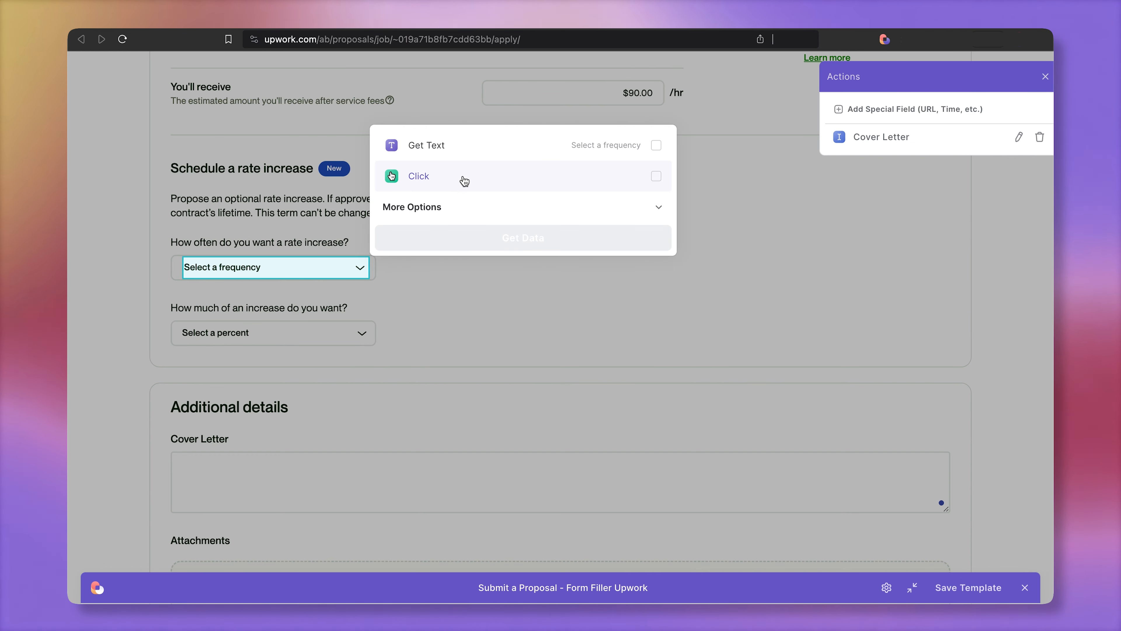
Add clicks on the frequency dropdown and Send, save the template, and map OpenAI text to Cover Letter.
click(419, 177)
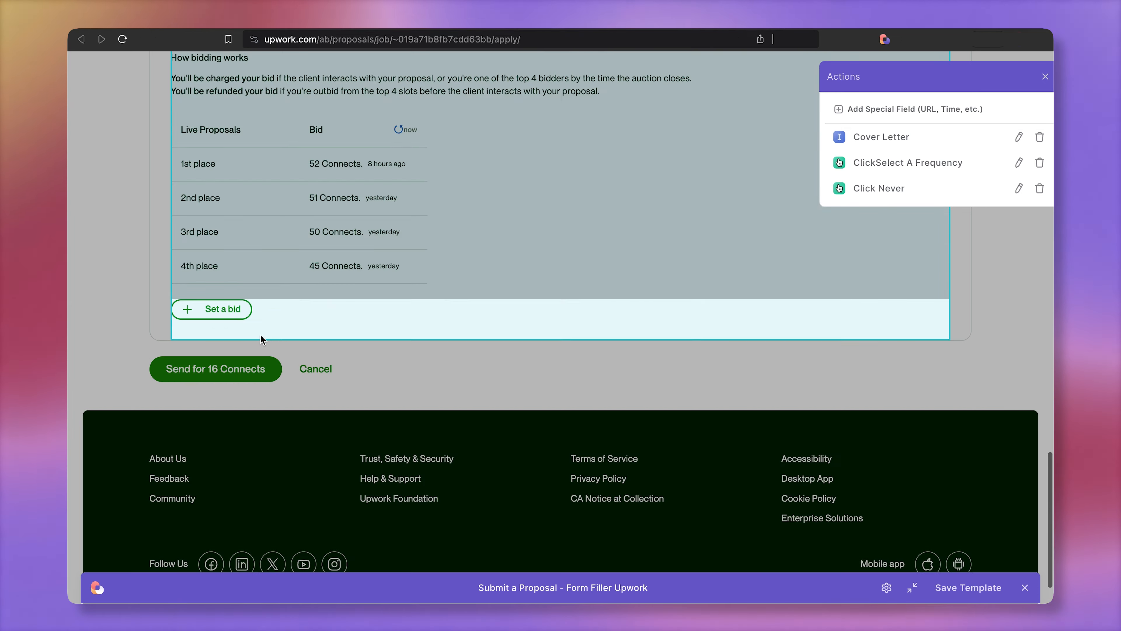
click(201, 369)
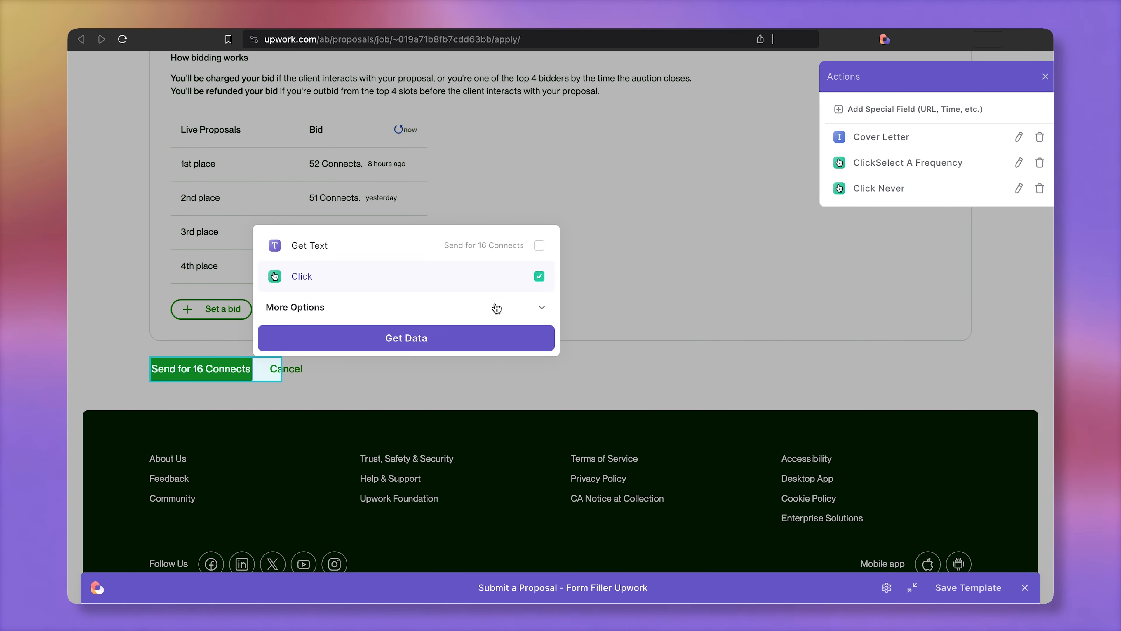
click(407, 338)
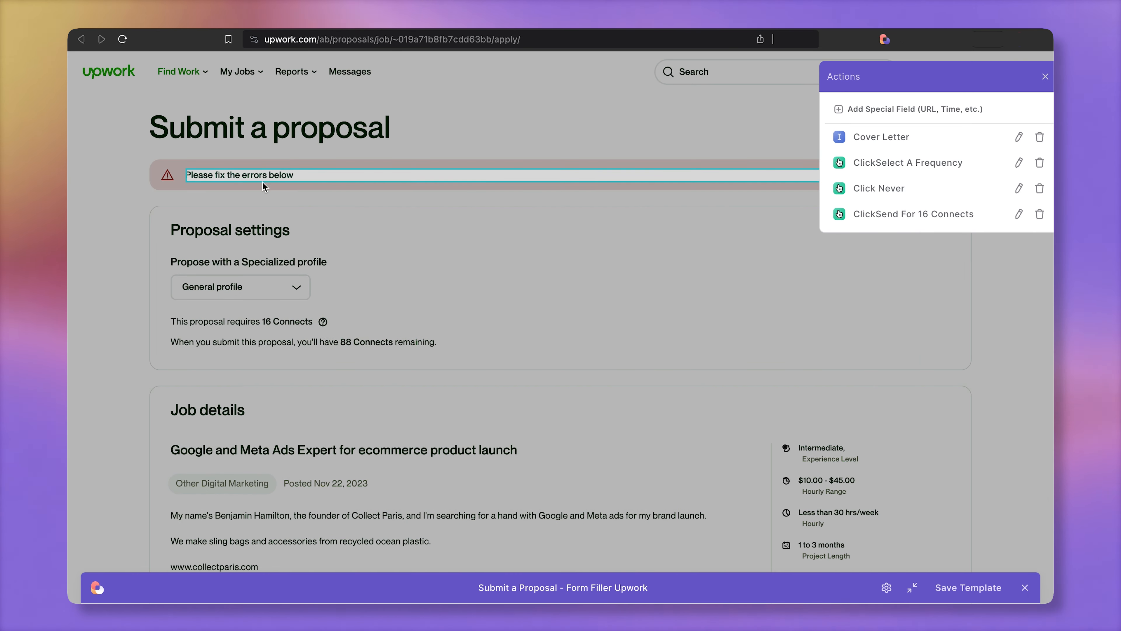
scroll(down, 3)
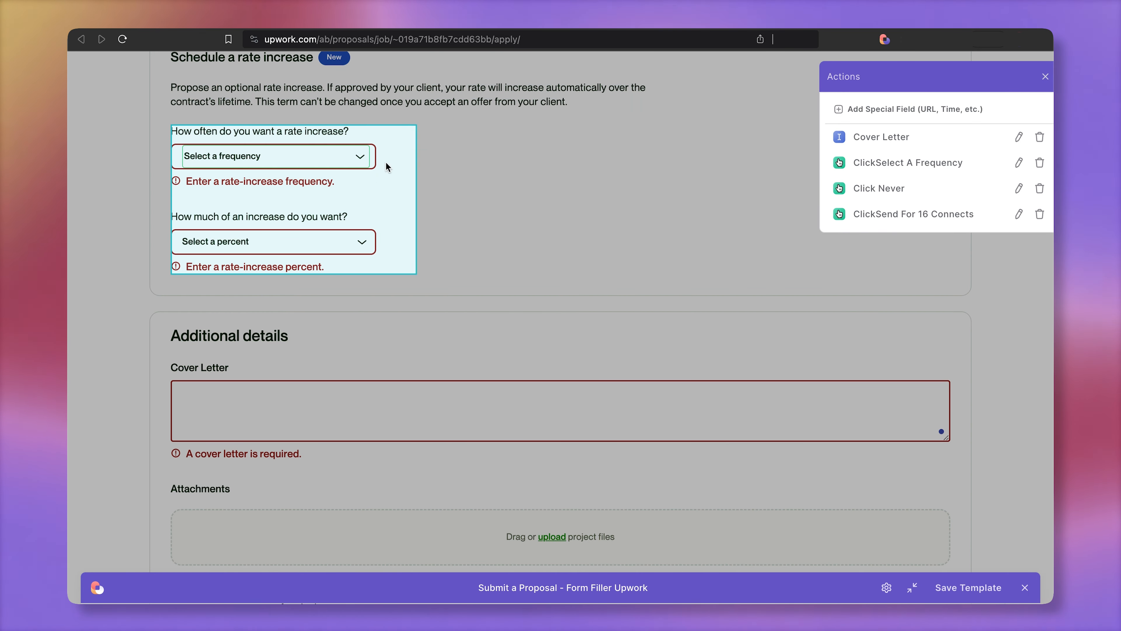
click(263, 242)
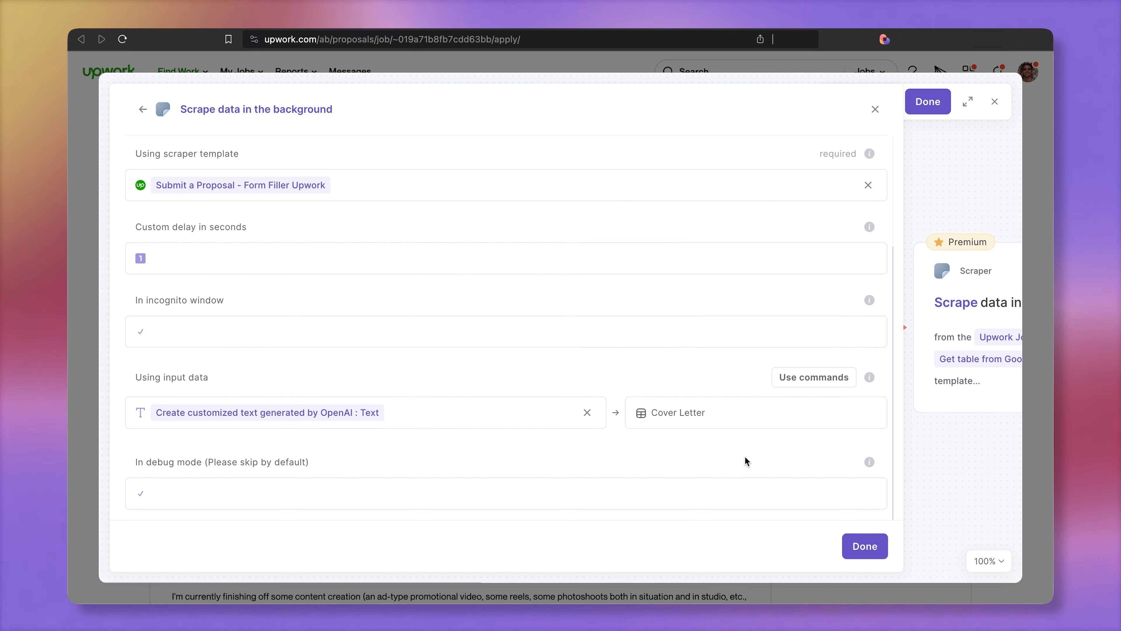
Confirm the scrape step and close the Upwork Applier playbook to the Playbooks list.
click(928, 101)
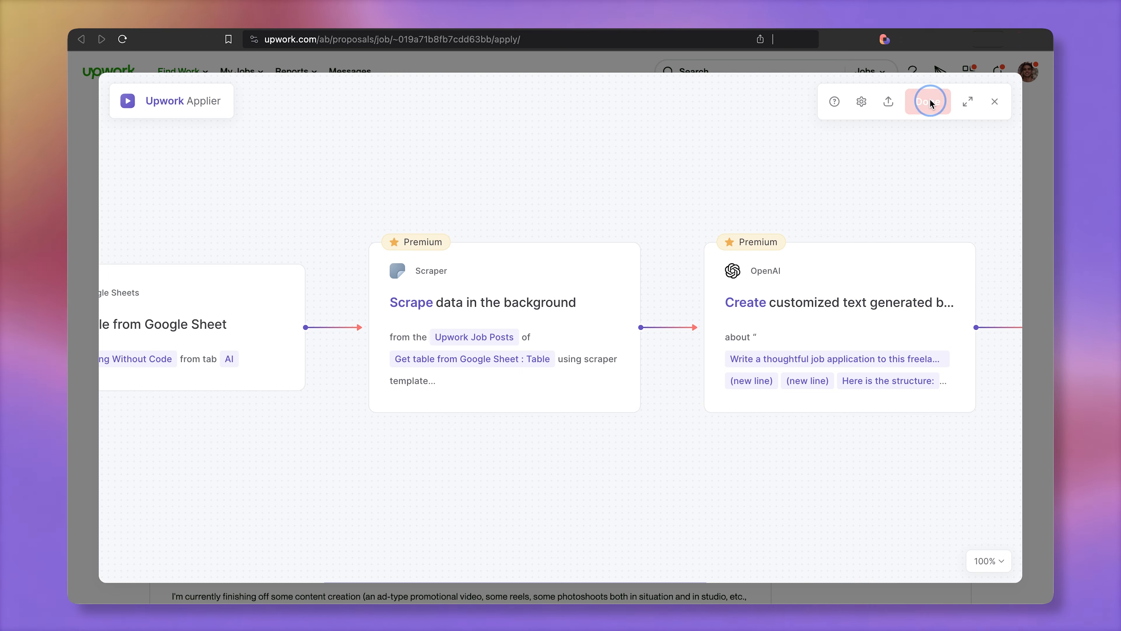
click(928, 101)
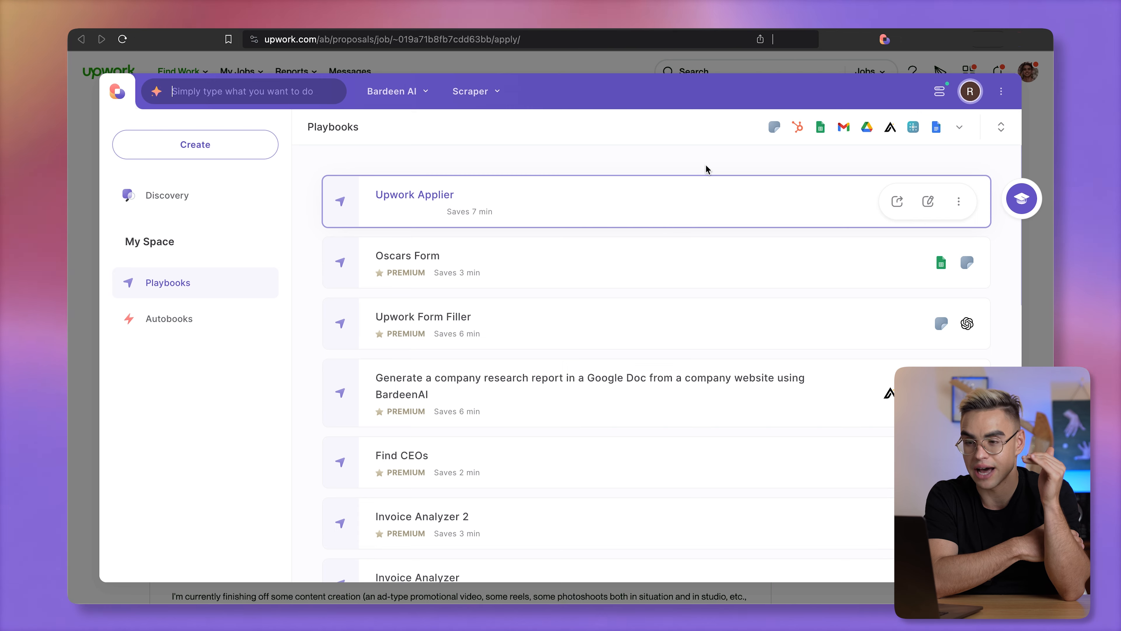
mouse_move(681, 200)
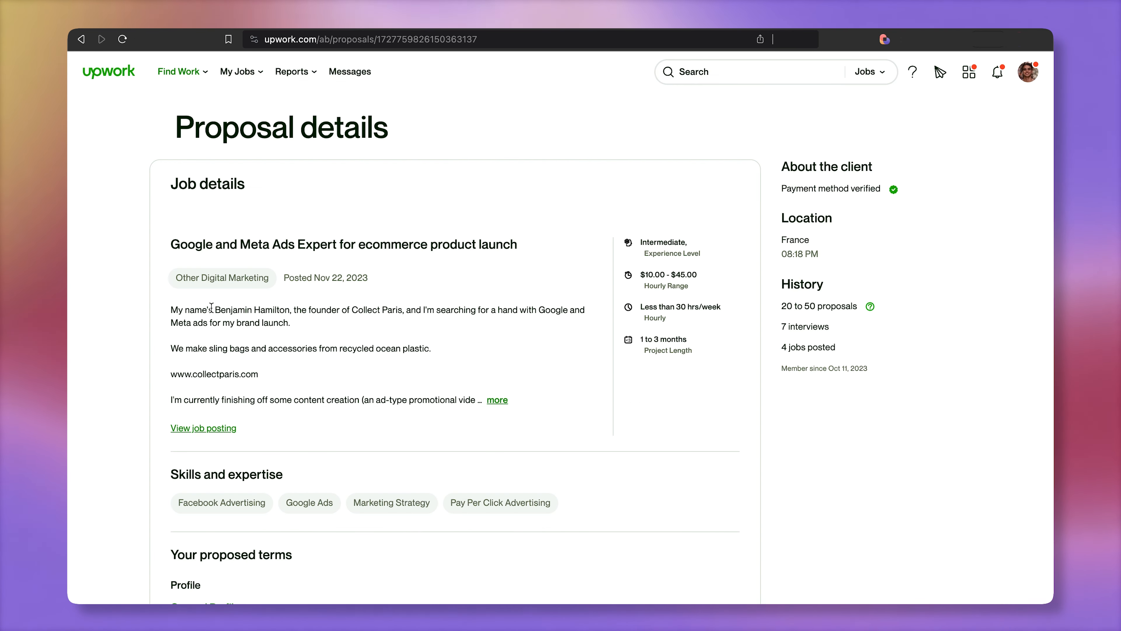
mouse_move(320, 327)
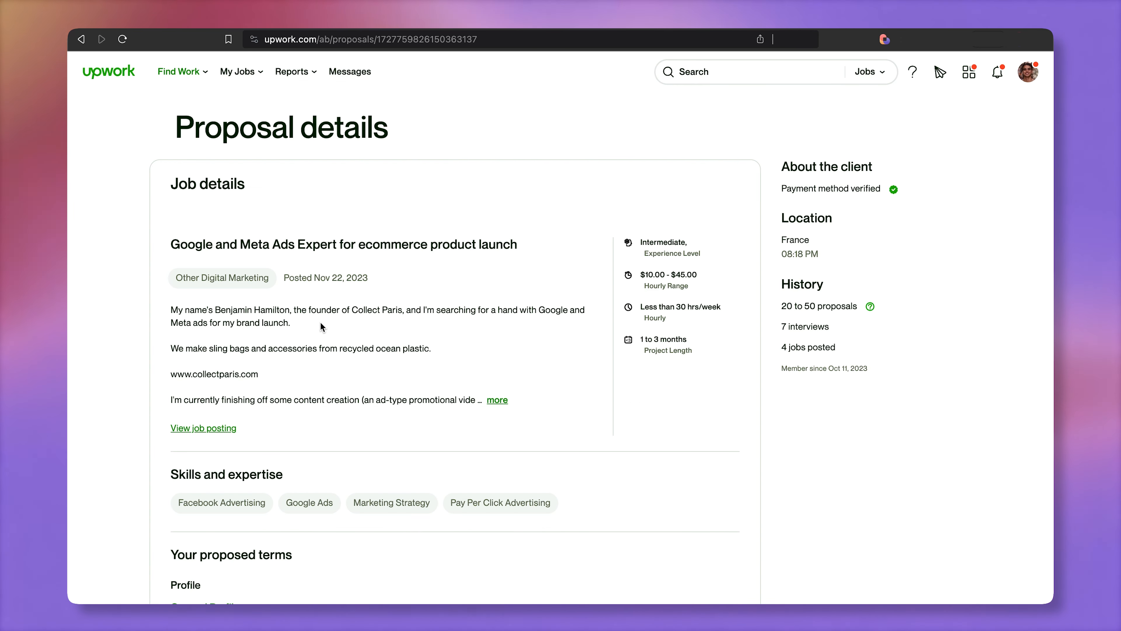
scroll(down, 3)
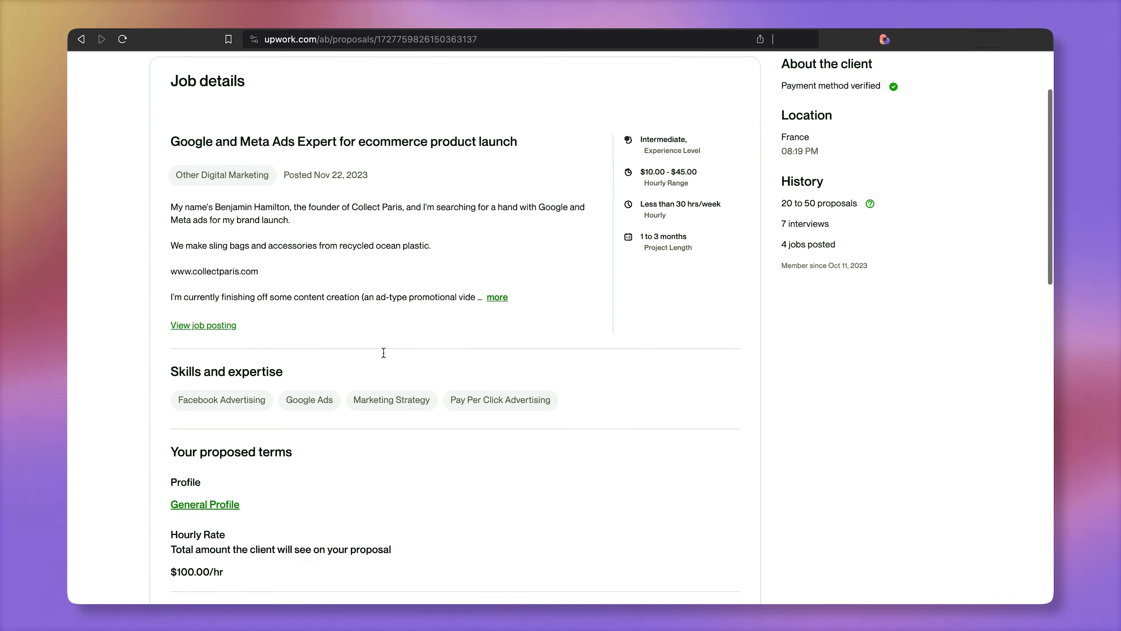
scroll(down, 3)
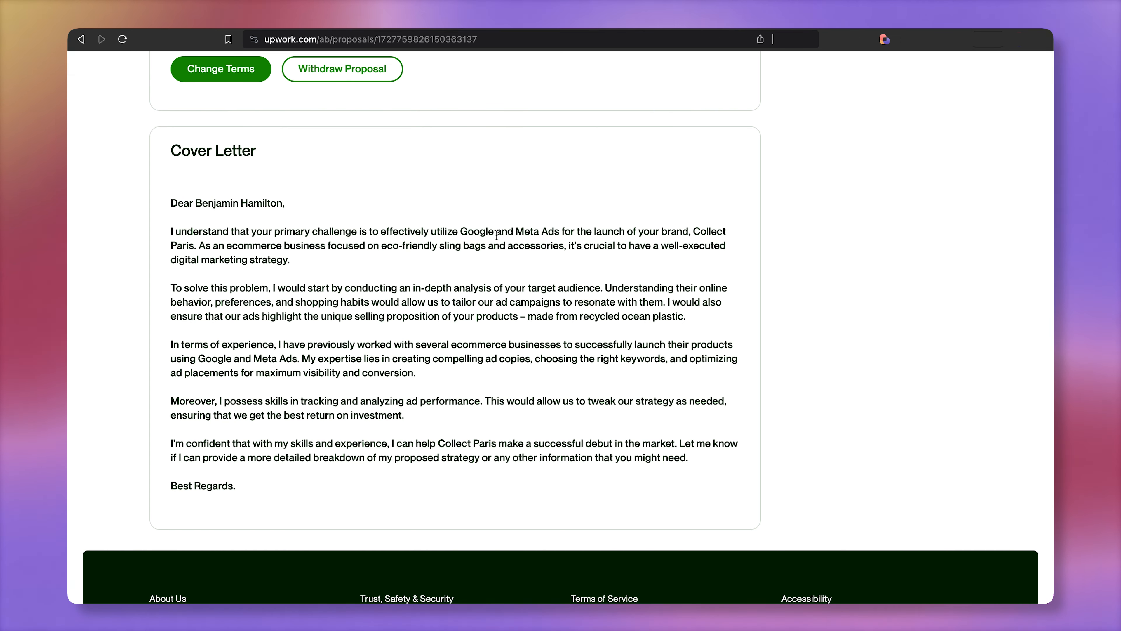
mouse_move(684, 234)
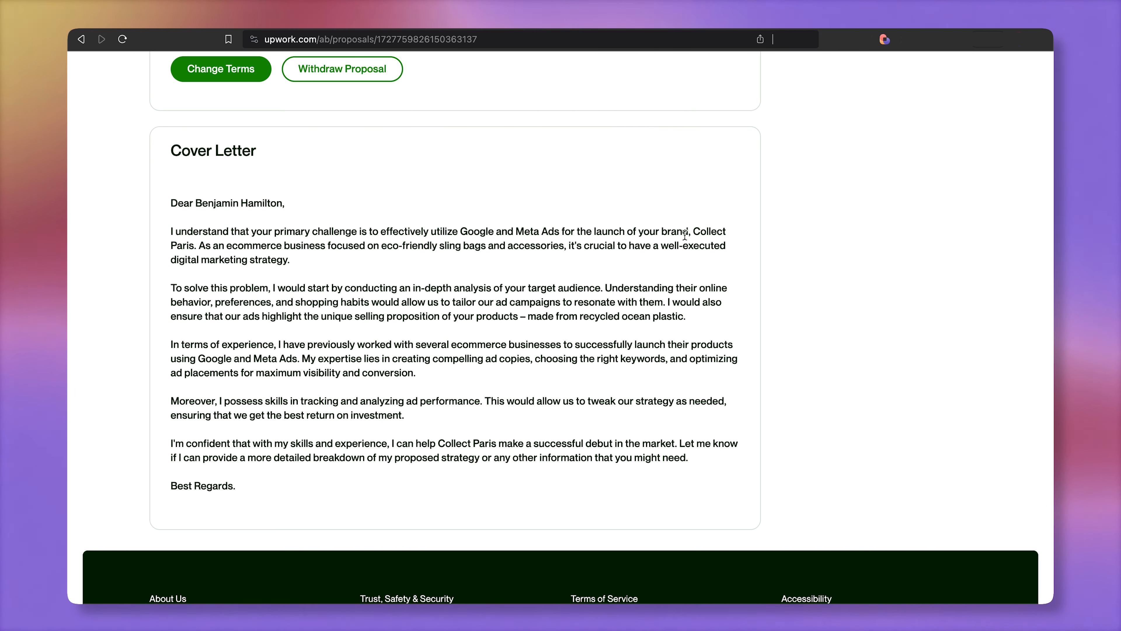
mouse_move(473, 275)
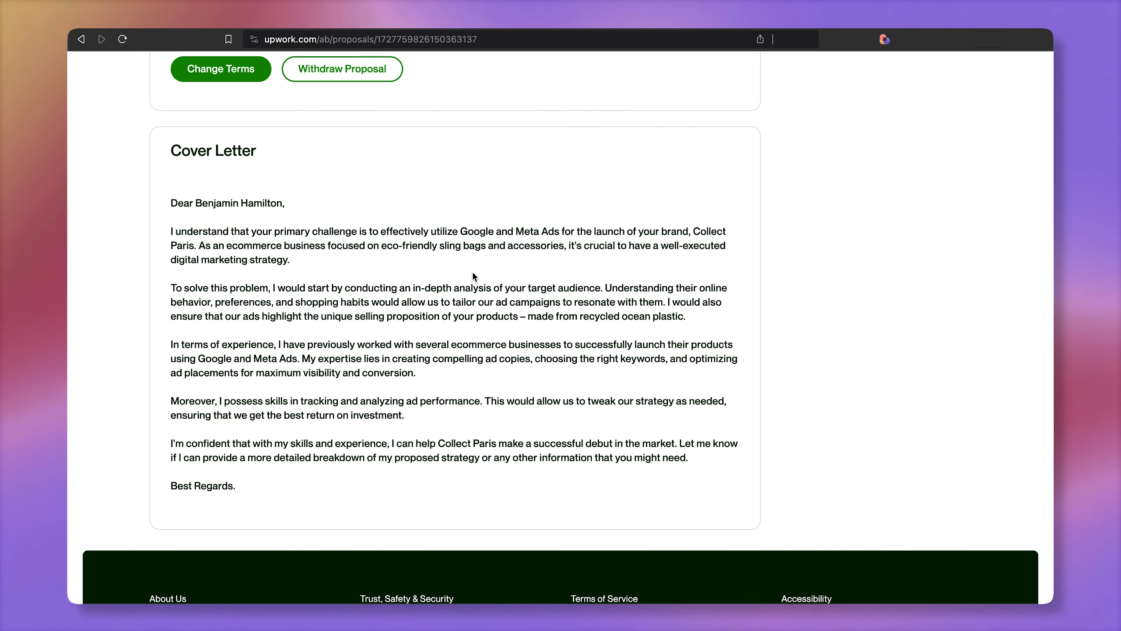
mouse_move(258, 562)
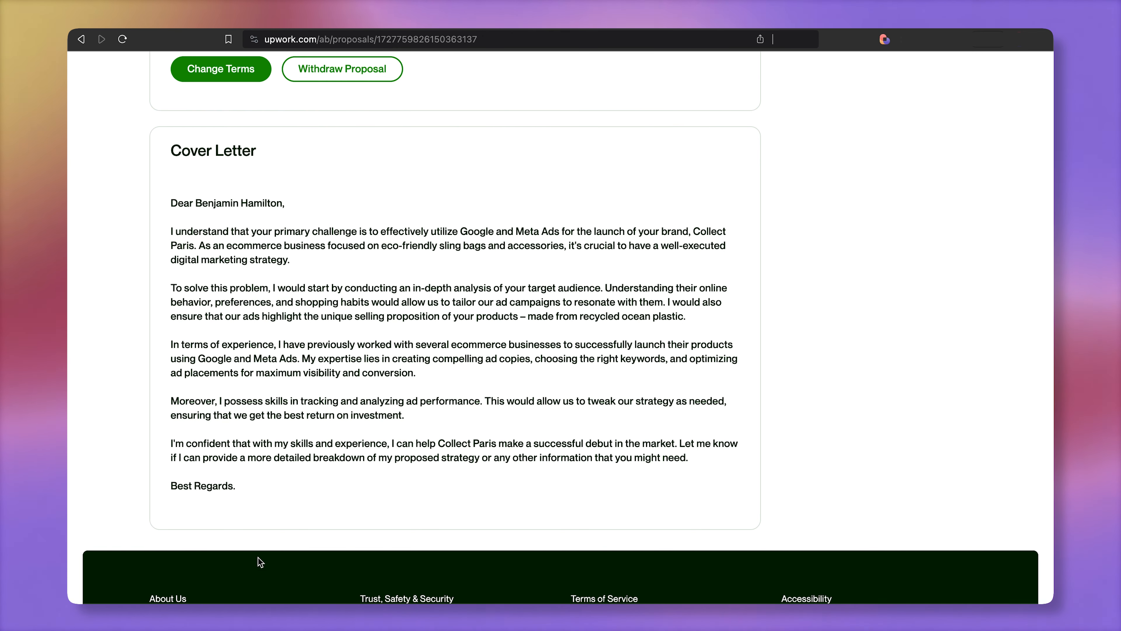
mouse_move(565, 376)
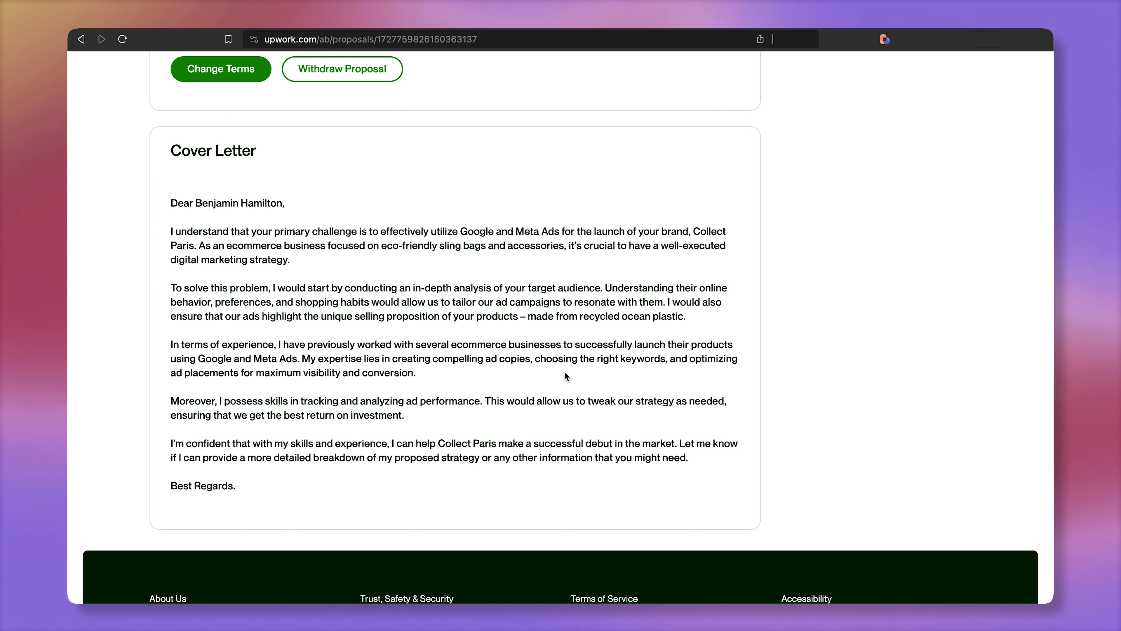
mouse_move(440, 421)
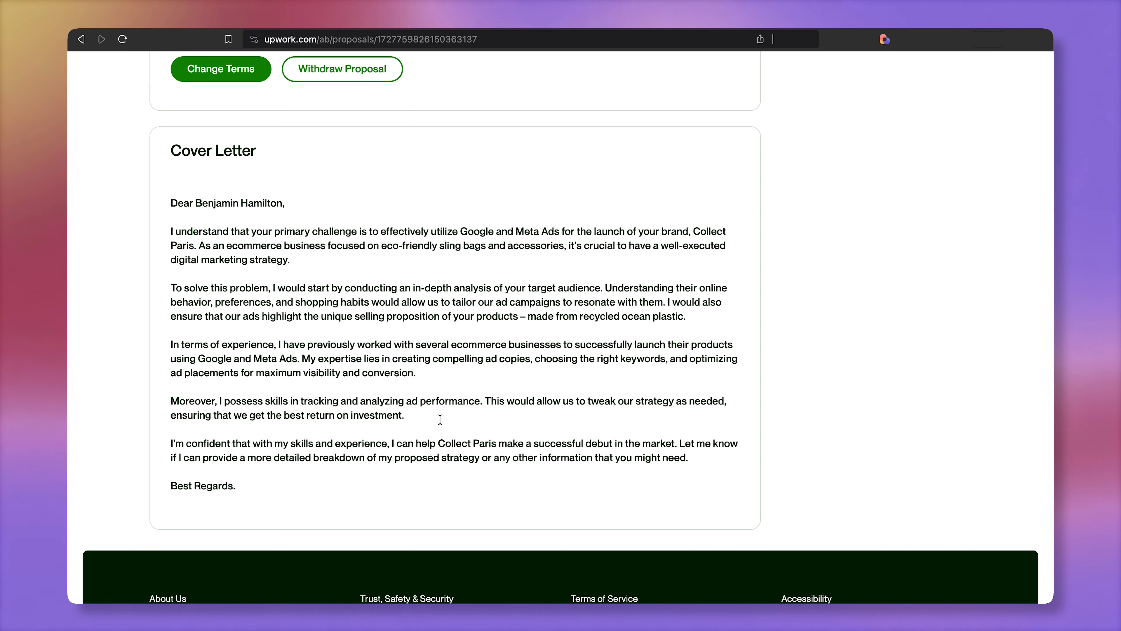